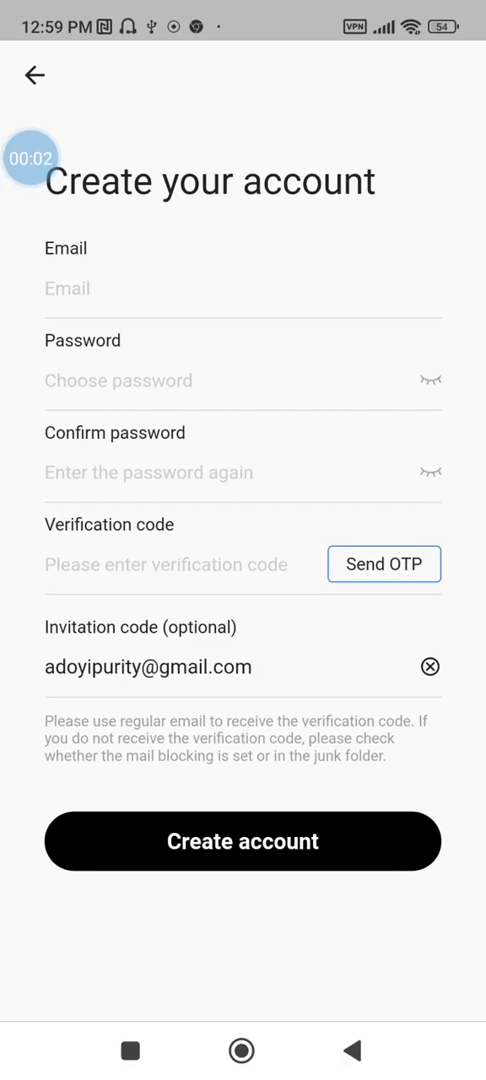
pyautogui.moveTo(378, 959)
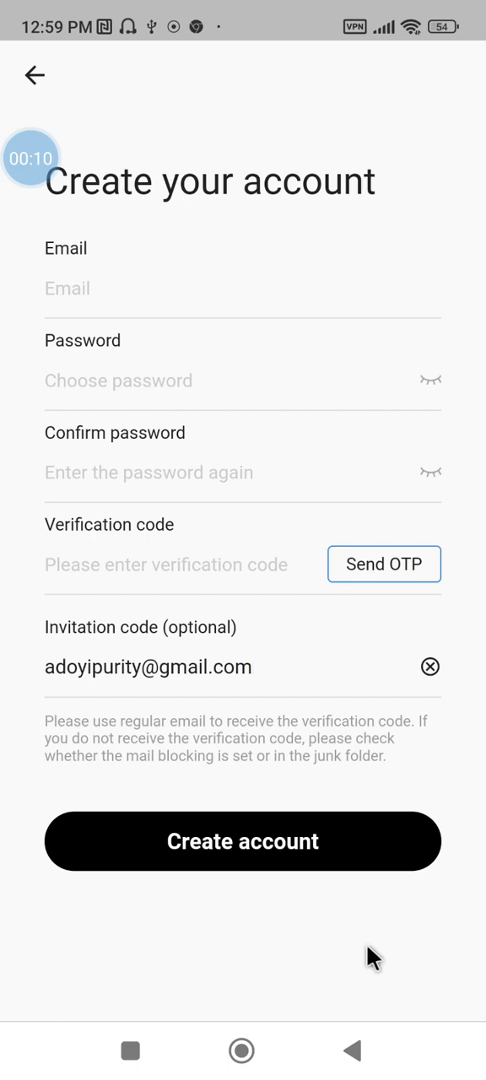
pyautogui.moveTo(256, 941)
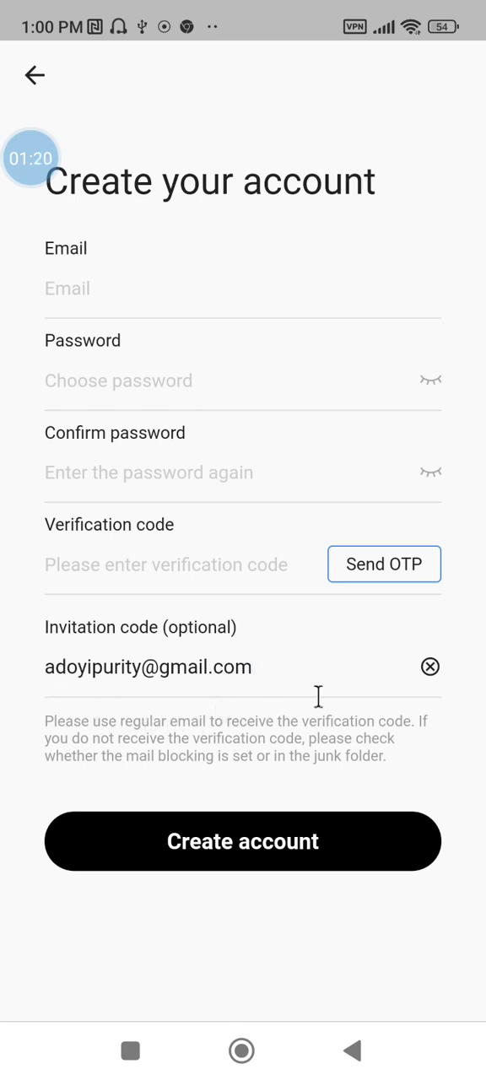
pyautogui.moveTo(91, 695)
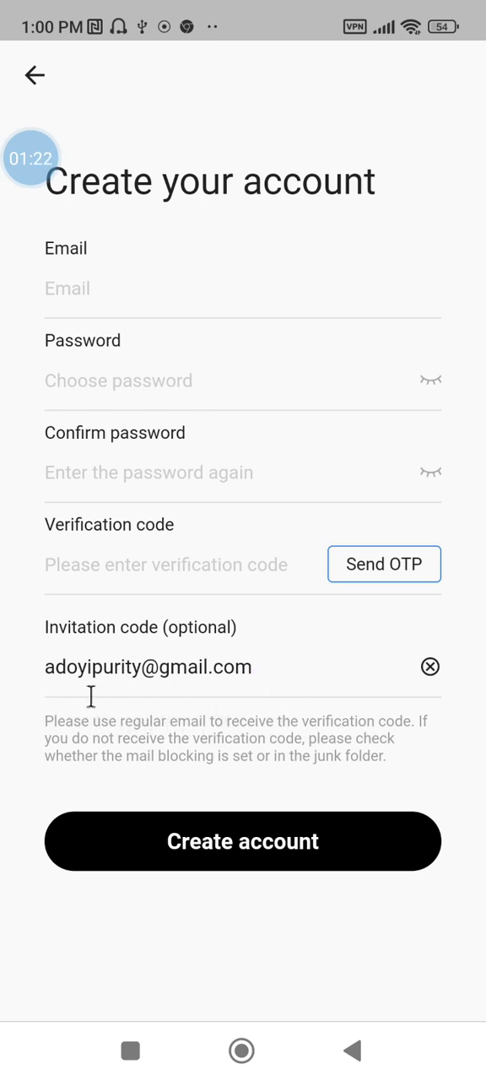
pyautogui.moveTo(278, 733)
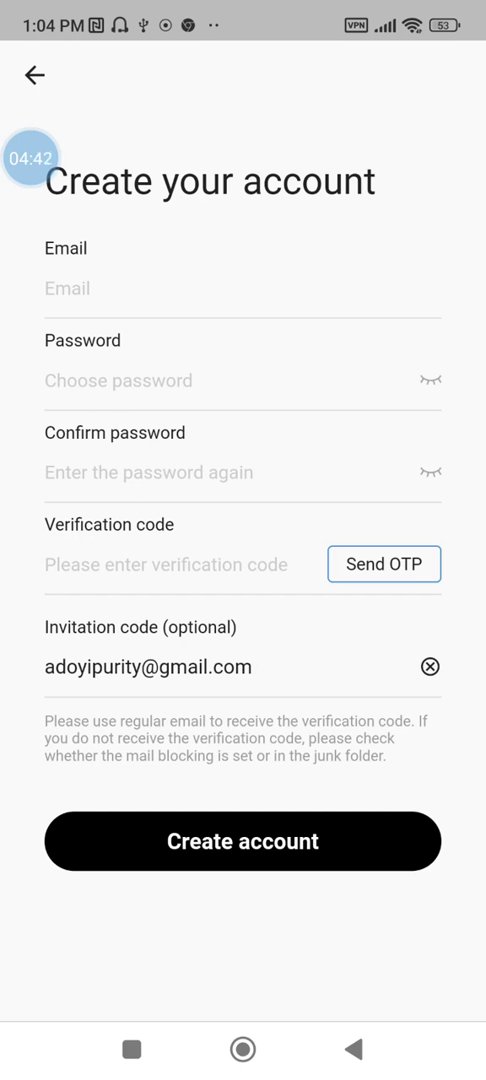
pyautogui.moveTo(165, 335)
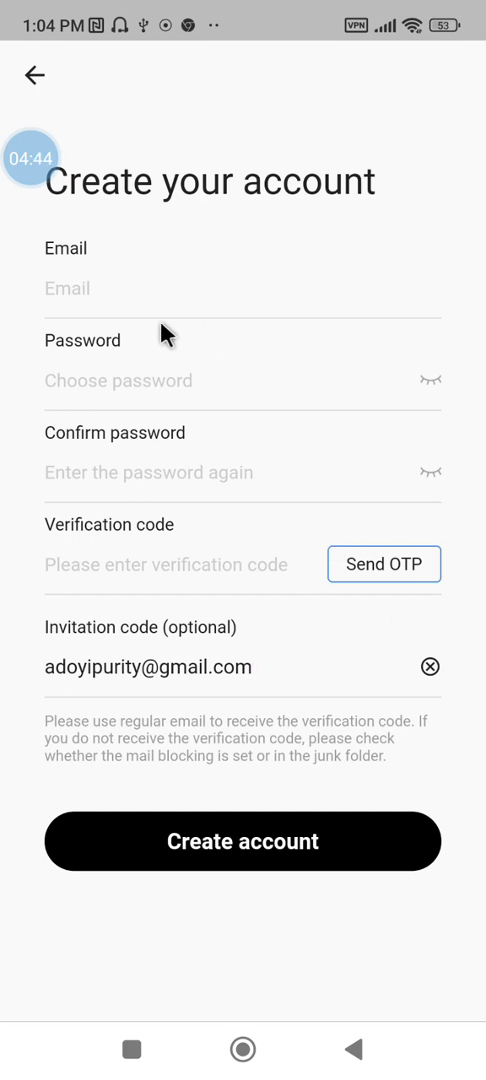
# Enter the account email in the sign-up form using the keyboard's autofill suggestion
pyautogui.click(243, 287)
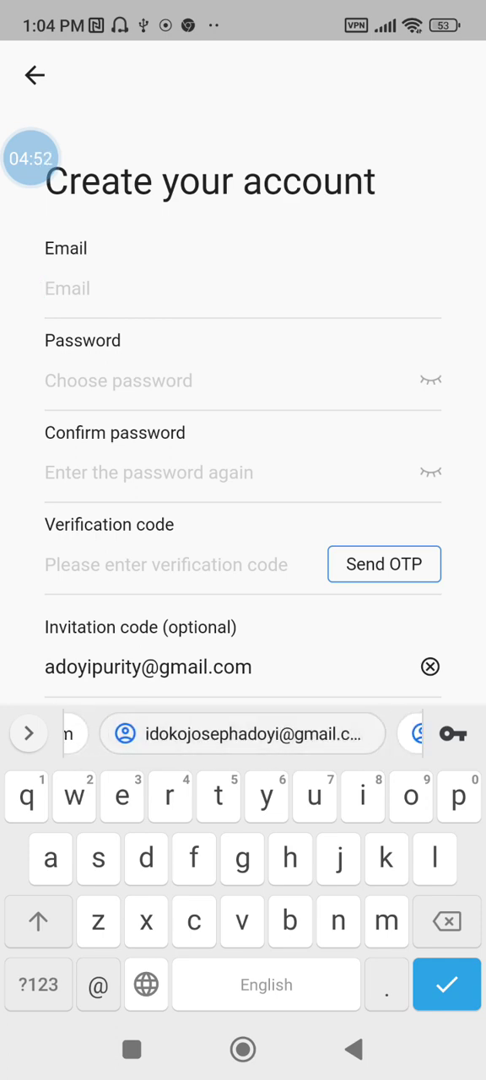
pyautogui.click(243, 287)
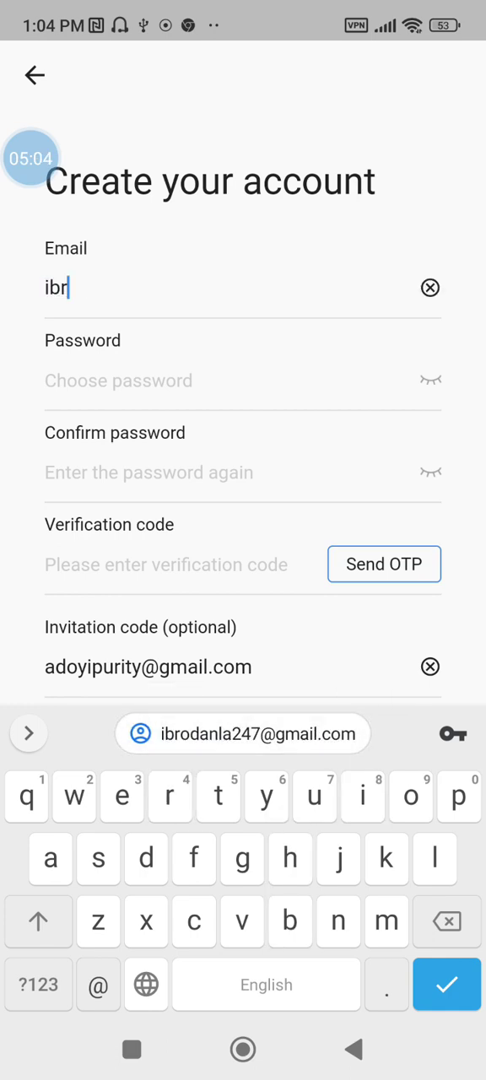
pyautogui.write('o')
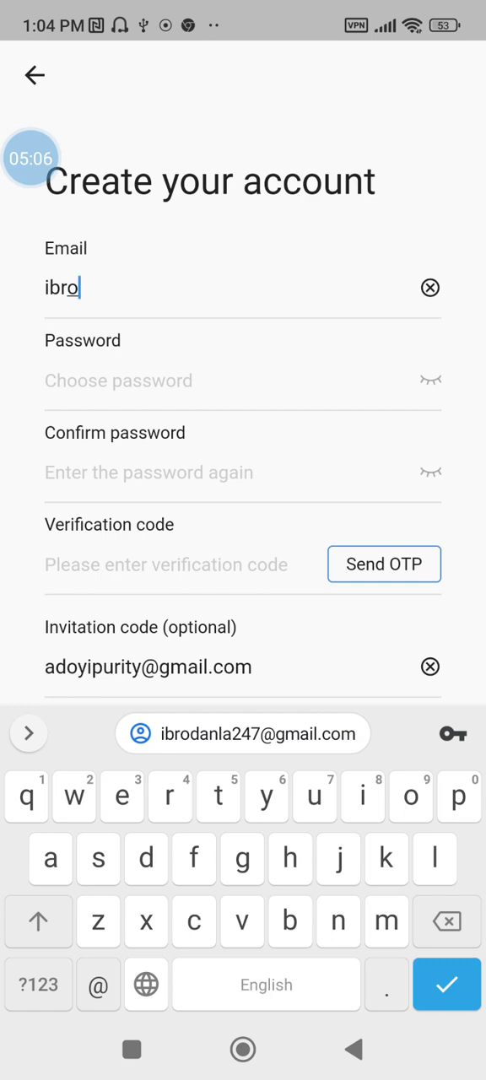
pyautogui.write('da')
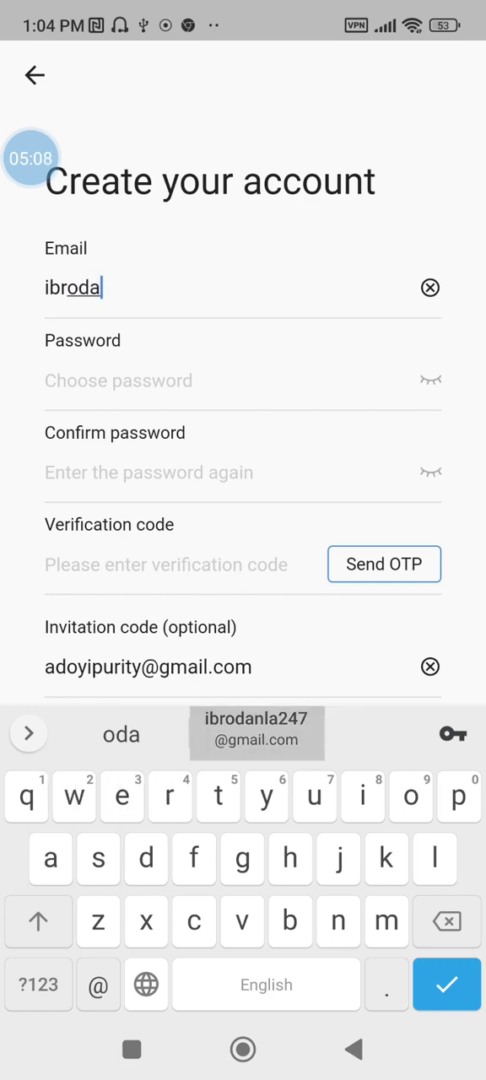
pyautogui.click(257, 732)
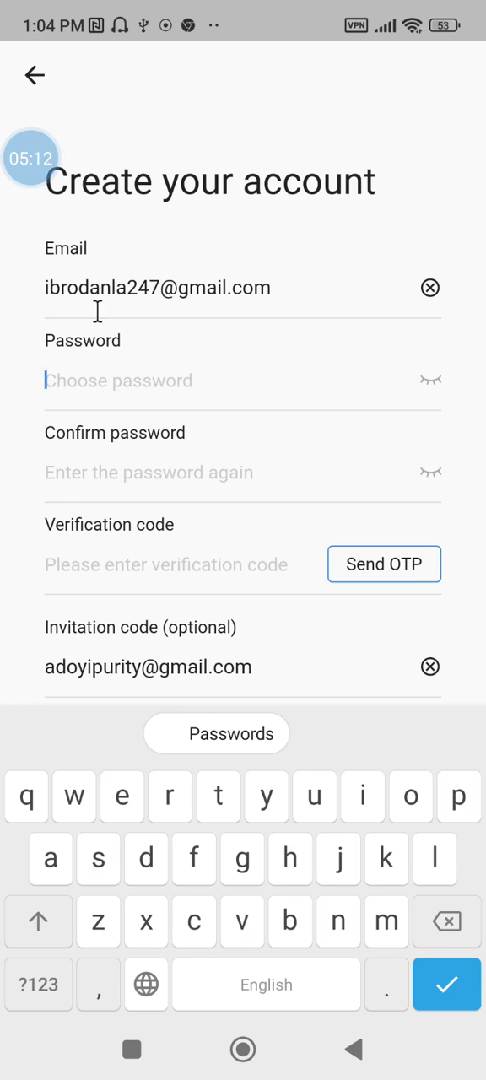
# Enter the account password and confirm it in the sign-up form
pyautogui.click(31, 159)
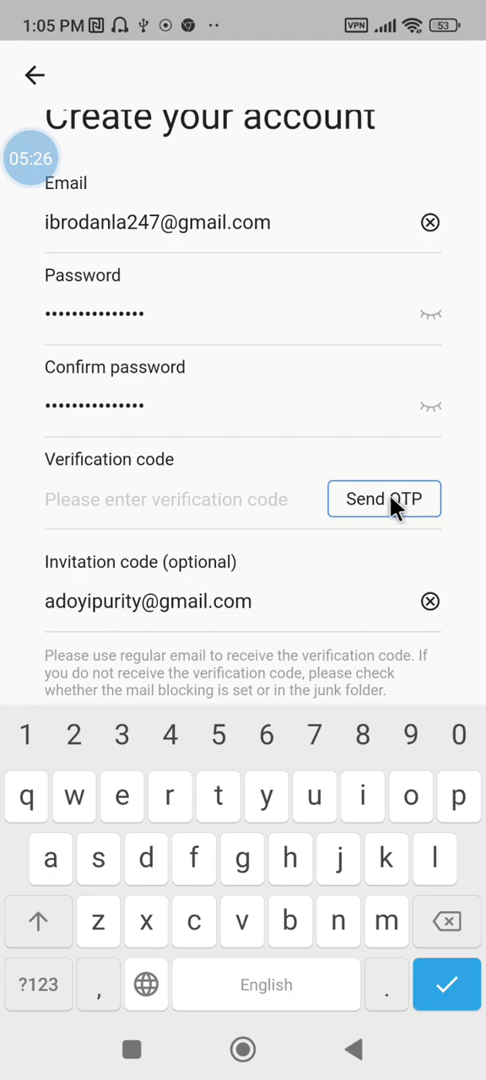
pyautogui.click(385, 499)
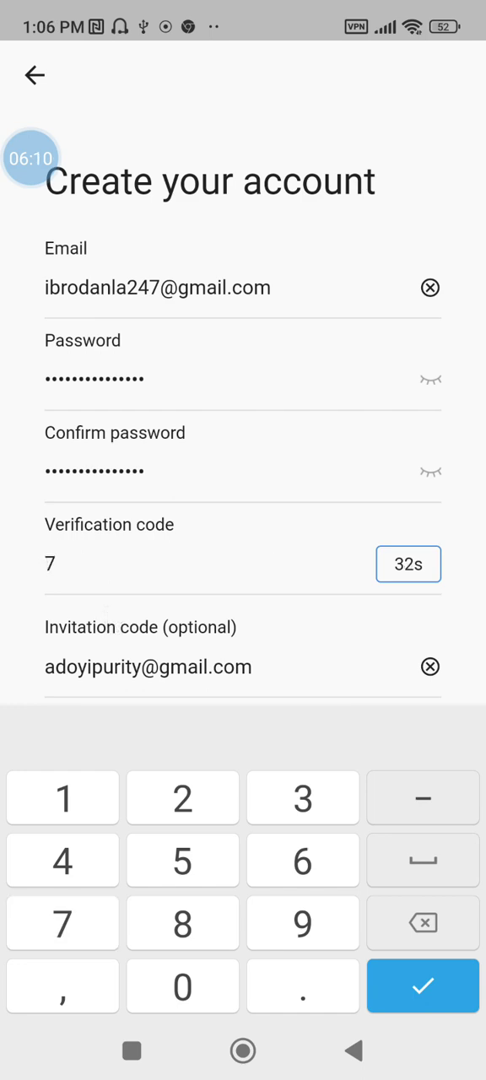
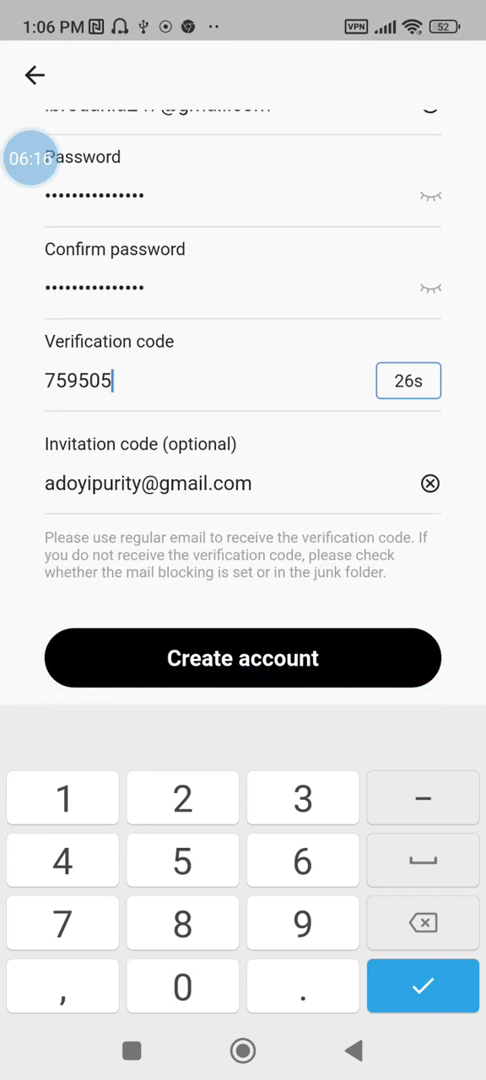
# Enter the emailed verification code and create the new account
pyautogui.moveTo(334, 628)
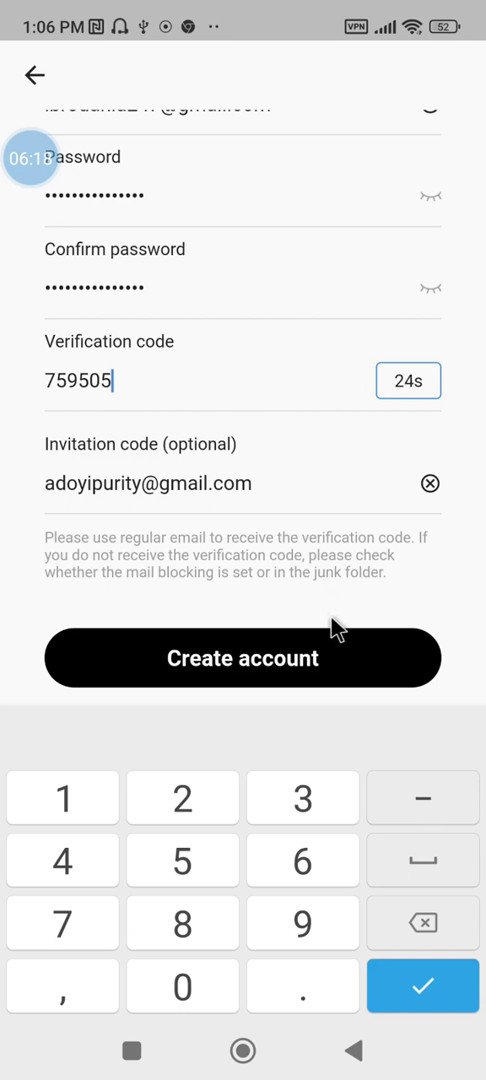
pyautogui.click(243, 658)
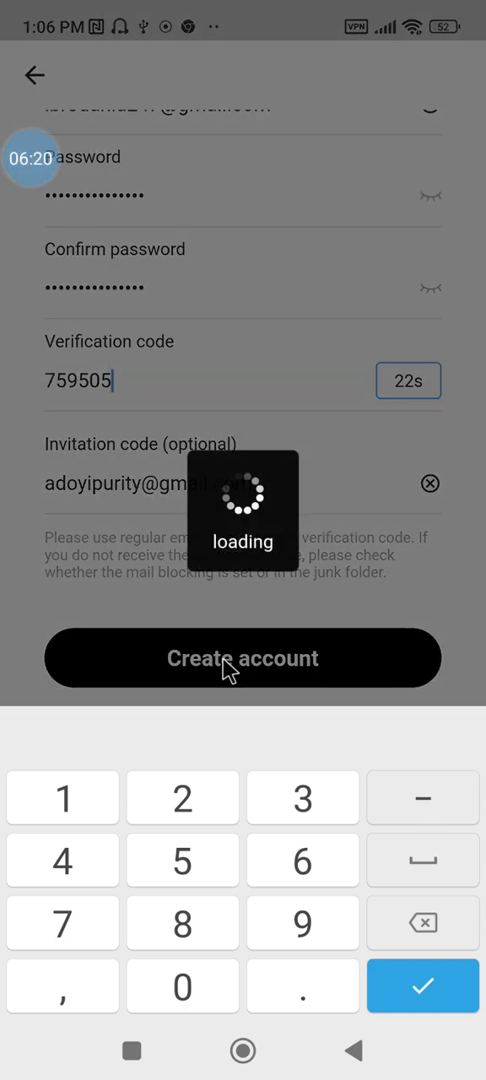
pyautogui.click(243, 658)
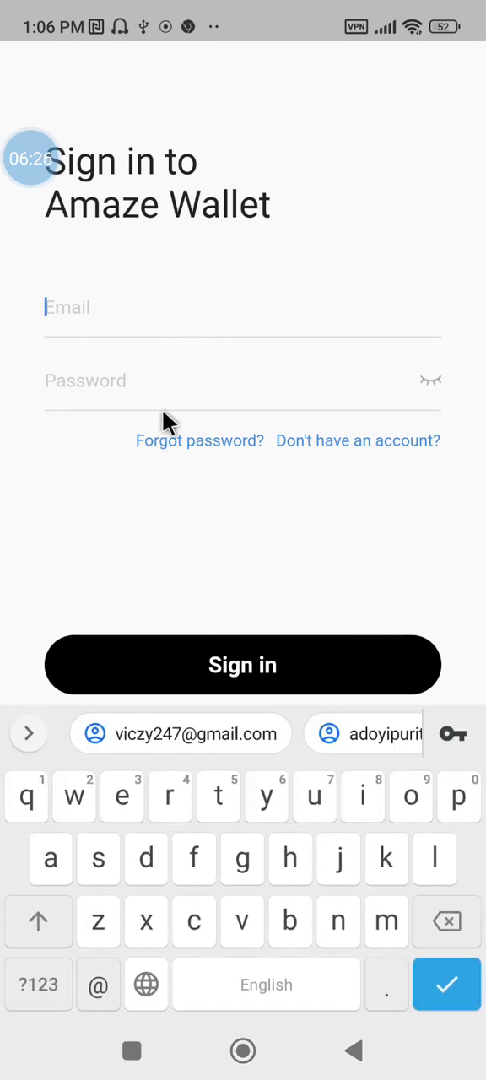
# Fill the sign-in form with the saved email and password via autofill
pyautogui.write('ib')
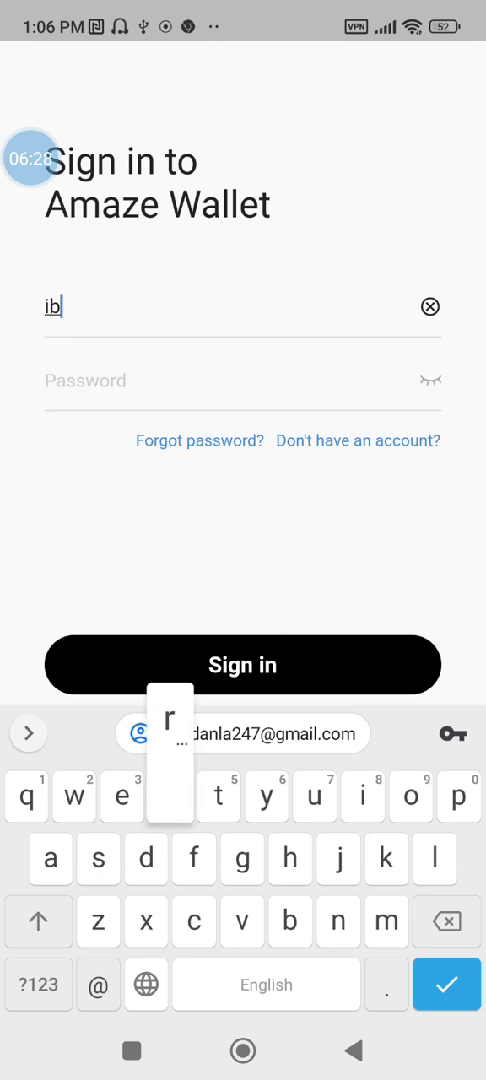
pyautogui.write('o')
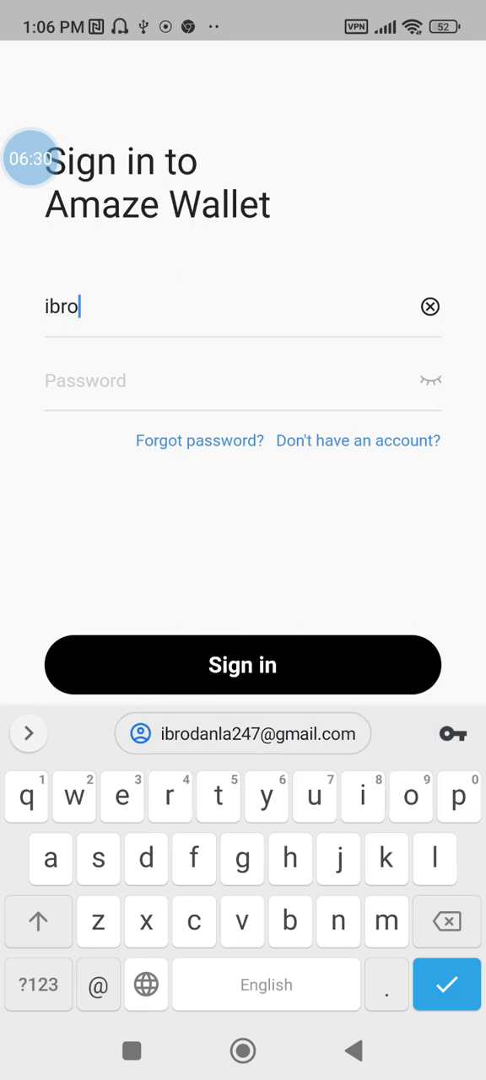
pyautogui.write('d')
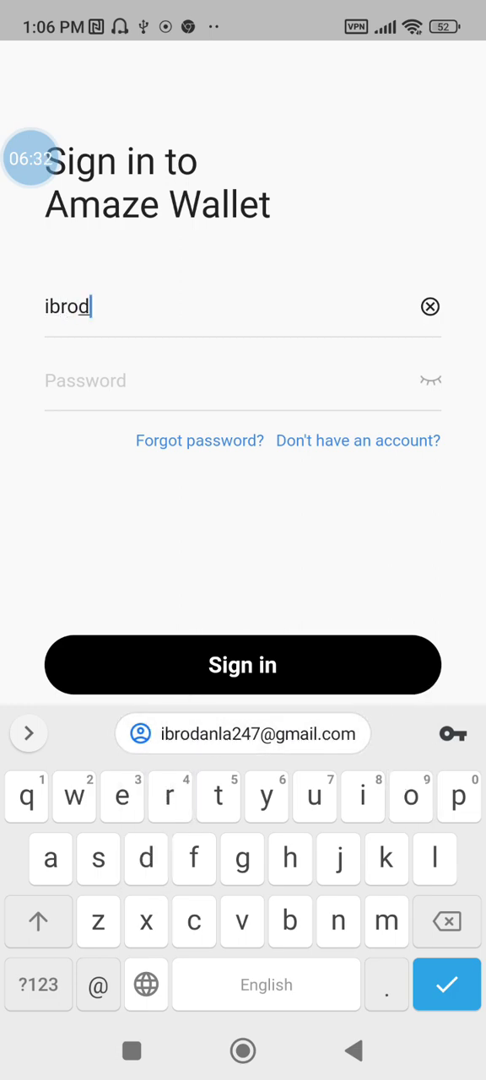
pyautogui.click(243, 732)
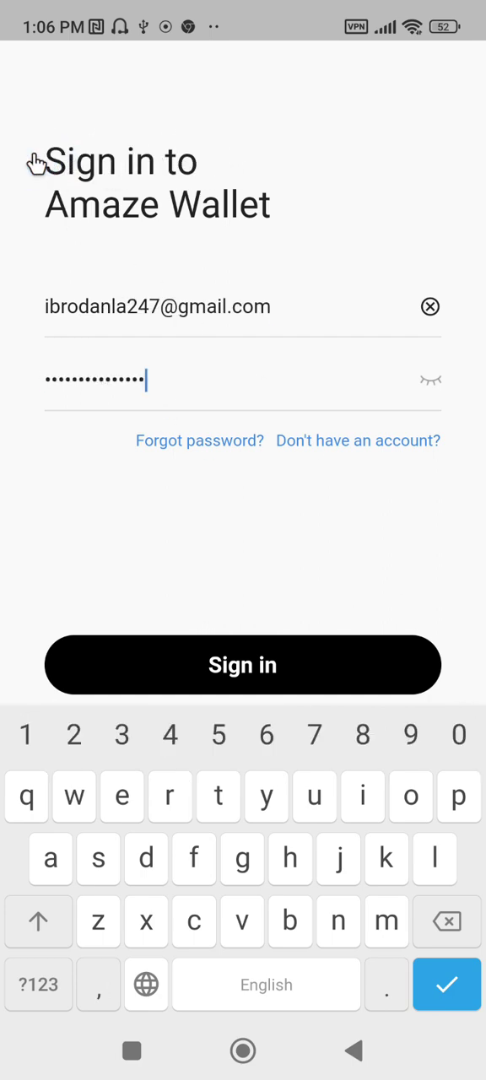
pyautogui.click(243, 665)
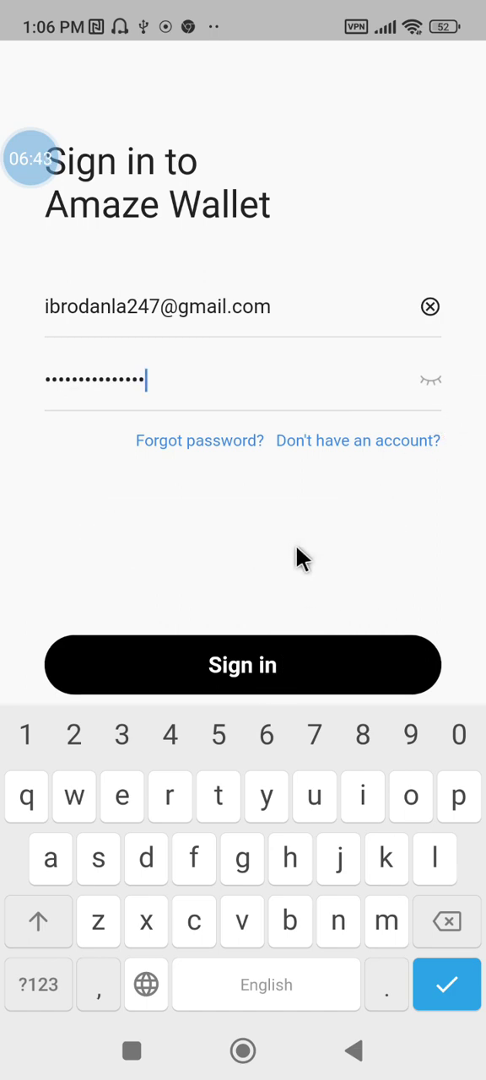
pyautogui.moveTo(209, 469)
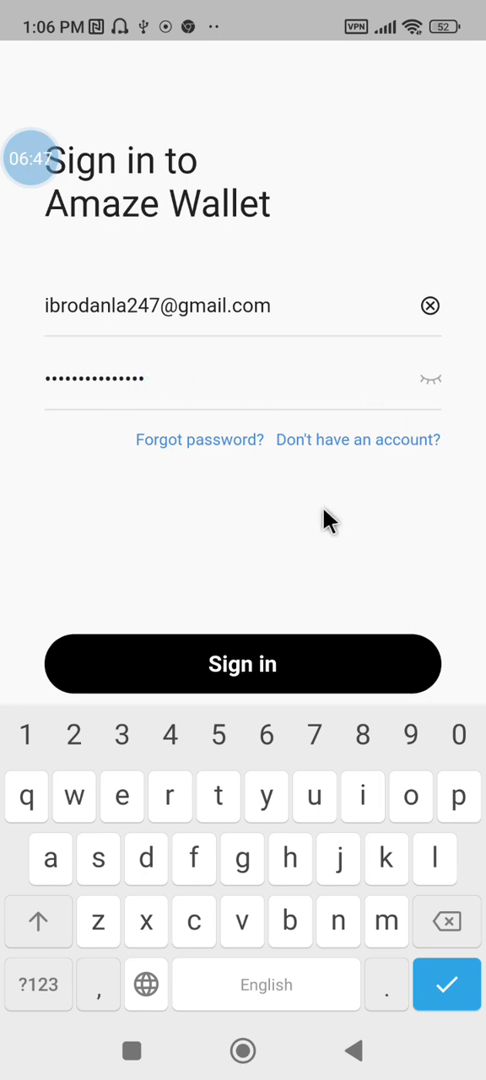
pyautogui.click(243, 665)
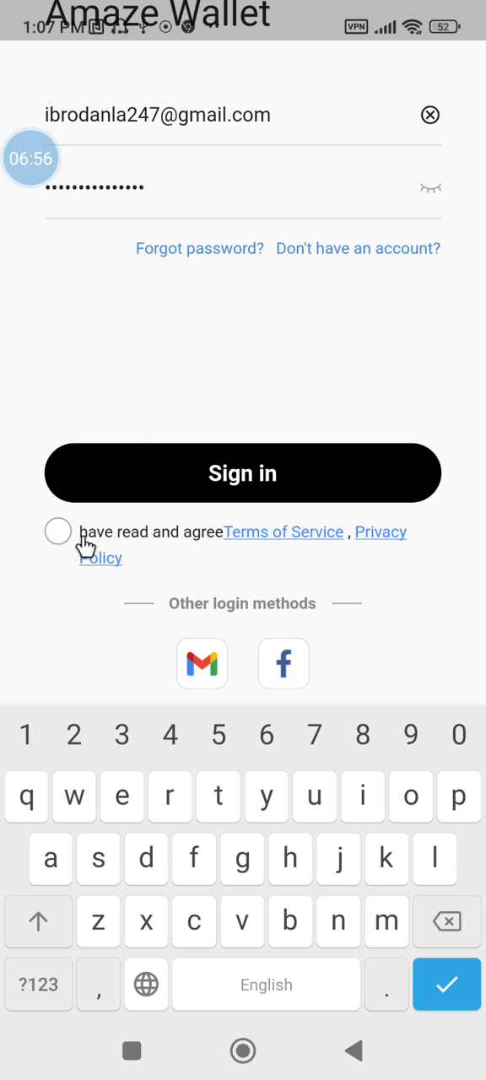
pyautogui.moveTo(319, 580)
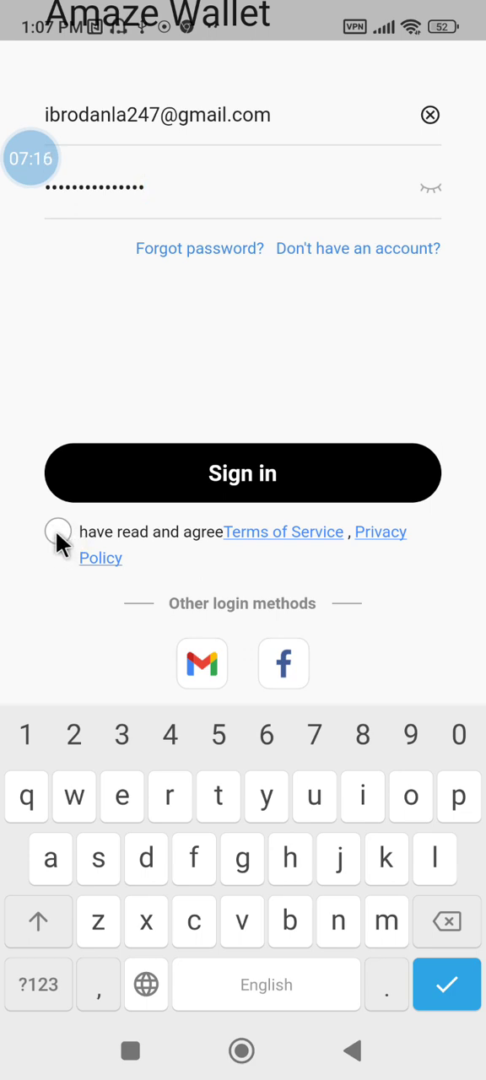
# Agree to the terms of service and sign in with the new account
pyautogui.click(59, 531)
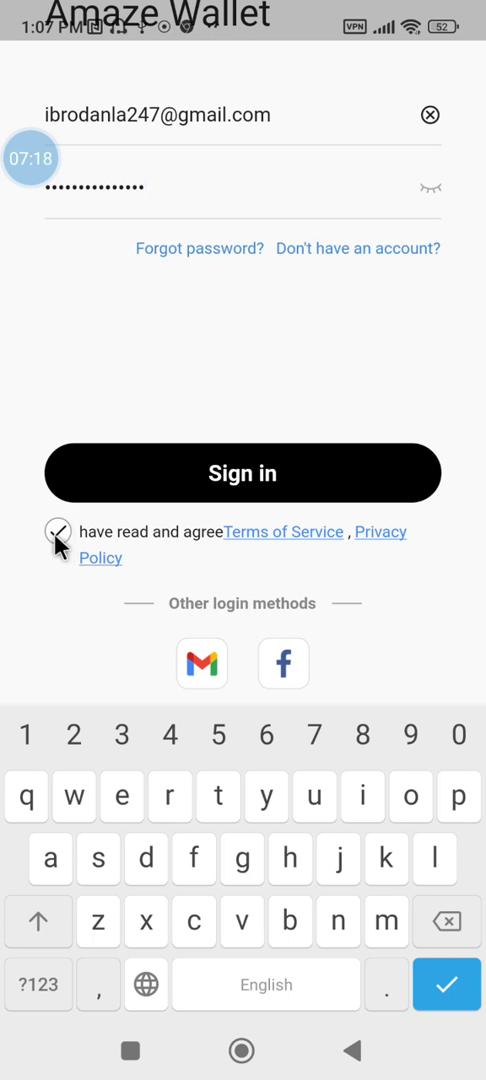
pyautogui.click(57, 532)
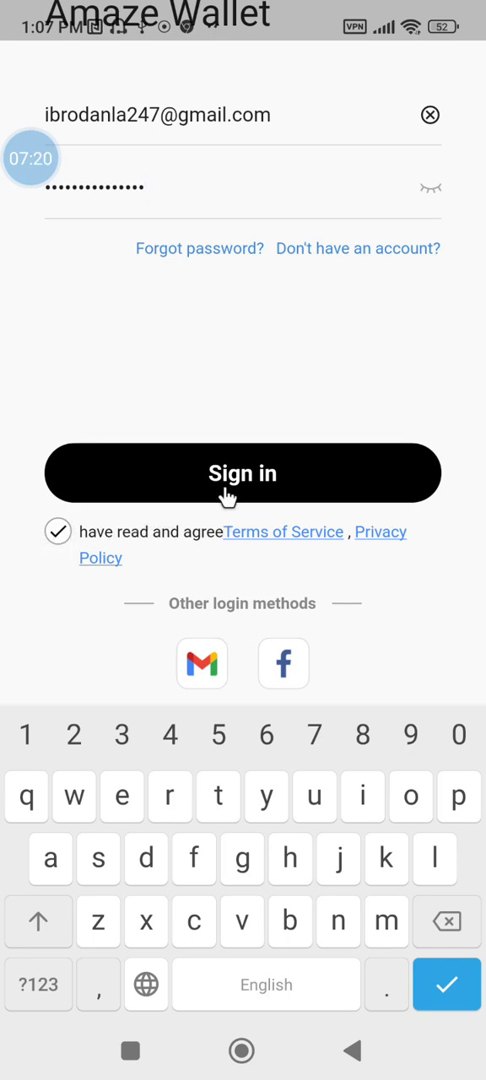
pyautogui.click(243, 473)
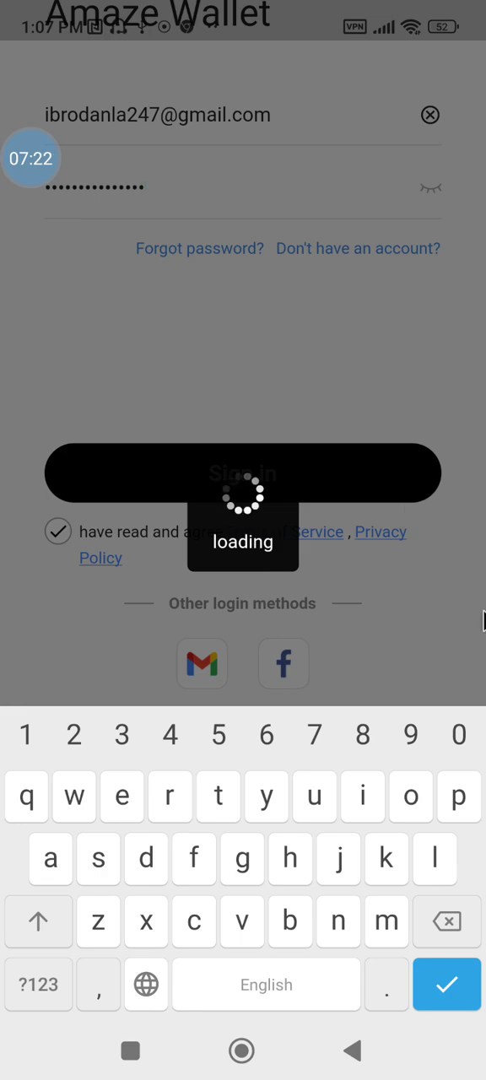
pyautogui.click(243, 473)
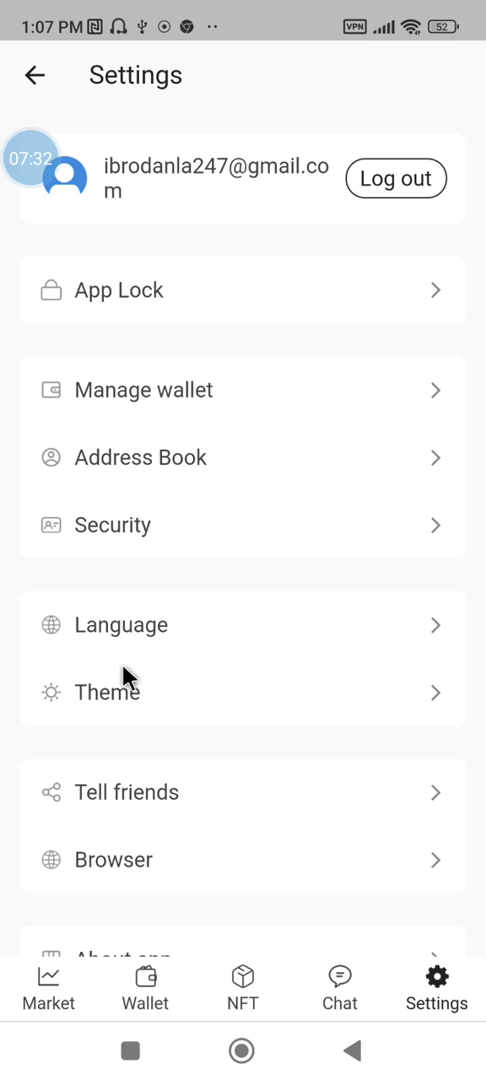
pyautogui.moveTo(317, 491)
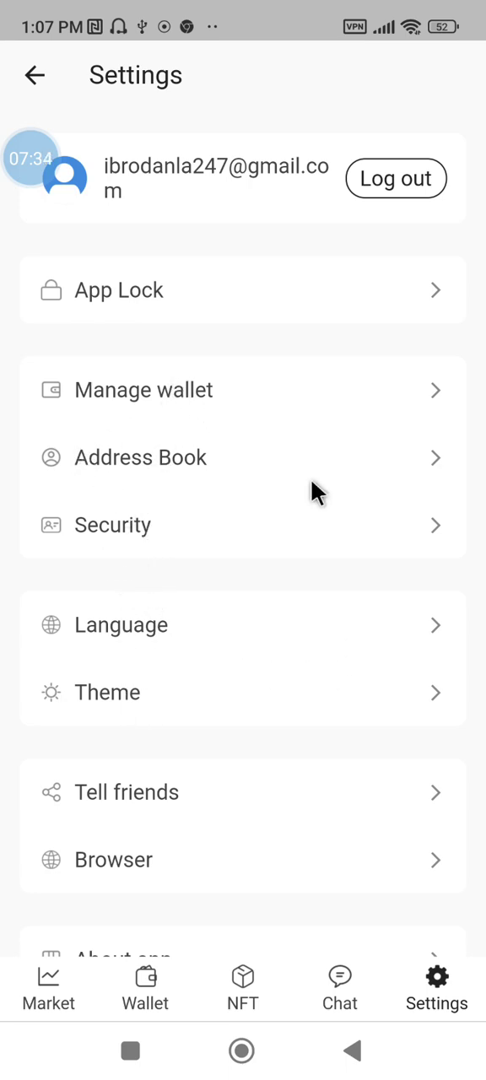
pyautogui.moveTo(223, 396)
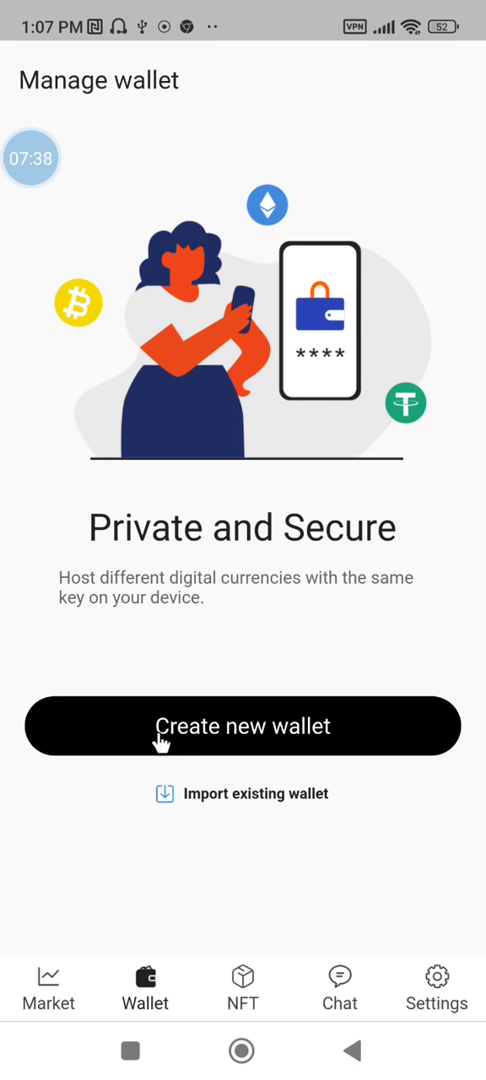
pyautogui.moveTo(437, 1004)
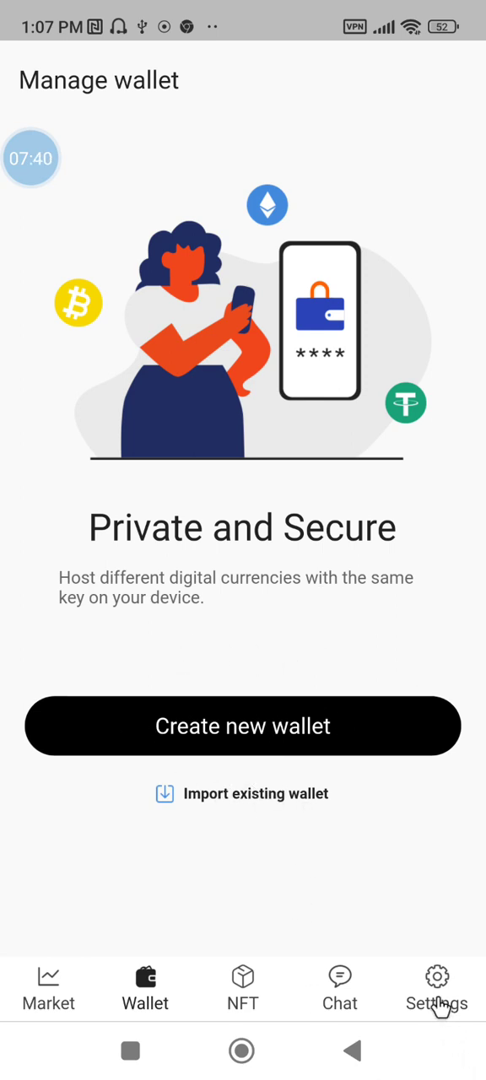
# Start creating a new wallet from Settings' wallet management and dismiss the password tip
pyautogui.click(437, 987)
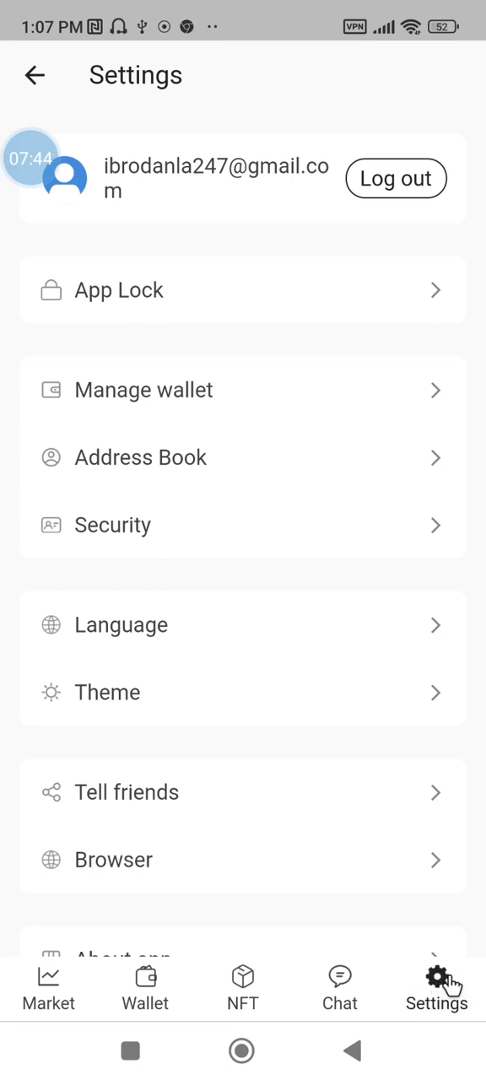
pyautogui.moveTo(152, 405)
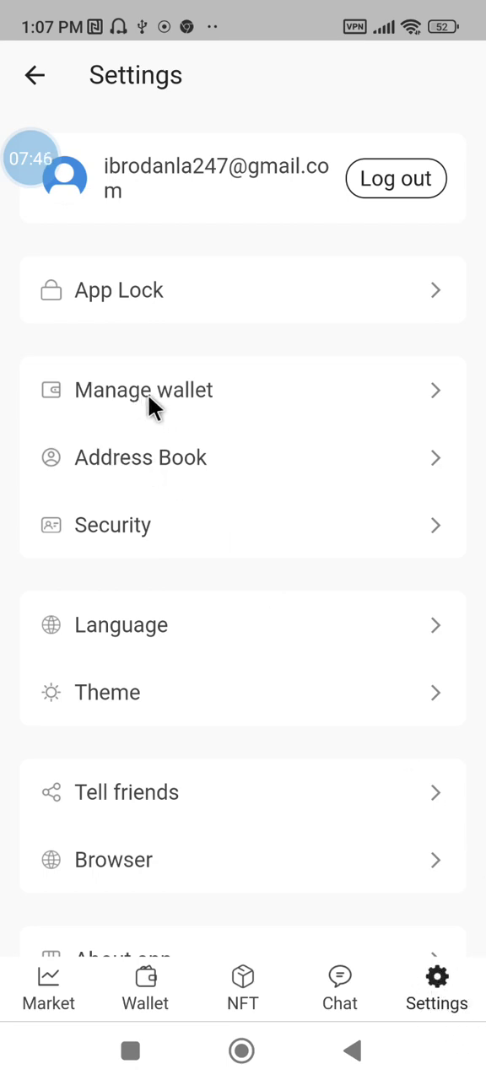
pyautogui.click(142, 388)
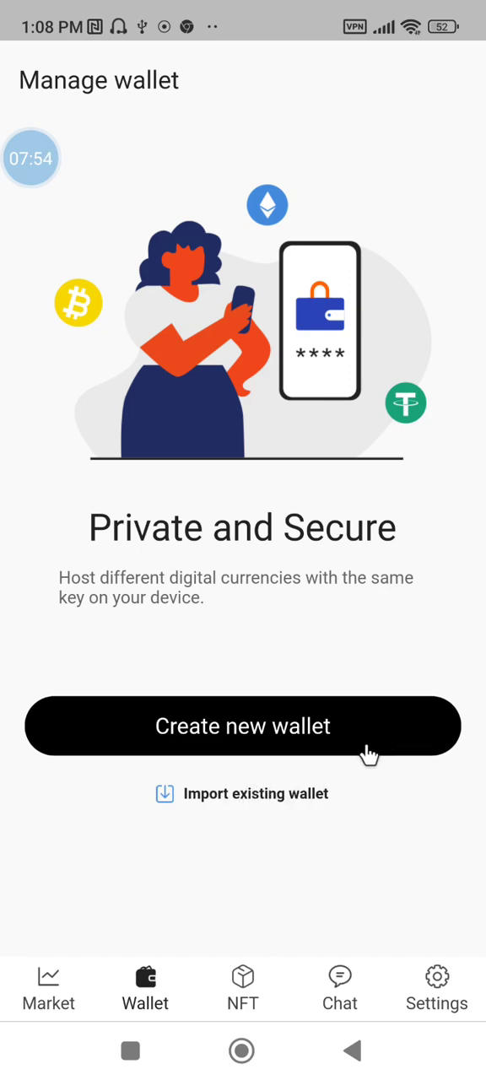
pyautogui.moveTo(256, 749)
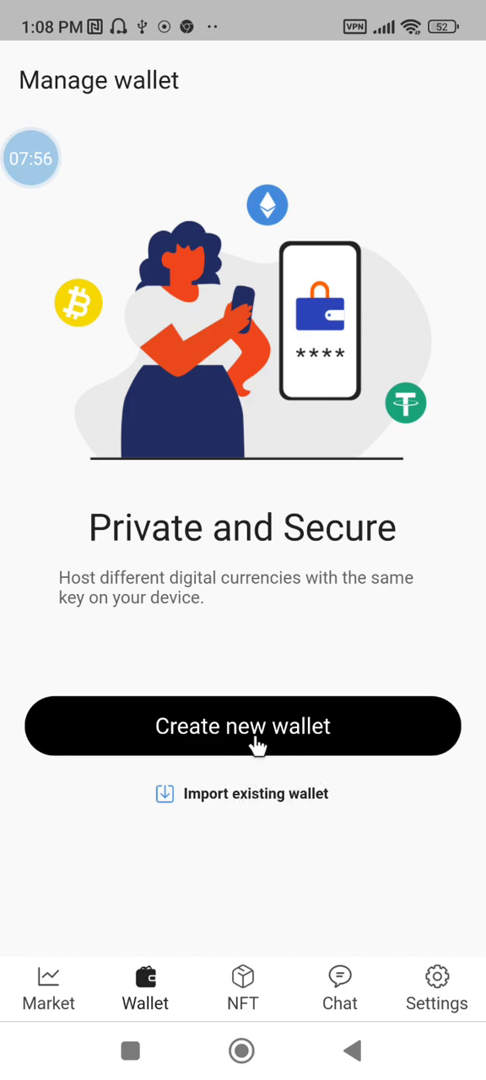
pyautogui.click(243, 726)
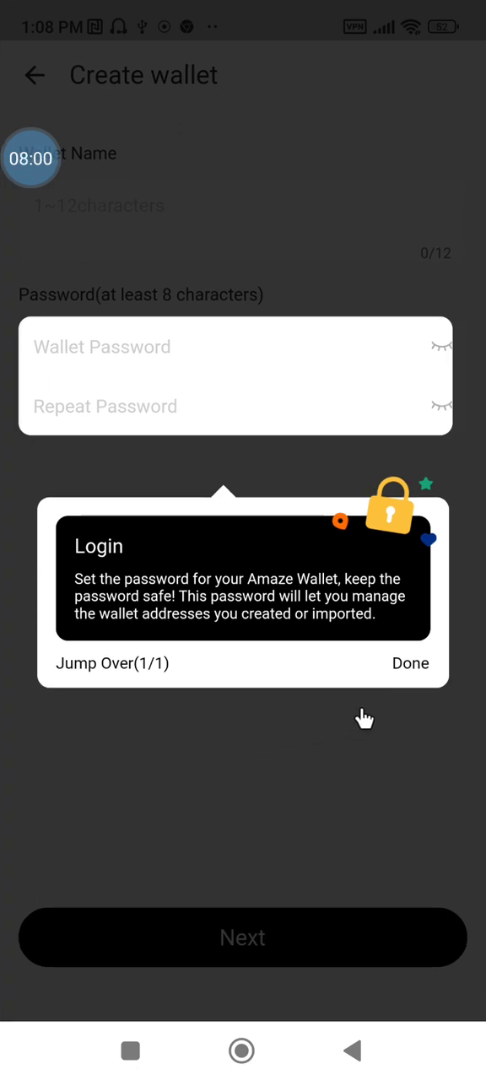
pyautogui.moveTo(88, 361)
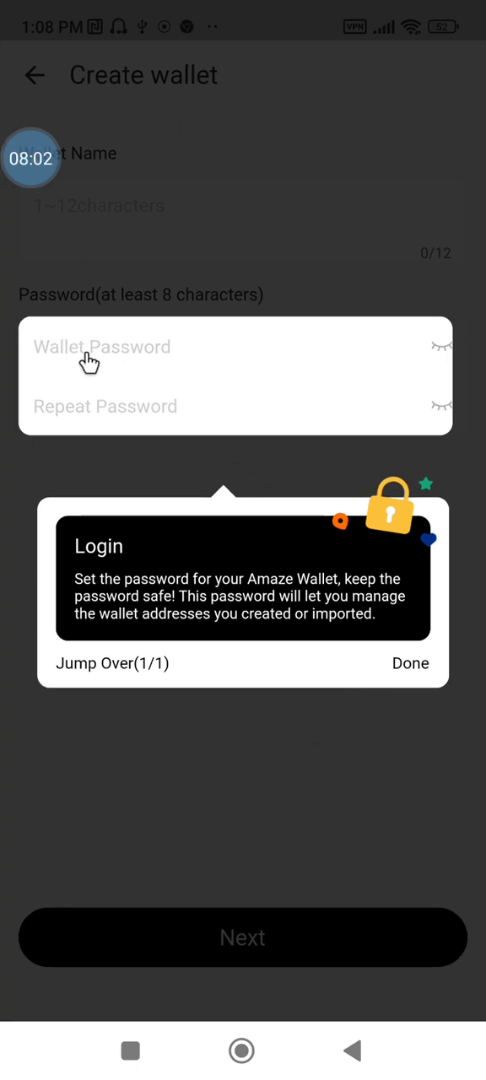
pyautogui.moveTo(203, 364)
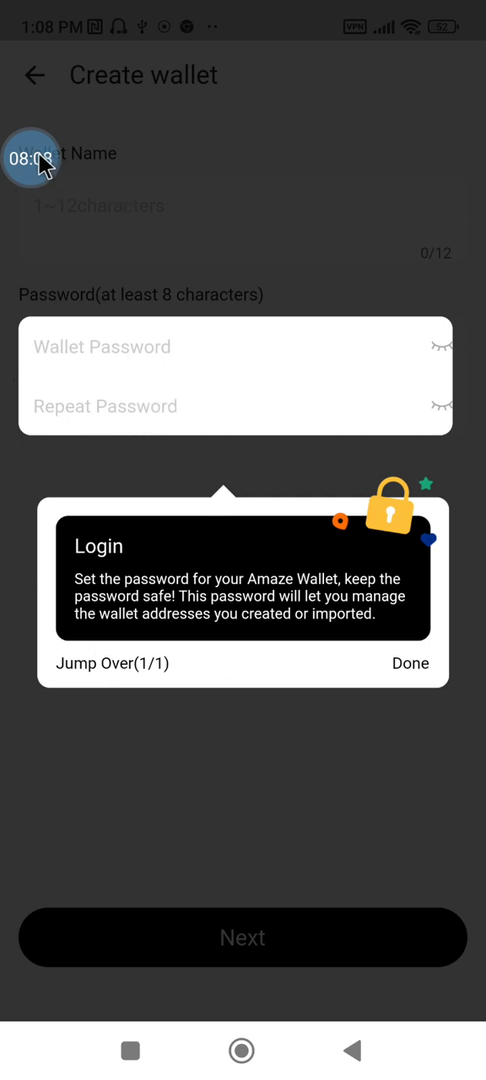
pyautogui.click(32, 159)
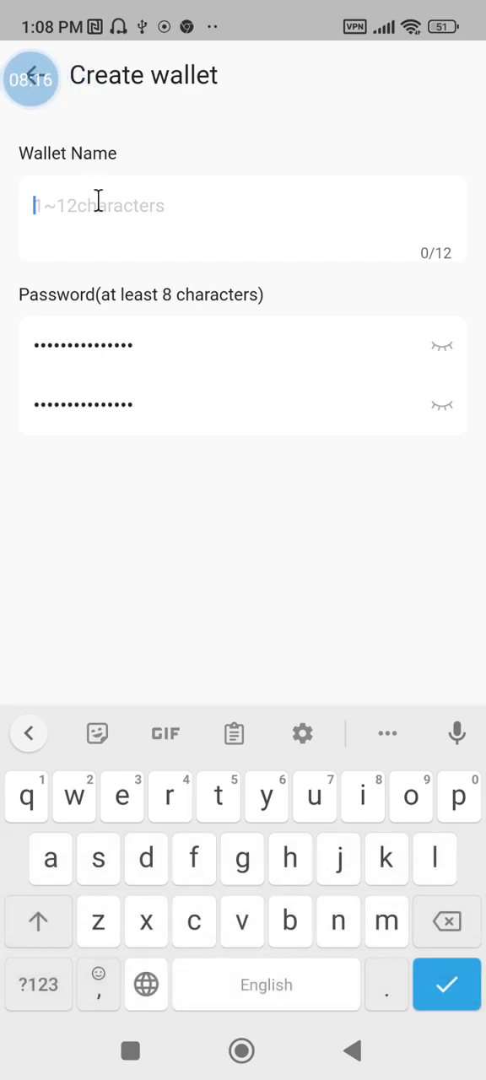
# Name the new wallet 'Success1045' and submit the wallet details
pyautogui.click(37, 921)
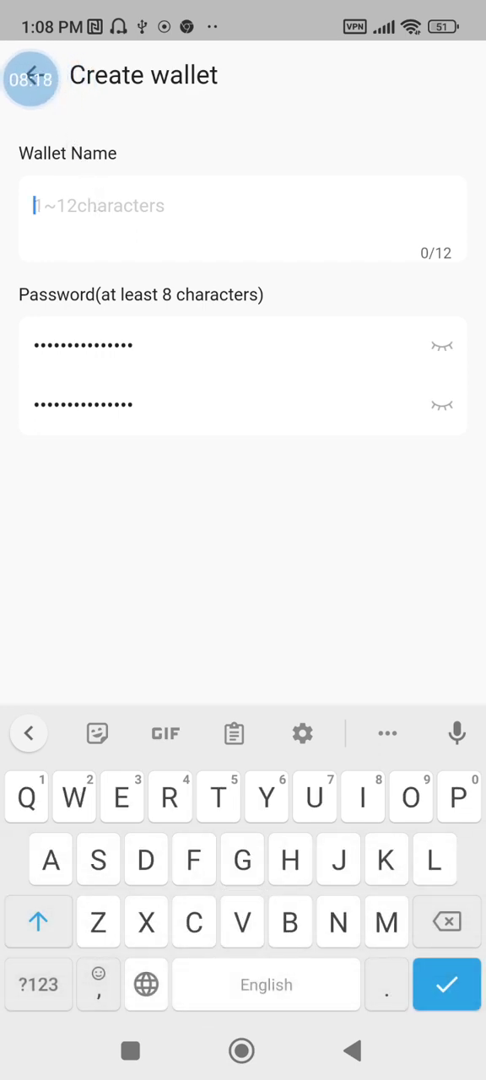
pyautogui.write('Succ')
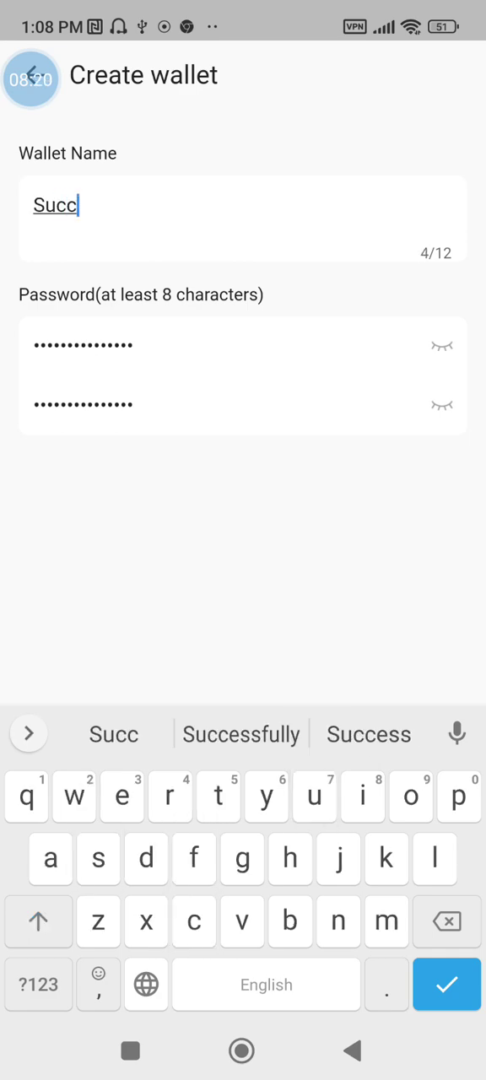
pyautogui.click(368, 732)
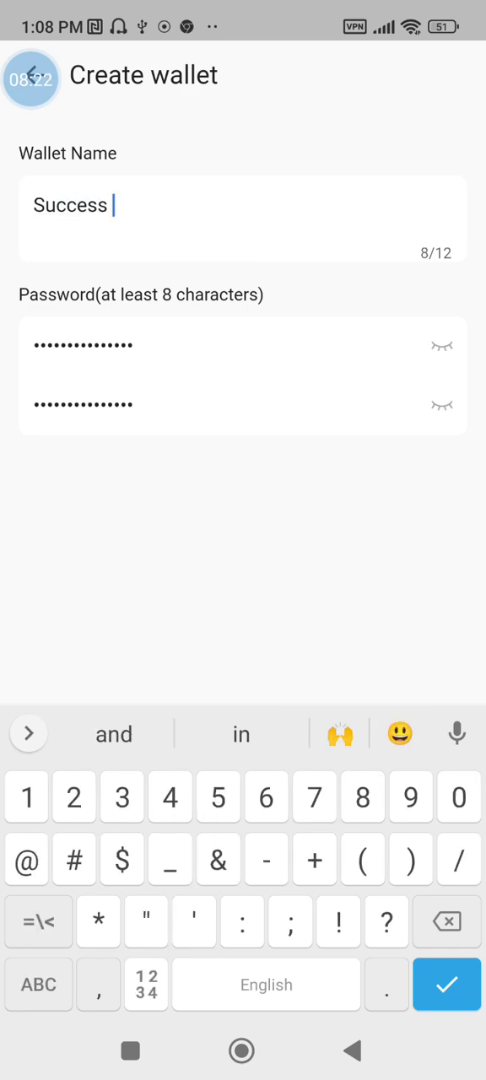
pyautogui.write('1045')
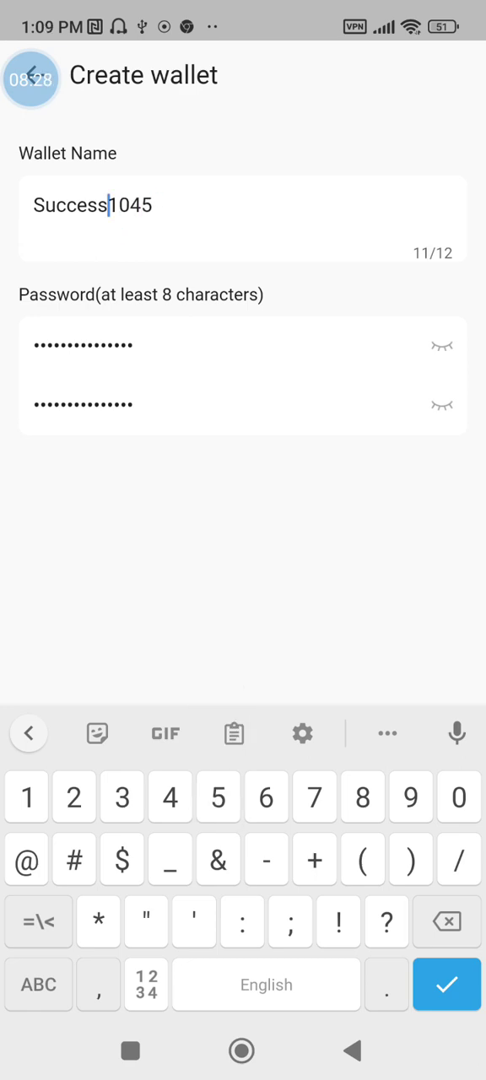
pyautogui.moveTo(19, 260)
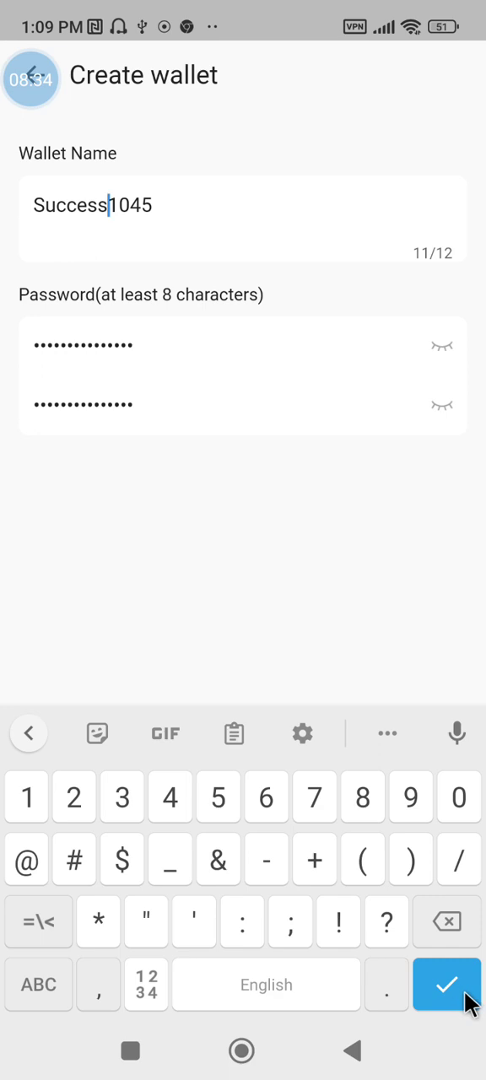
pyautogui.moveTo(317, 625)
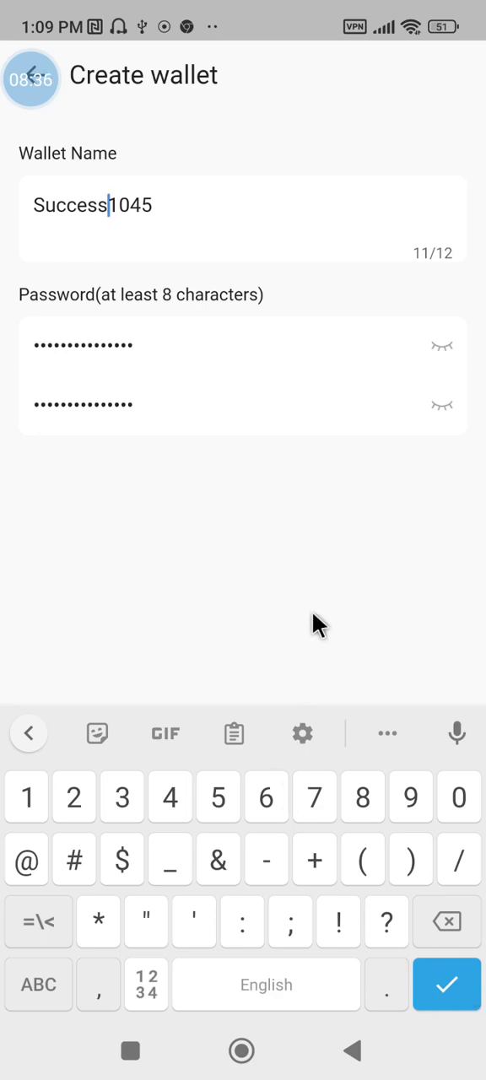
pyautogui.moveTo(115, 633)
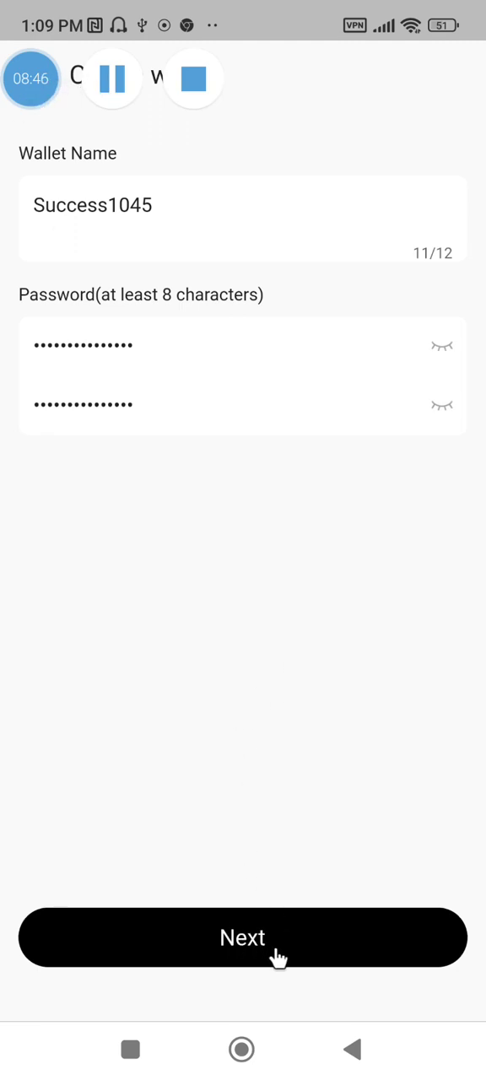
pyautogui.click(243, 938)
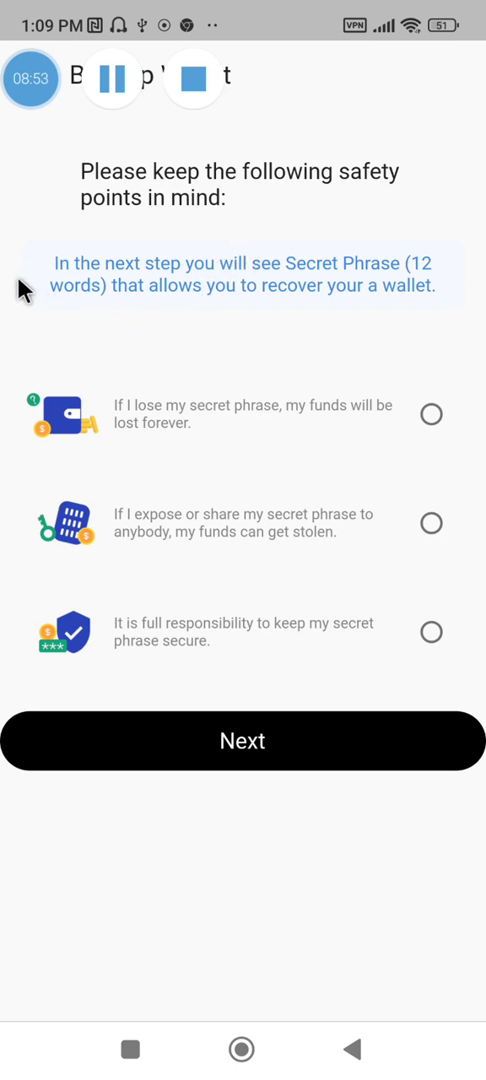
pyautogui.moveTo(206, 166)
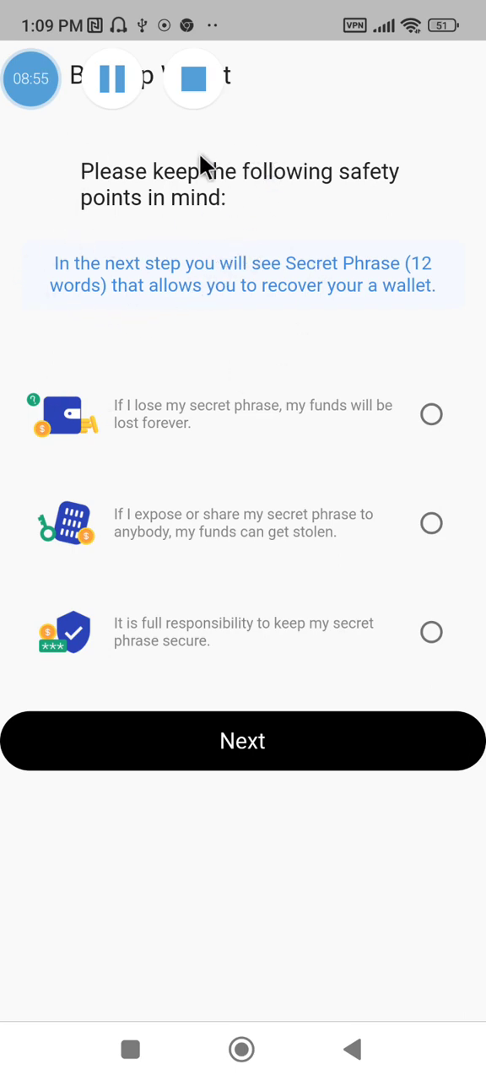
pyautogui.moveTo(118, 226)
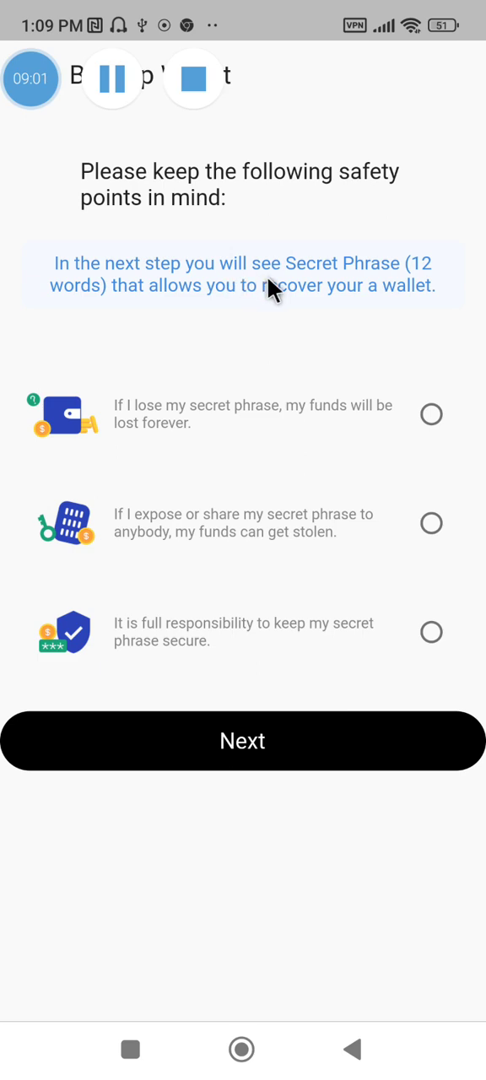
pyautogui.moveTo(368, 273)
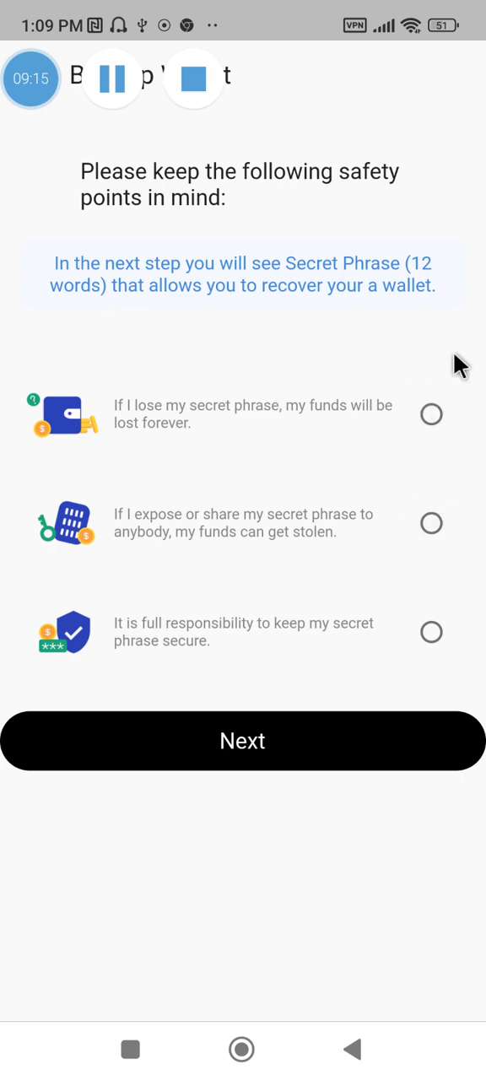
pyautogui.moveTo(447, 455)
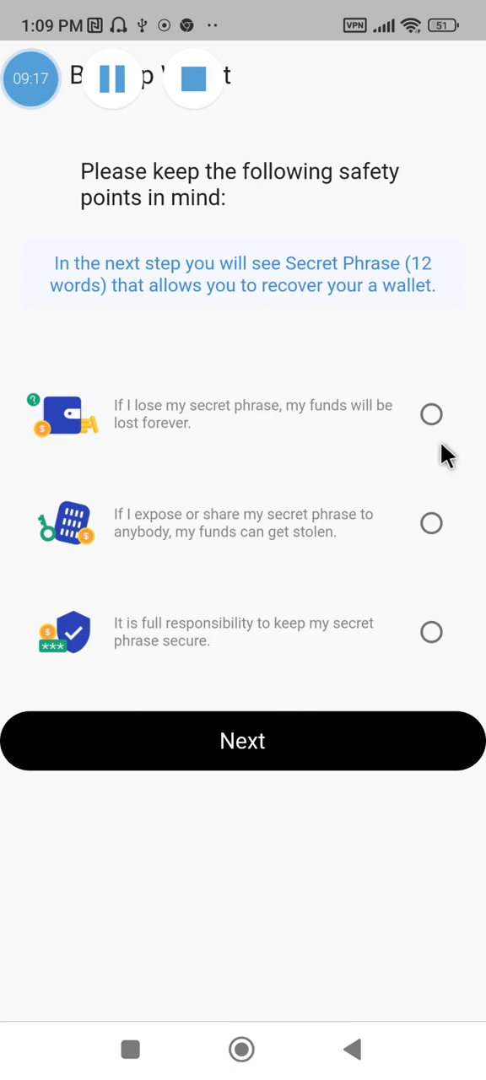
pyautogui.moveTo(319, 577)
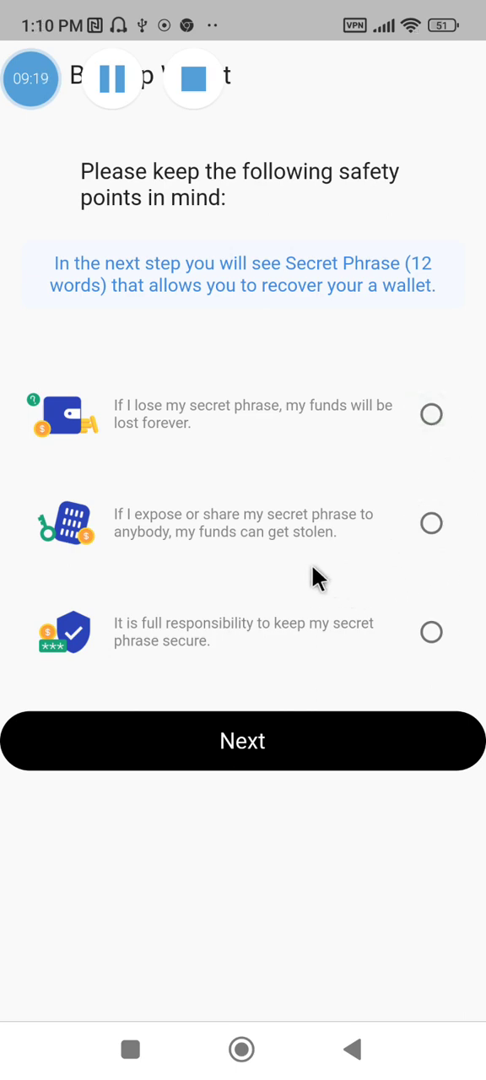
# Acknowledge all three secret-phrase safety statements and continue to the wallet
pyautogui.click(431, 415)
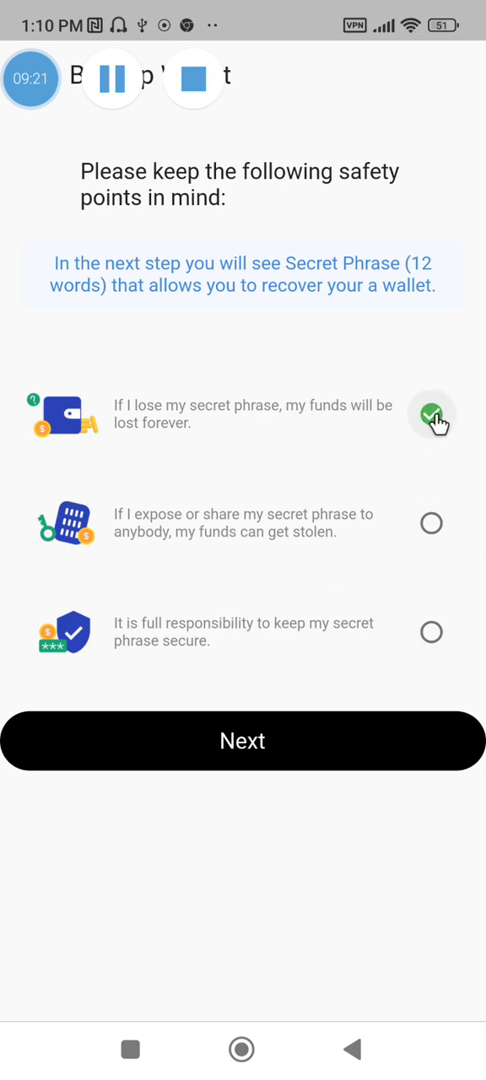
pyautogui.click(432, 523)
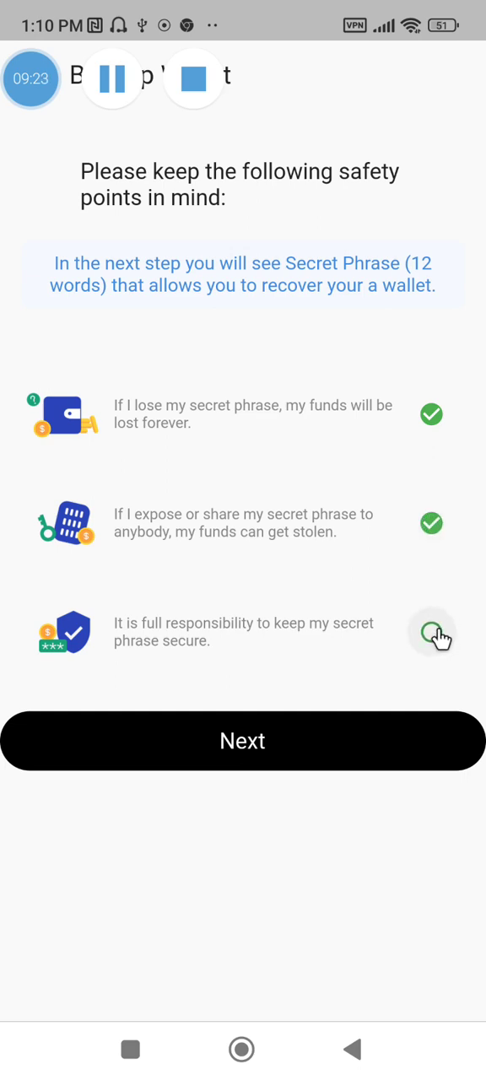
pyautogui.click(432, 631)
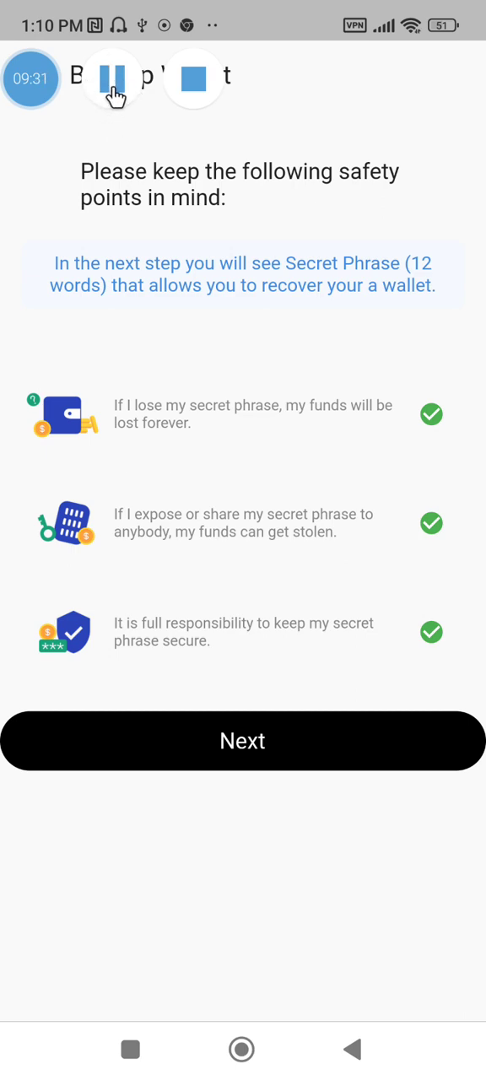
pyautogui.click(243, 741)
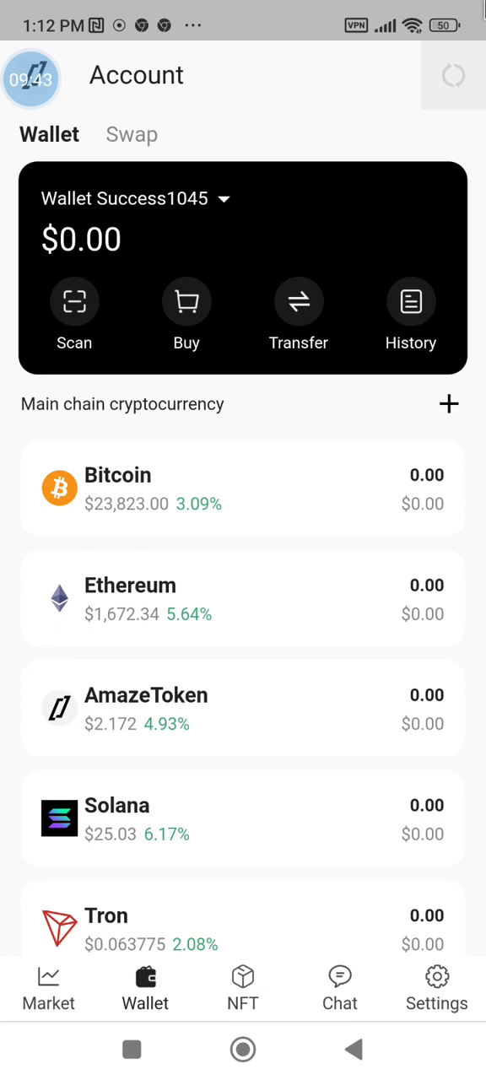
pyautogui.click(30, 78)
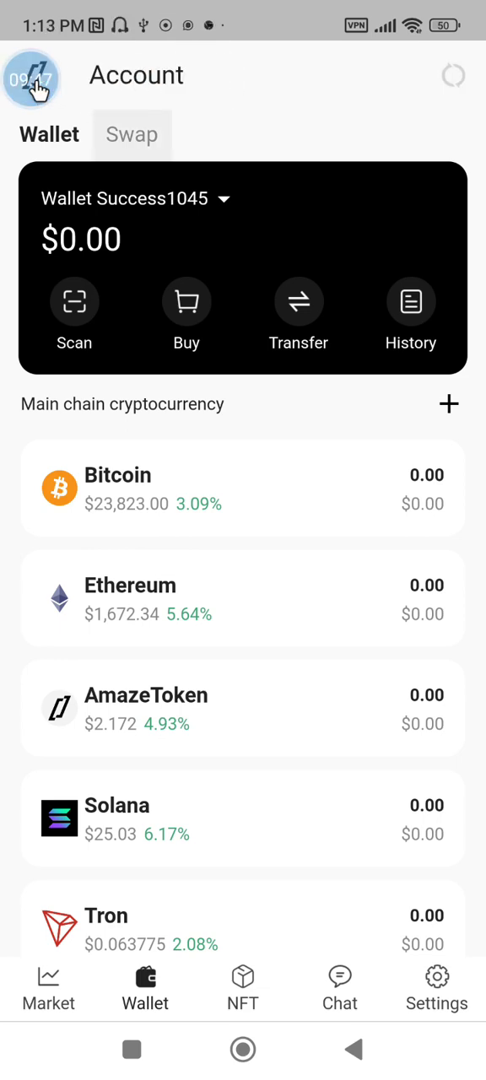
pyautogui.moveTo(301, 135)
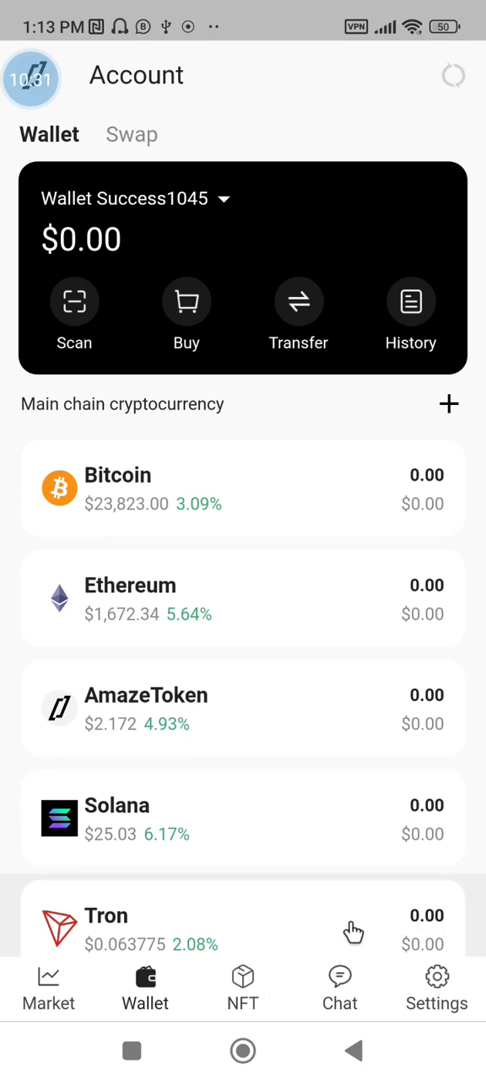
pyautogui.moveTo(453, 373)
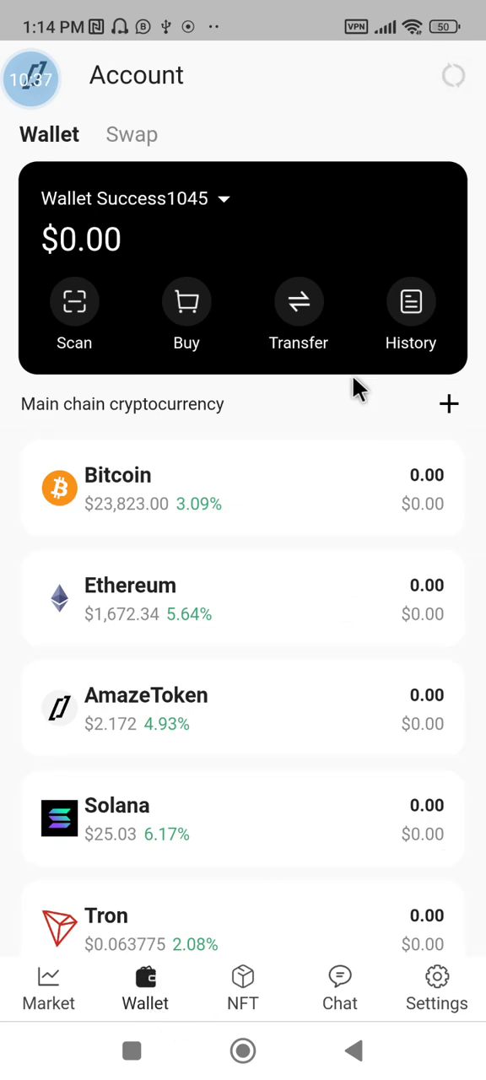
pyautogui.moveTo(226, 952)
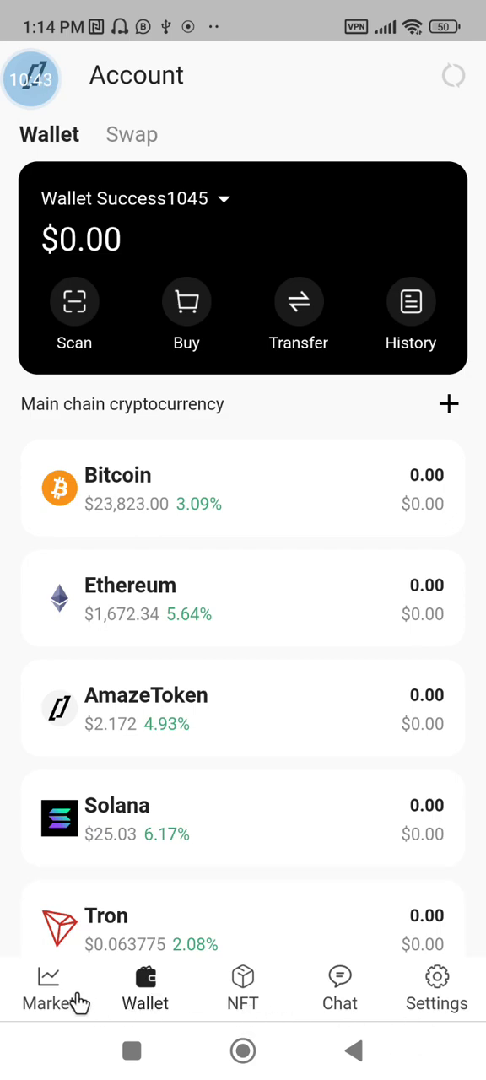
# Browse the Market, Settings and Wallet tabs, then land on the NFT marketplace home
pyautogui.click(47, 987)
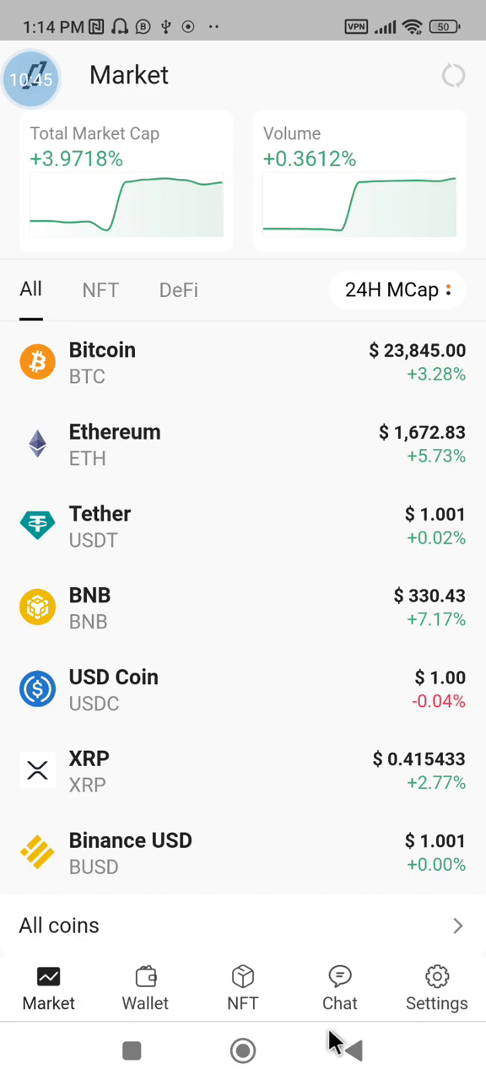
pyautogui.click(436, 987)
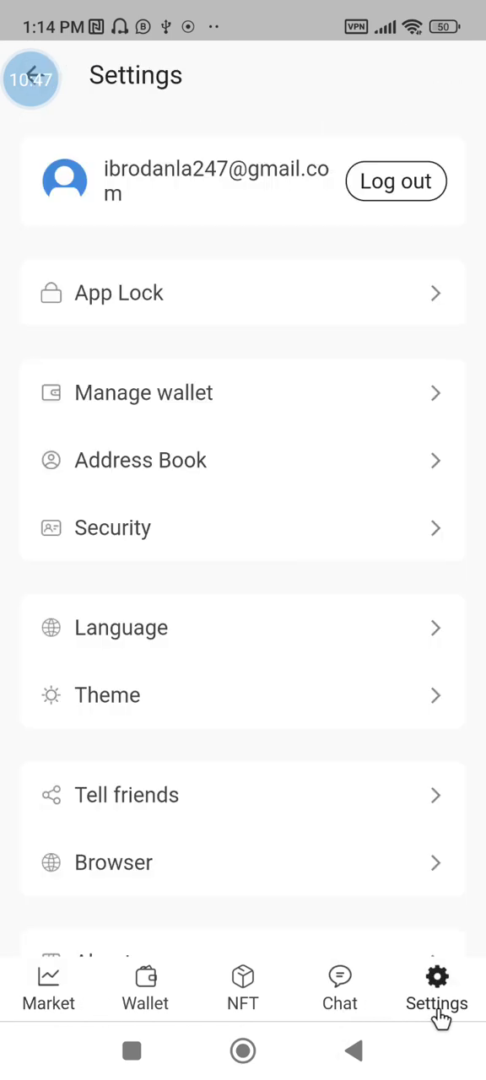
pyautogui.click(145, 987)
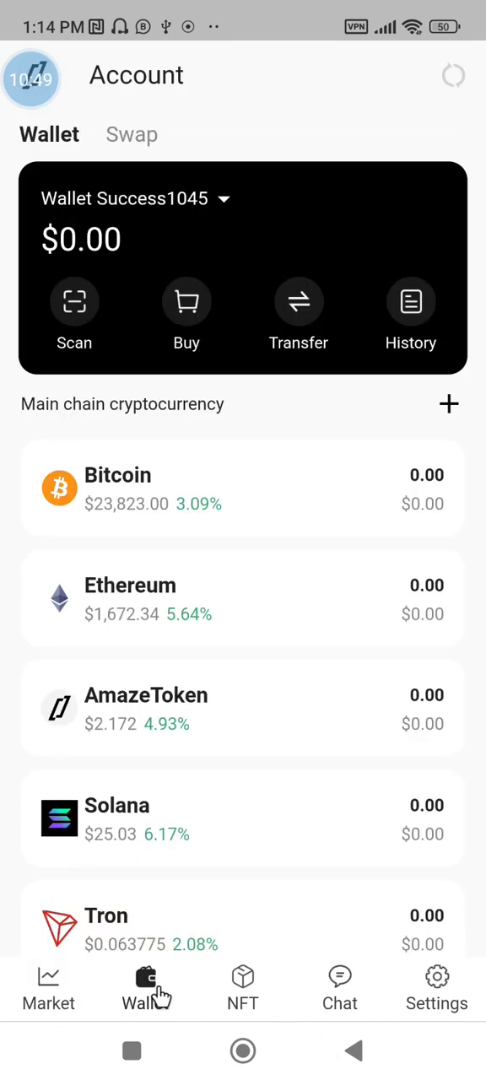
pyautogui.click(243, 490)
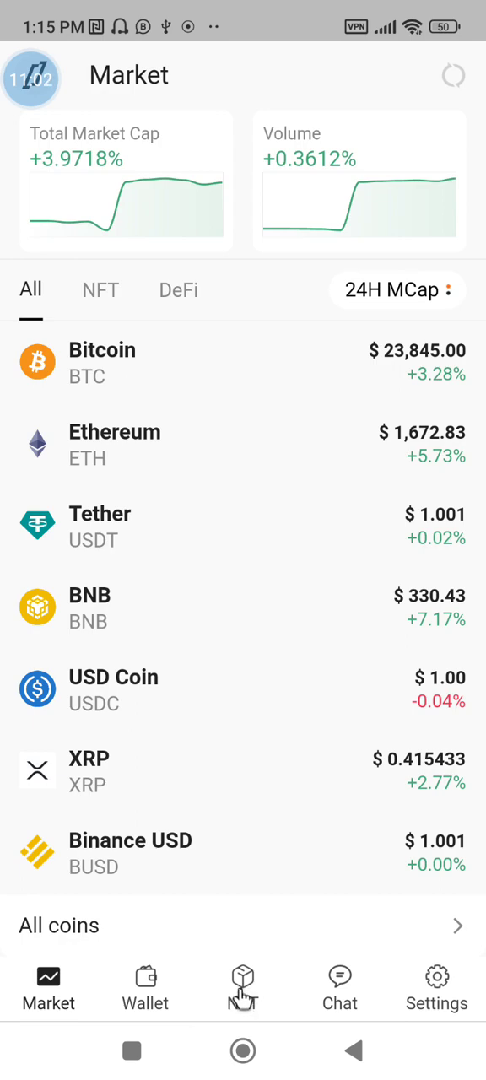
pyautogui.click(243, 987)
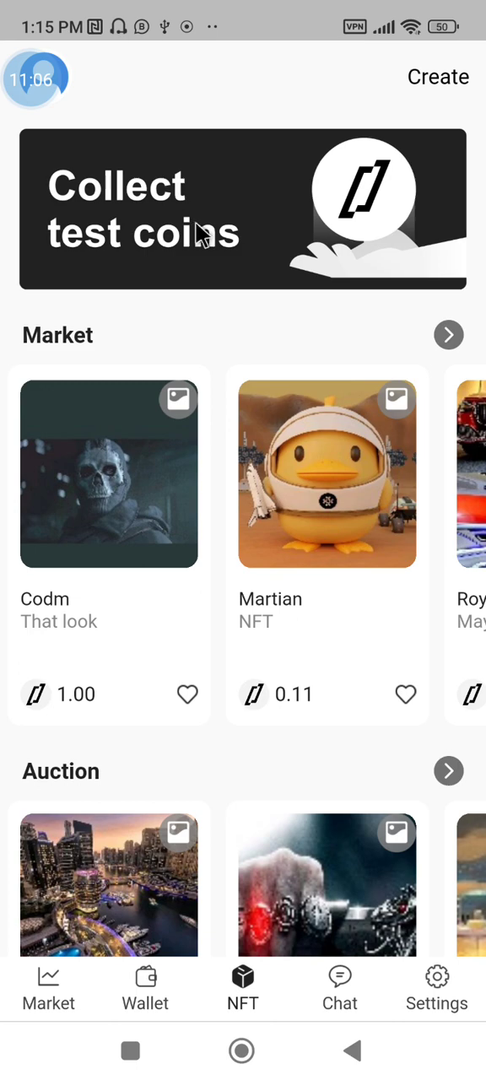
# Claim 10 free test AMT from the Collect test coins page and return to the NFT home
pyautogui.click(243, 207)
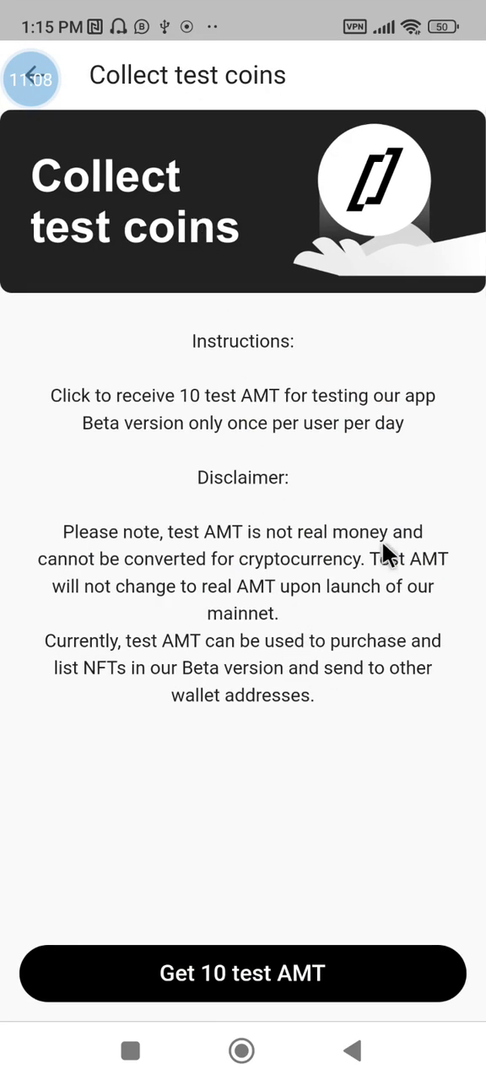
pyautogui.moveTo(262, 546)
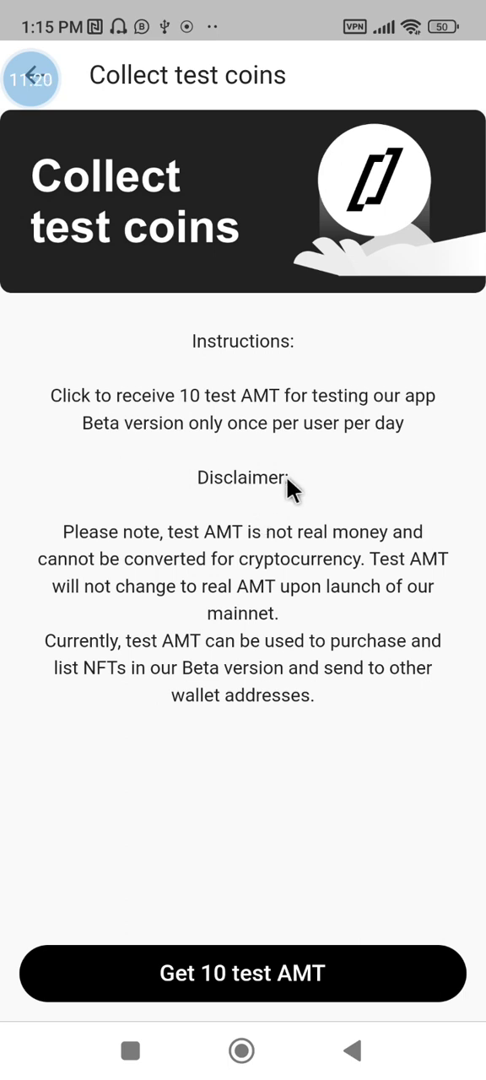
pyautogui.moveTo(189, 493)
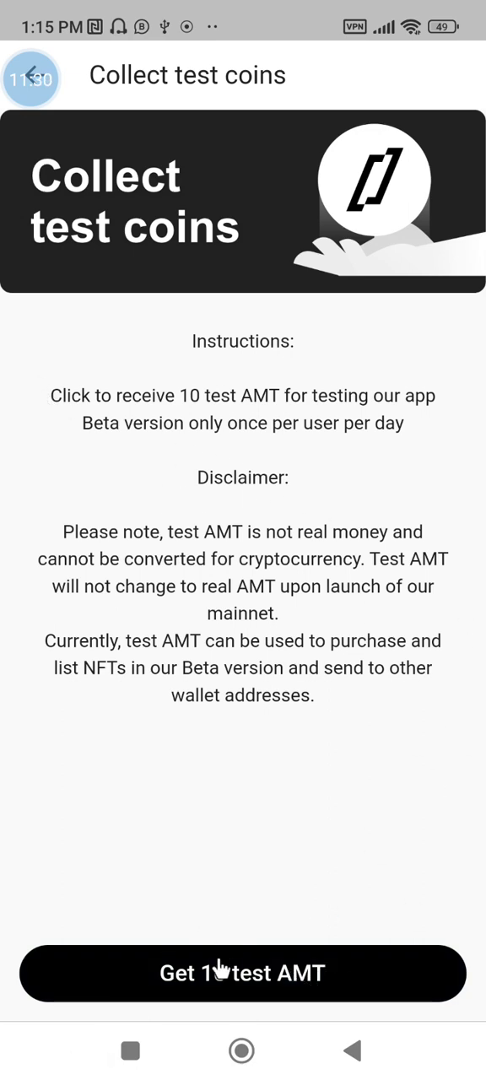
pyautogui.moveTo(84, 594)
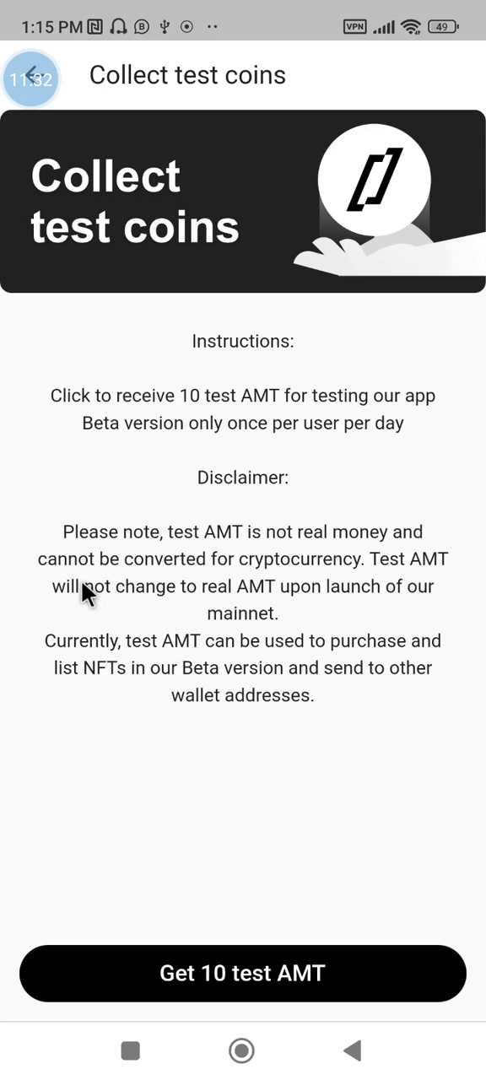
pyautogui.moveTo(425, 700)
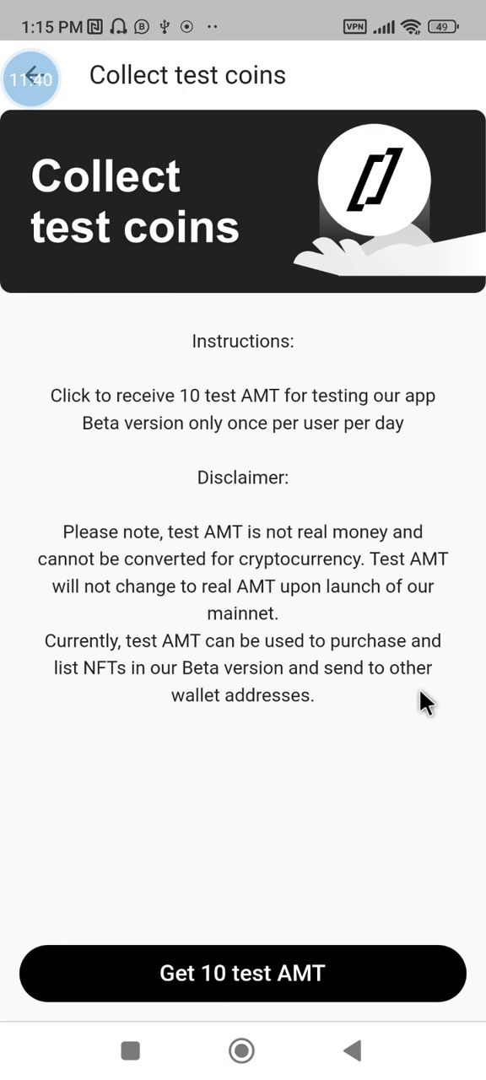
pyautogui.moveTo(118, 262)
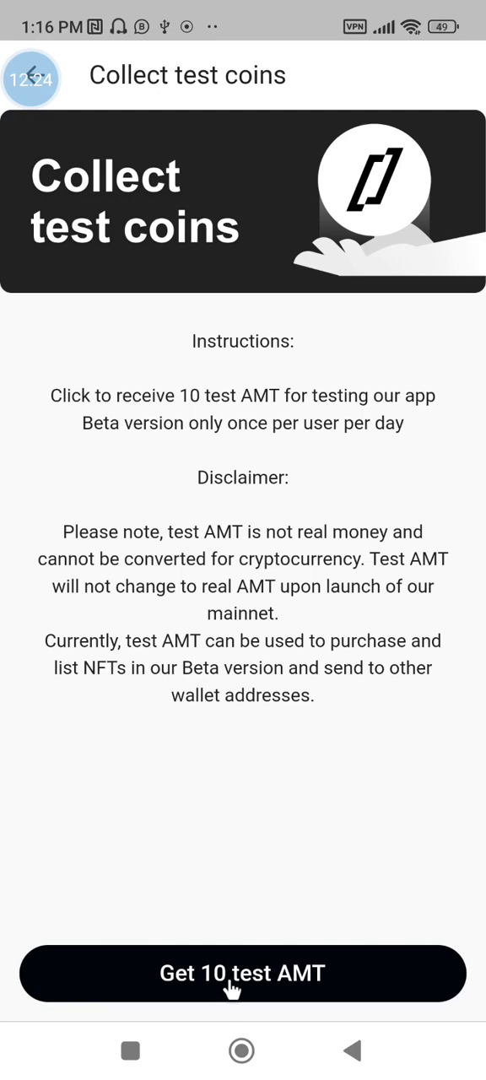
pyautogui.click(243, 972)
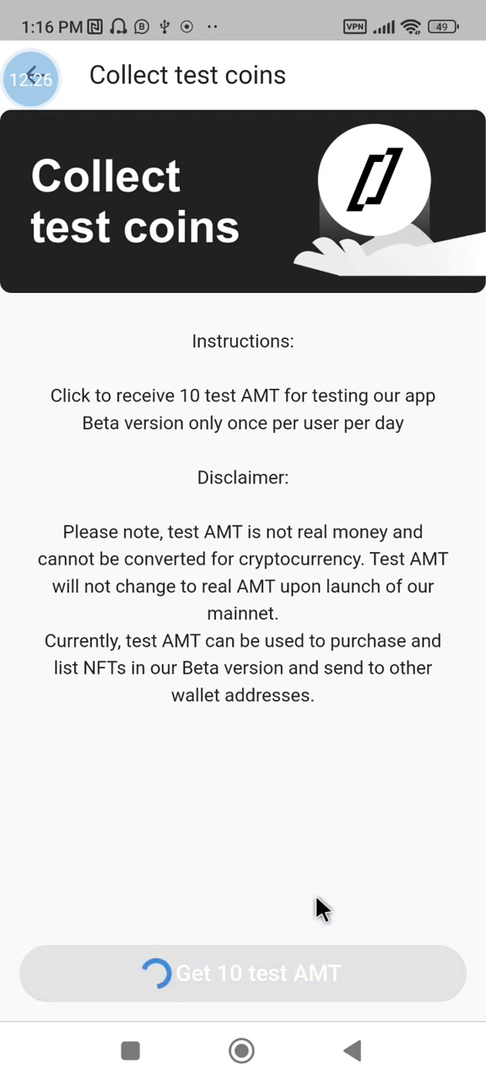
pyautogui.click(243, 972)
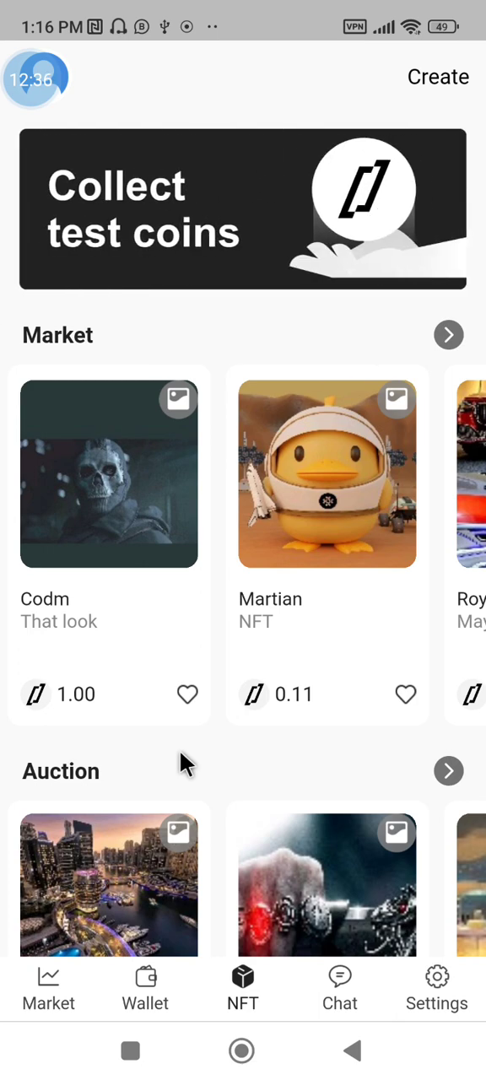
pyautogui.moveTo(88, 1032)
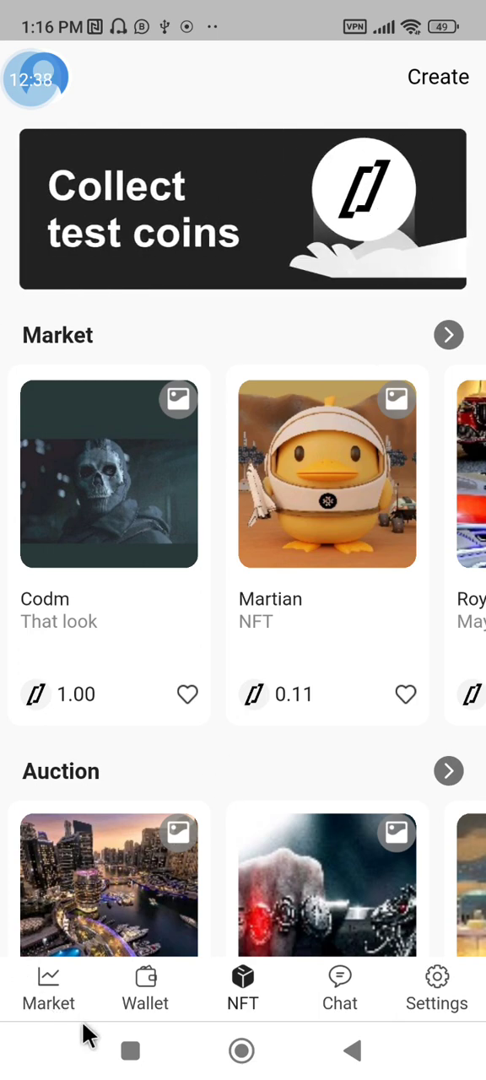
# View the wallet balance, now $21.72 with 10.00 AmazeToken credited
pyautogui.click(145, 987)
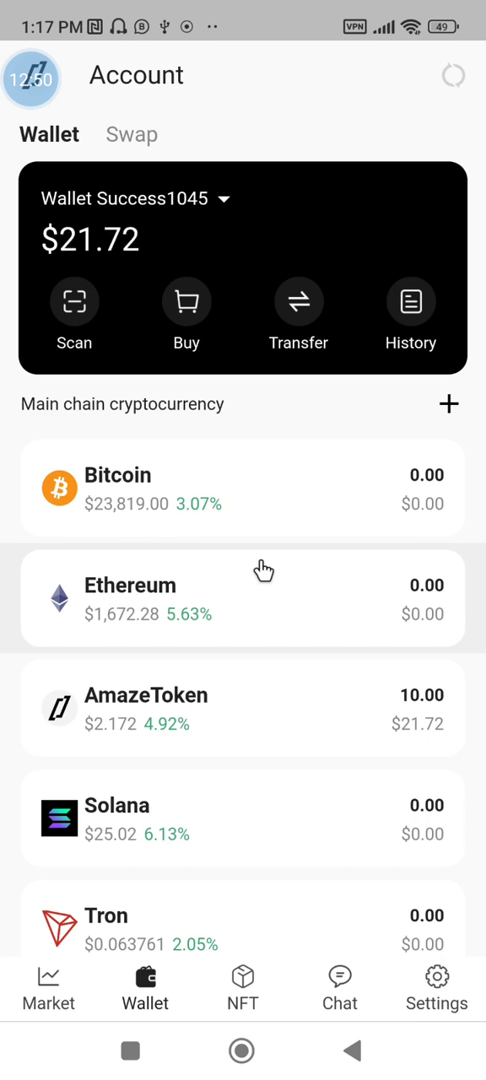
pyautogui.moveTo(81, 270)
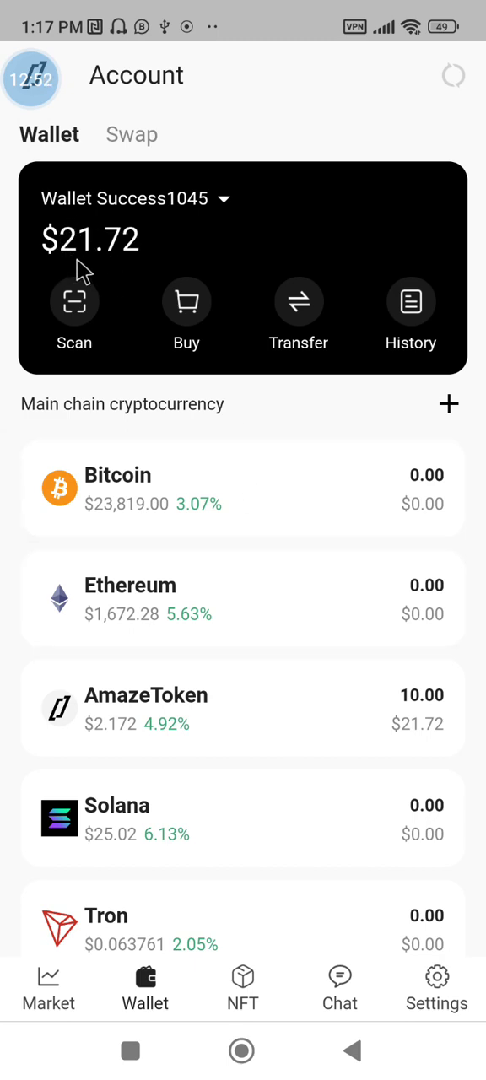
pyautogui.moveTo(146, 284)
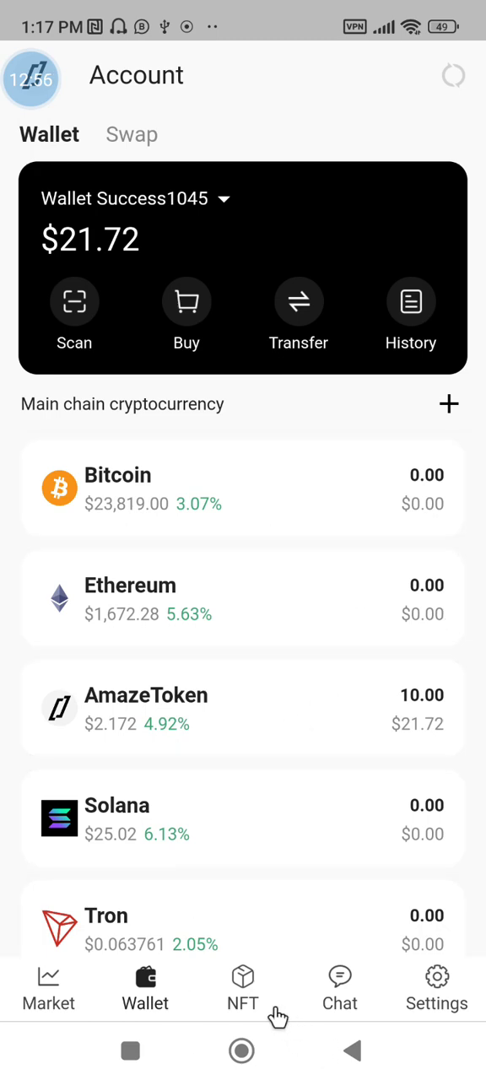
pyautogui.moveTo(243, 992)
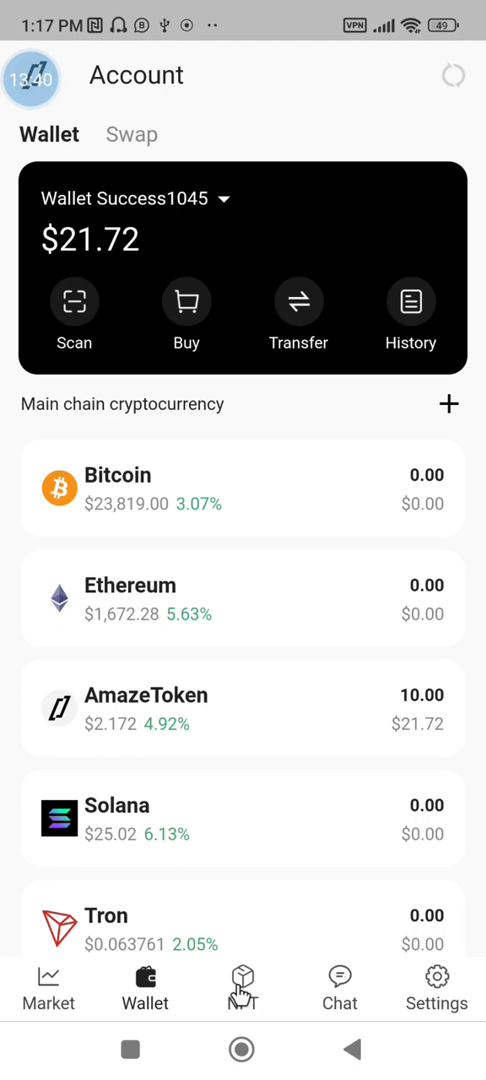
# Browse the full Market list and bring up the Colorverse NFT detail page (8.00 AMT, 369 left)
pyautogui.click(243, 982)
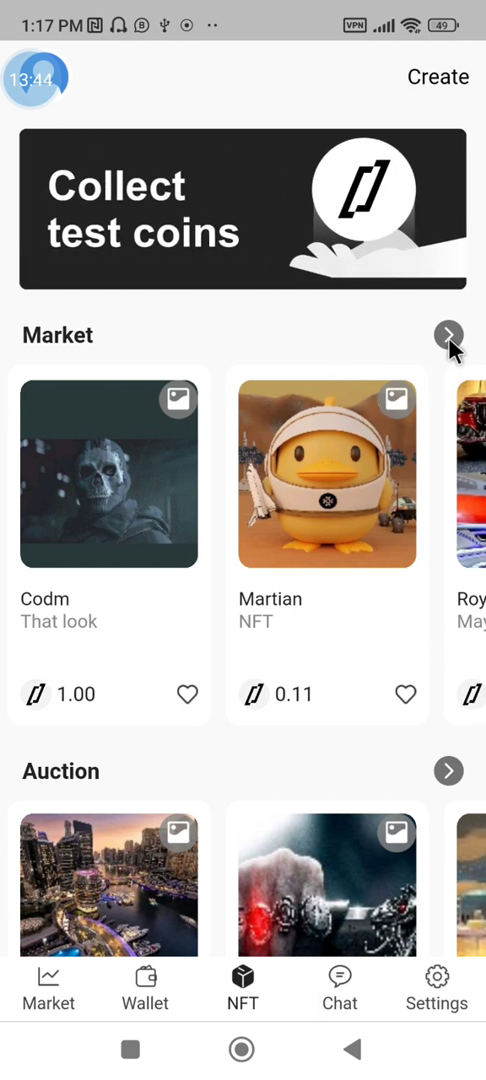
pyautogui.click(449, 334)
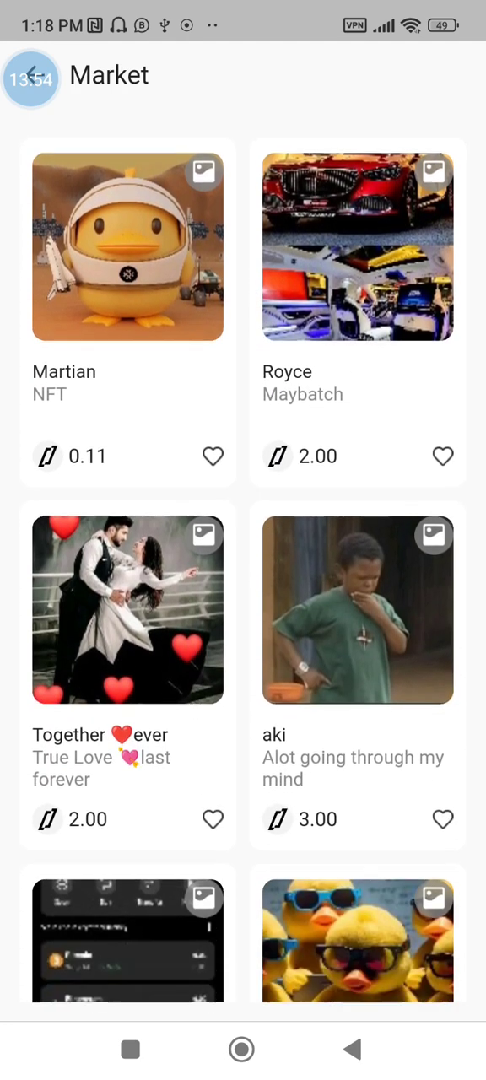
pyautogui.scroll(3)
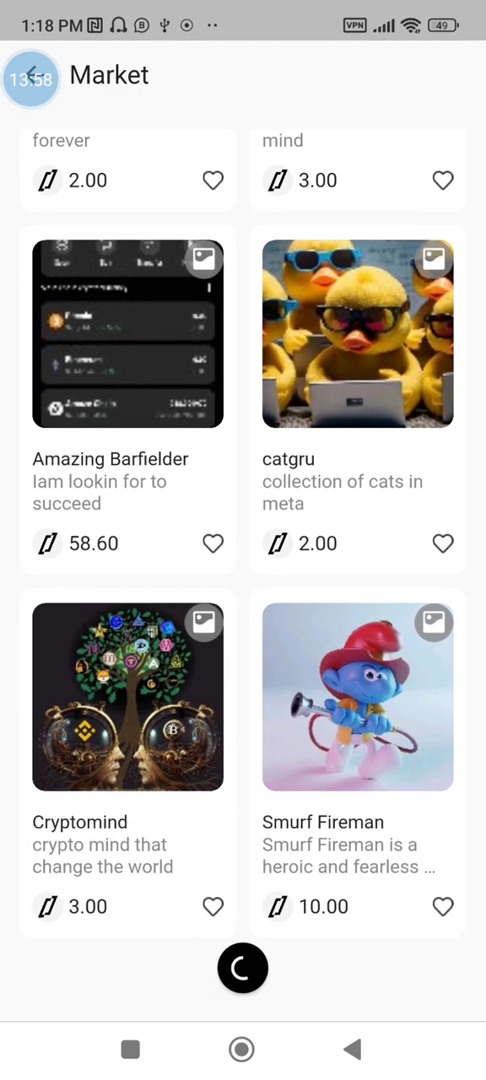
pyautogui.scroll(-3)
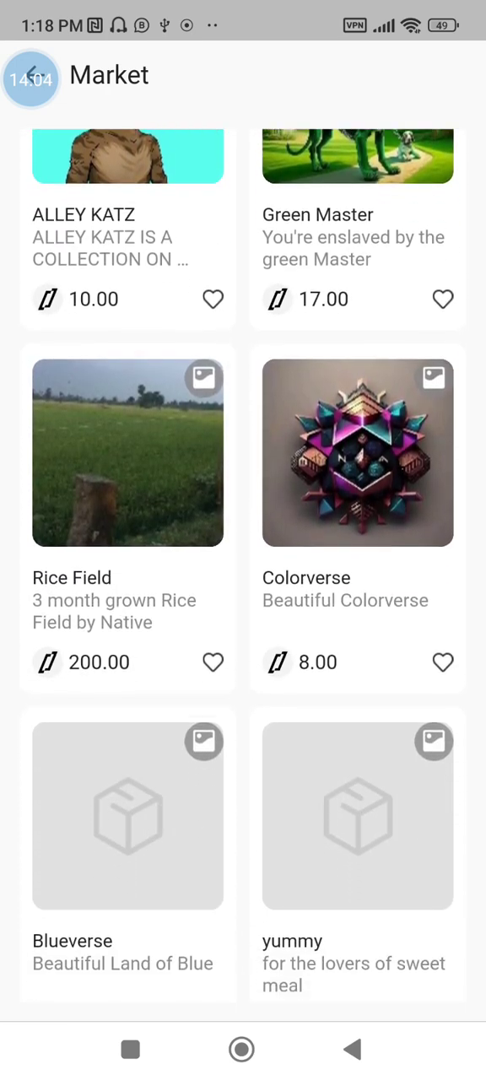
pyautogui.scroll(3)
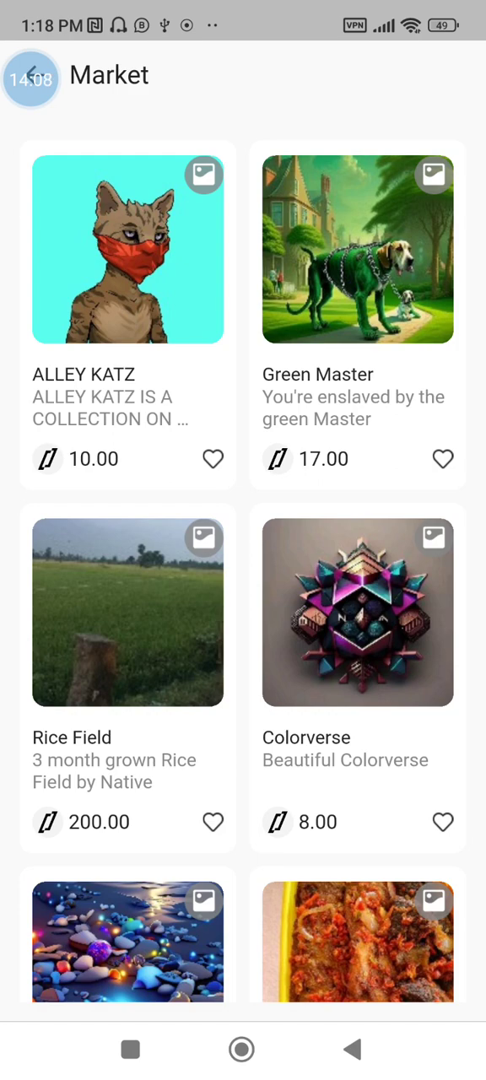
pyautogui.click(358, 611)
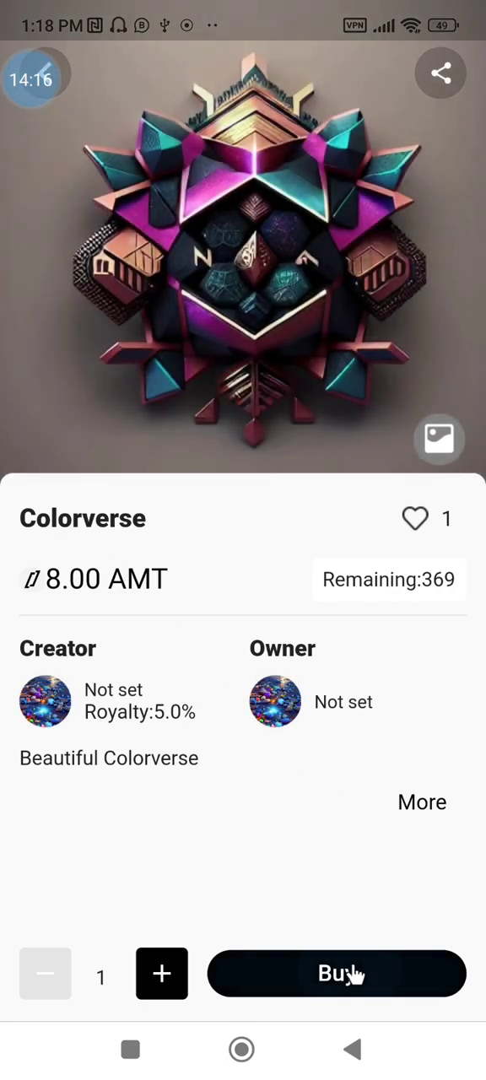
# Buy Colorverse, confirming the payment and approving the transfer details
pyautogui.click(337, 972)
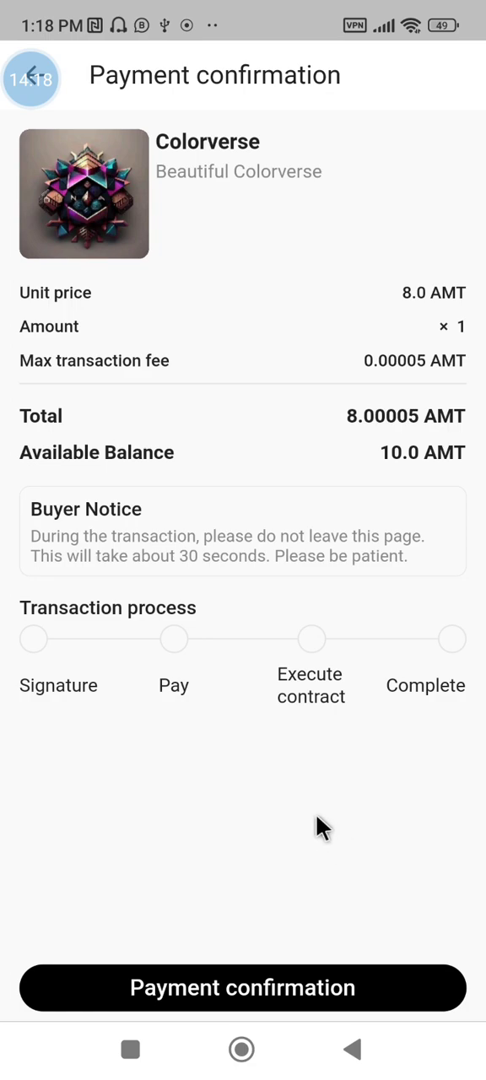
pyautogui.click(243, 987)
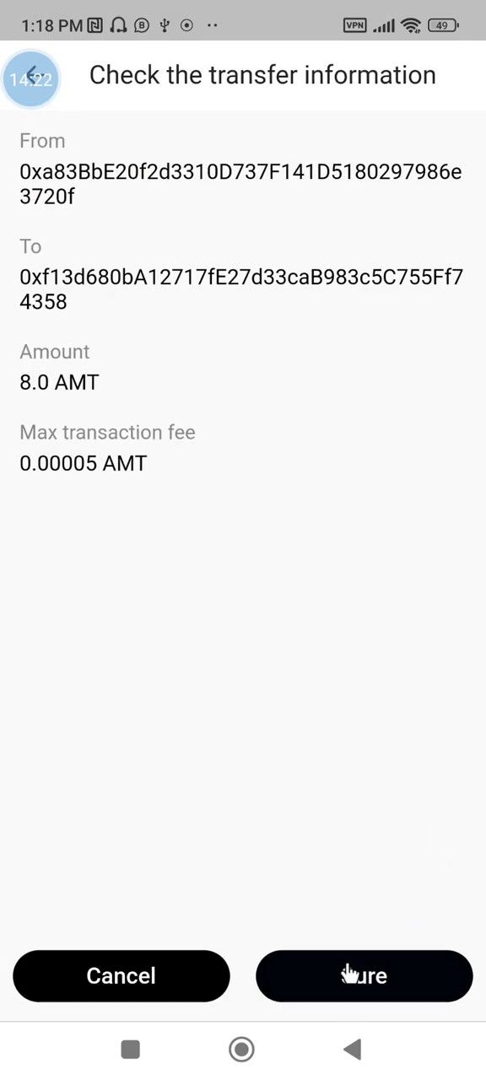
pyautogui.click(365, 975)
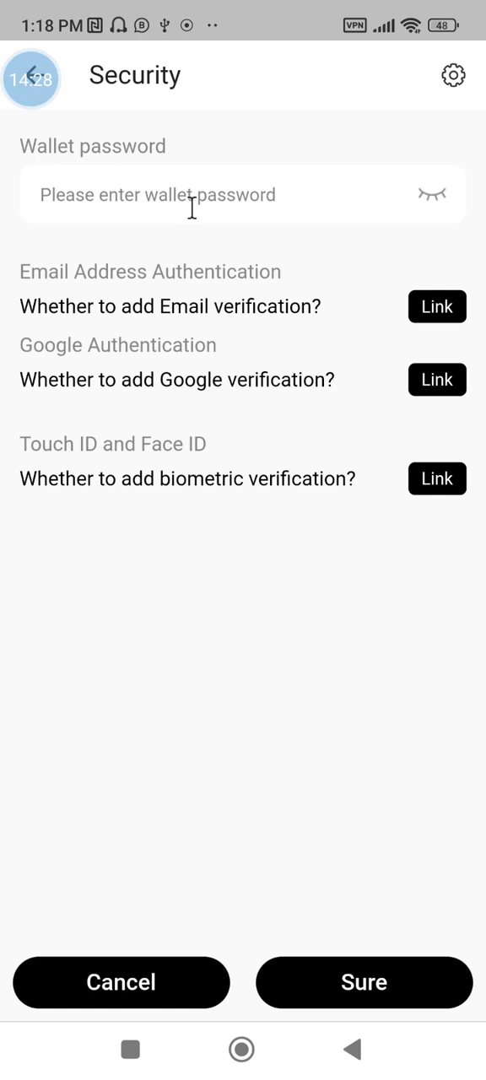
pyautogui.moveTo(216, 338)
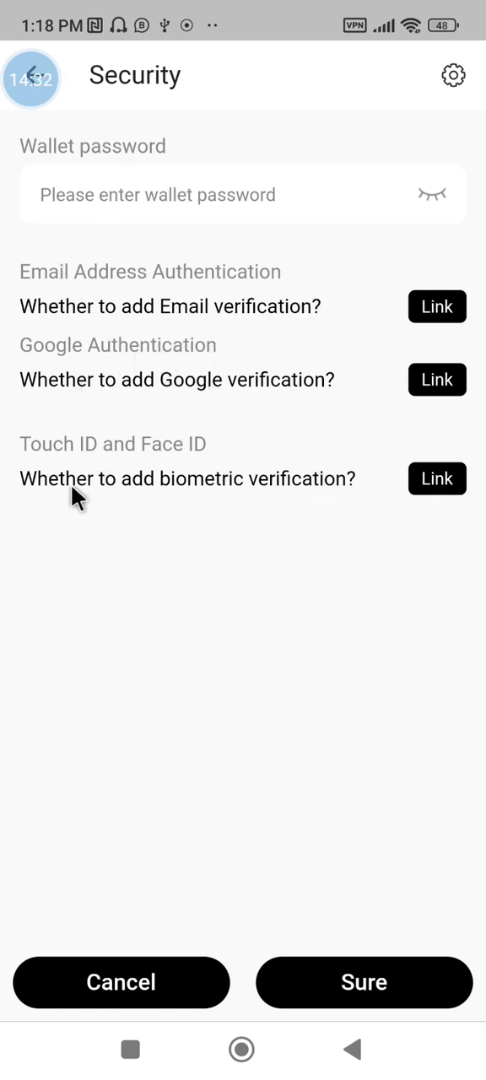
pyautogui.moveTo(199, 425)
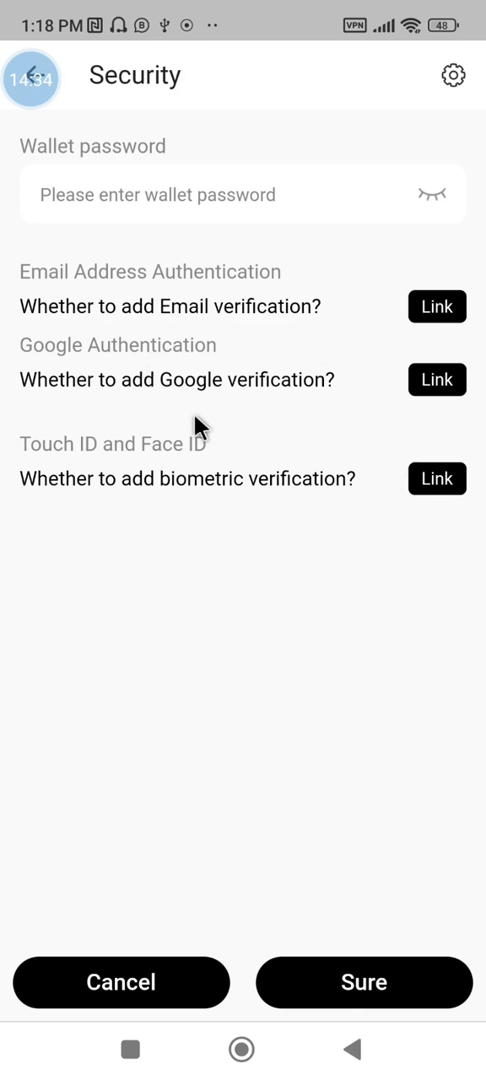
pyautogui.moveTo(375, 334)
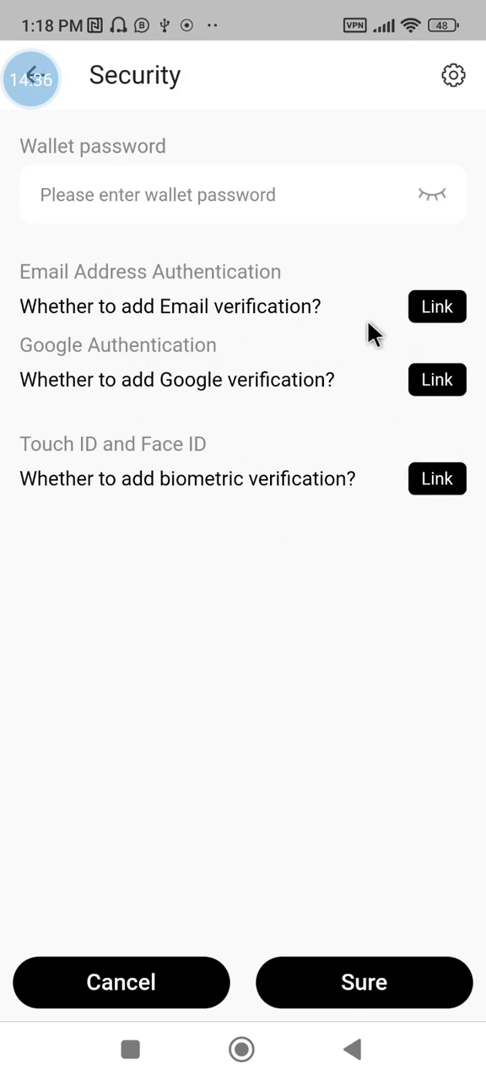
pyautogui.moveTo(74, 386)
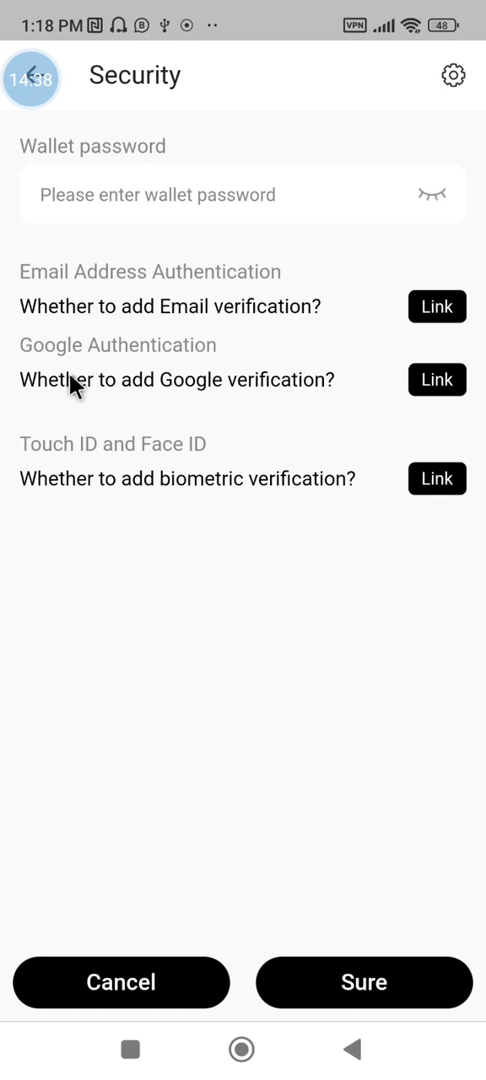
pyautogui.moveTo(220, 599)
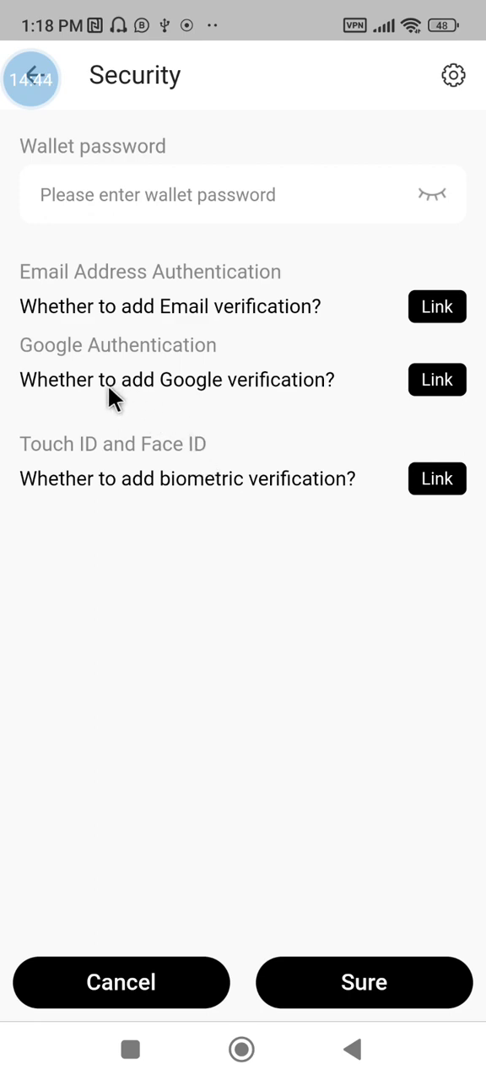
pyautogui.moveTo(395, 411)
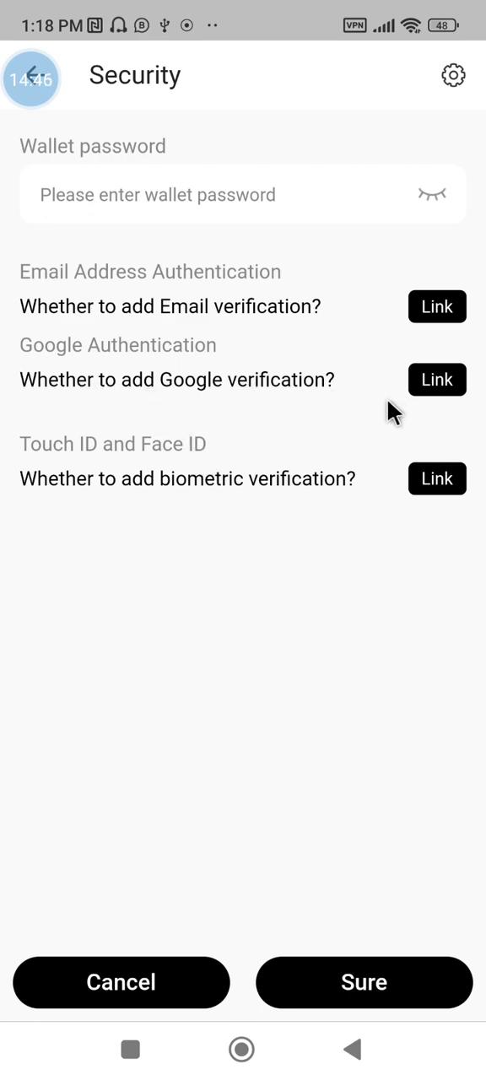
pyautogui.moveTo(93, 498)
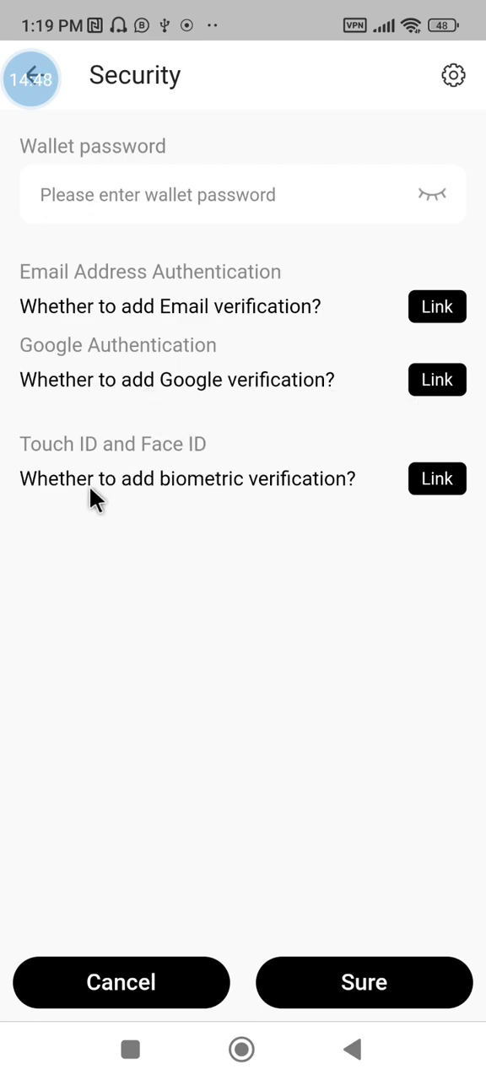
pyautogui.moveTo(319, 523)
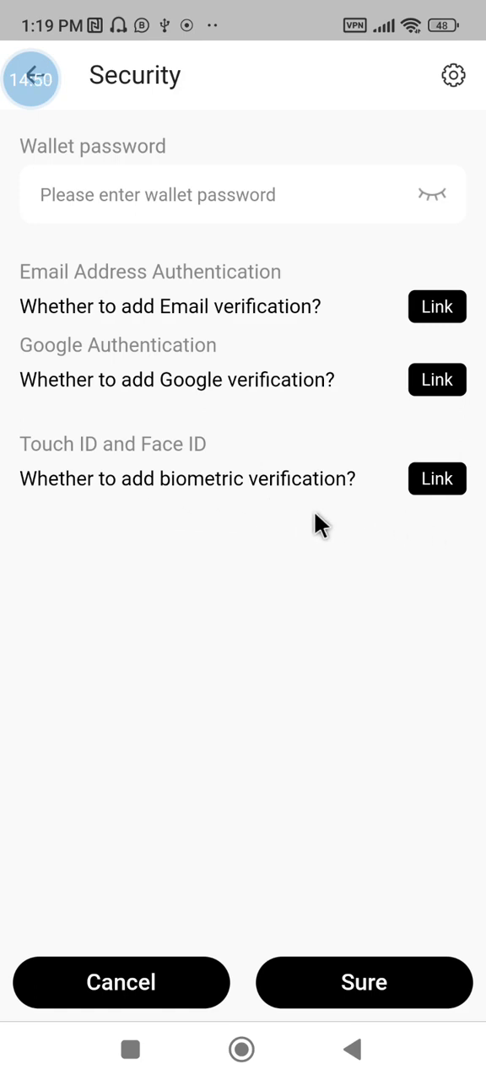
pyautogui.moveTo(385, 476)
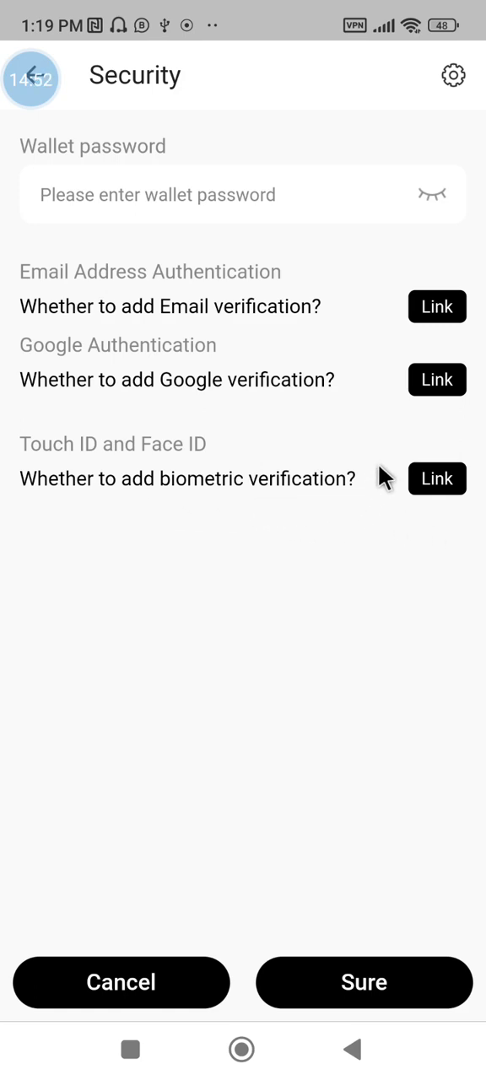
pyautogui.moveTo(285, 392)
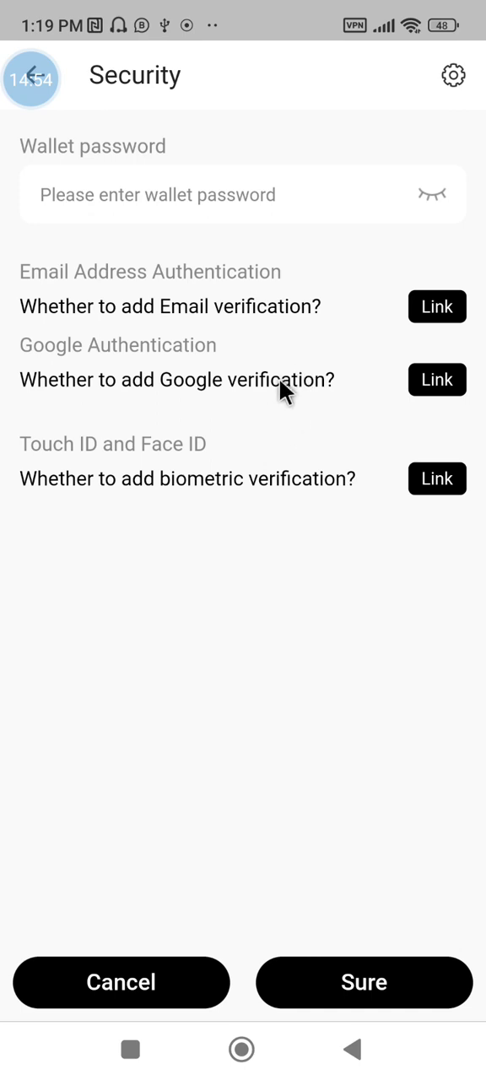
pyautogui.moveTo(344, 491)
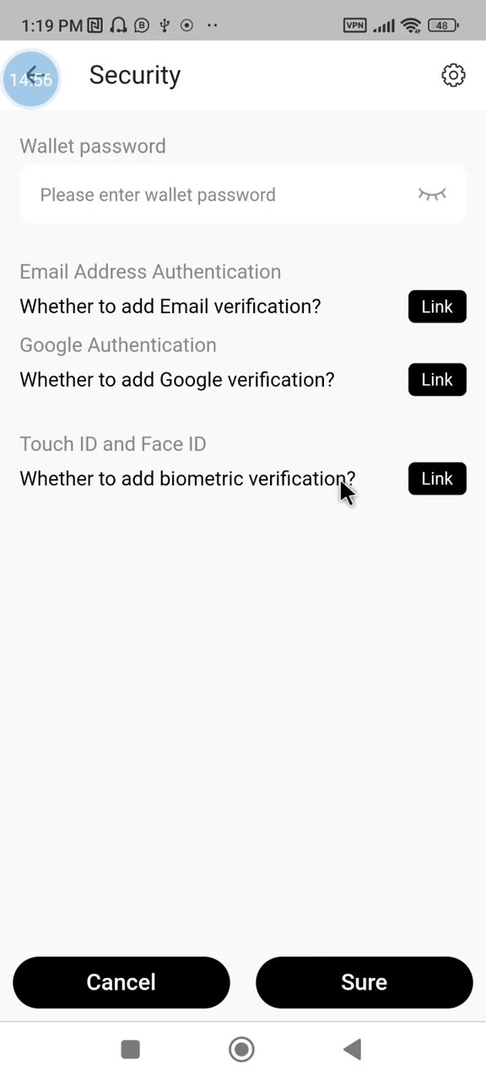
pyautogui.moveTo(305, 390)
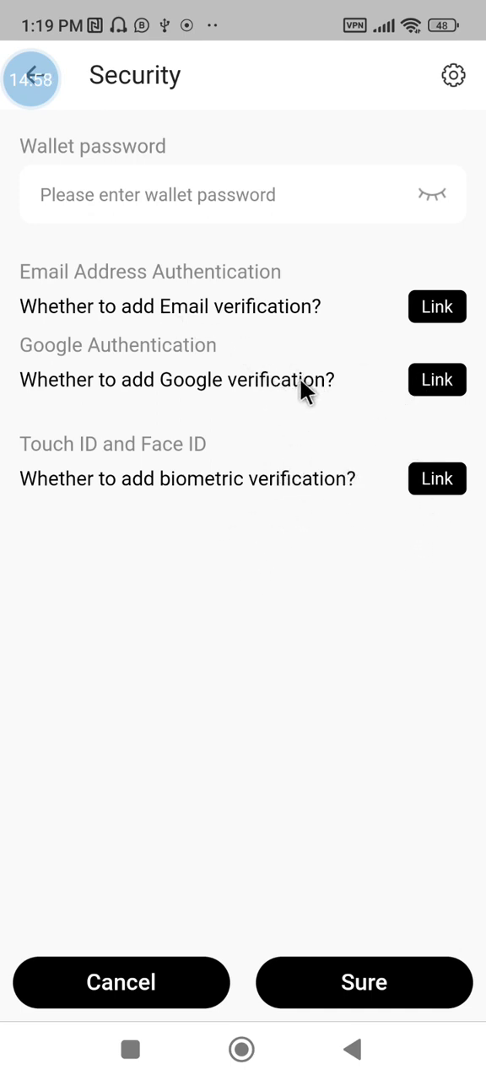
pyautogui.moveTo(230, 387)
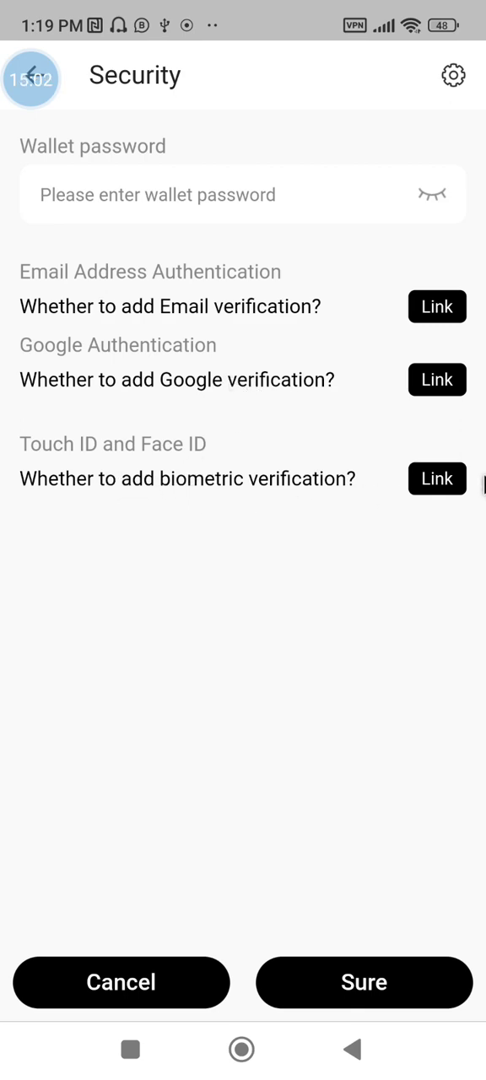
pyautogui.moveTo(385, 402)
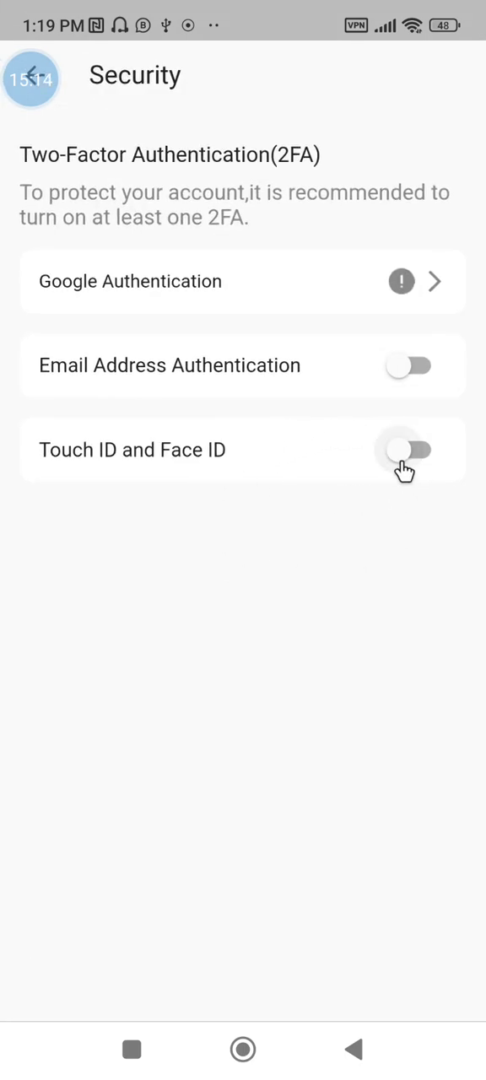
# Enable Touch ID and Face ID, enter the wallet password, pass biometric verification and submit
pyautogui.click(412, 449)
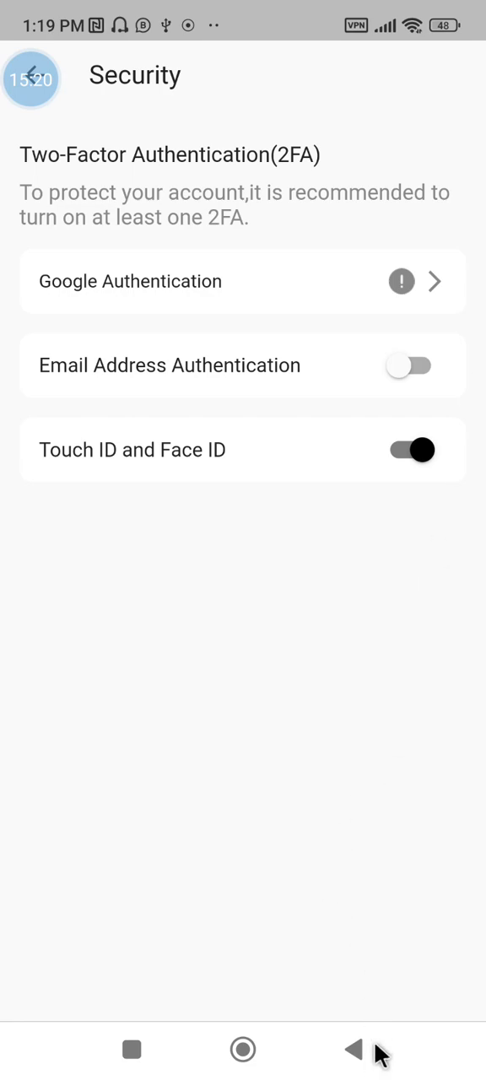
pyautogui.click(412, 449)
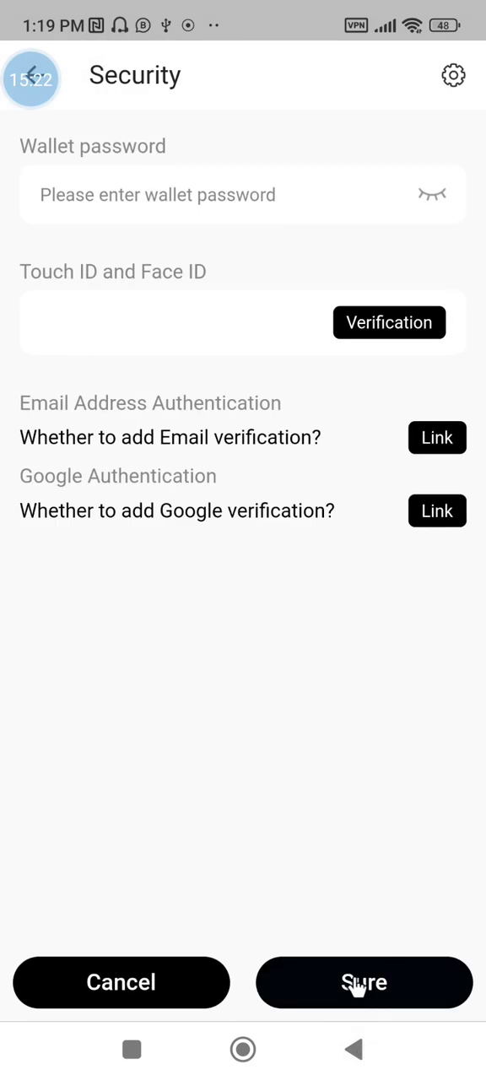
pyautogui.moveTo(171, 280)
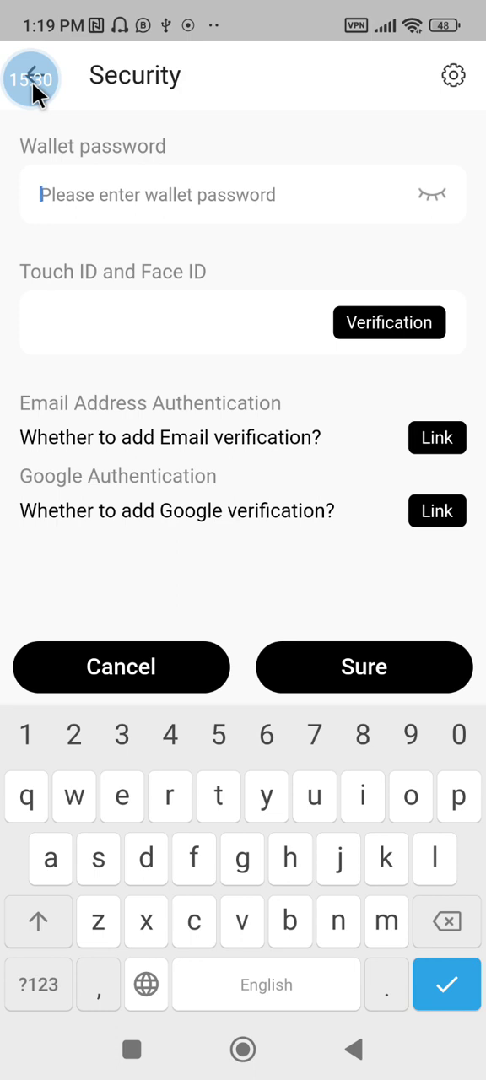
pyautogui.write('password')
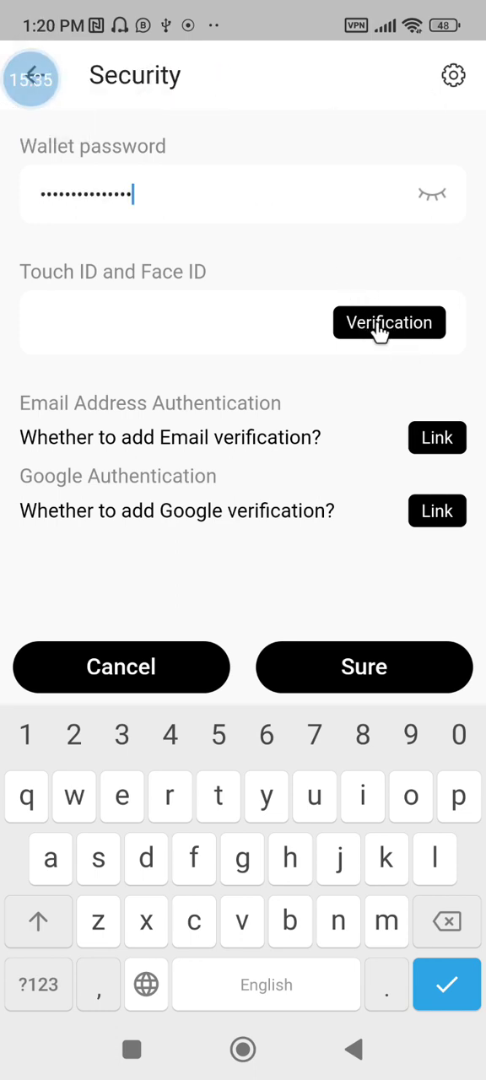
pyautogui.click(388, 322)
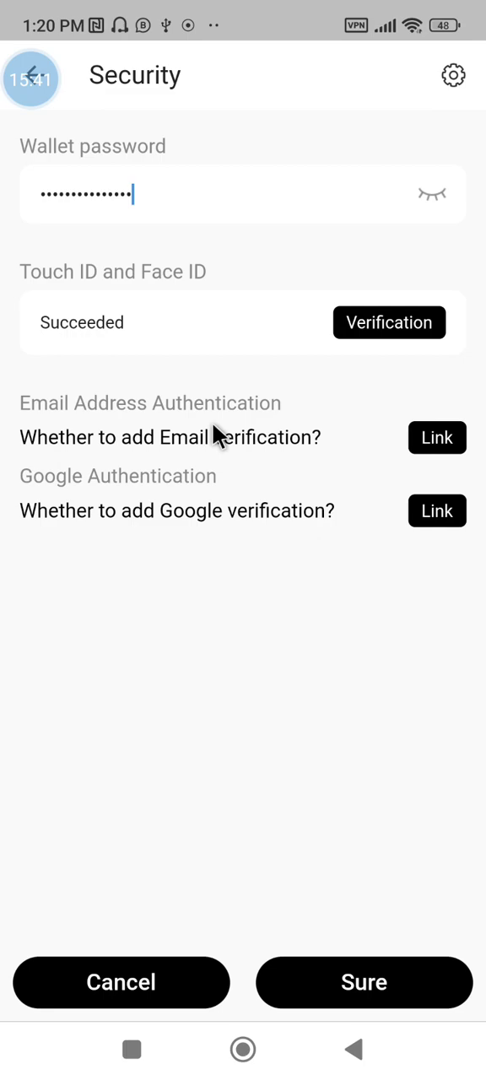
pyautogui.moveTo(463, 1036)
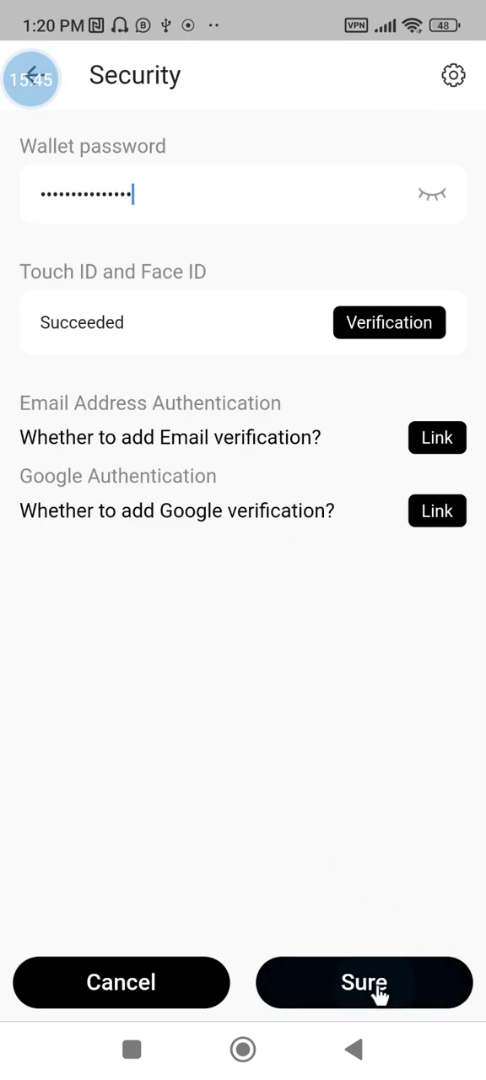
pyautogui.click(365, 982)
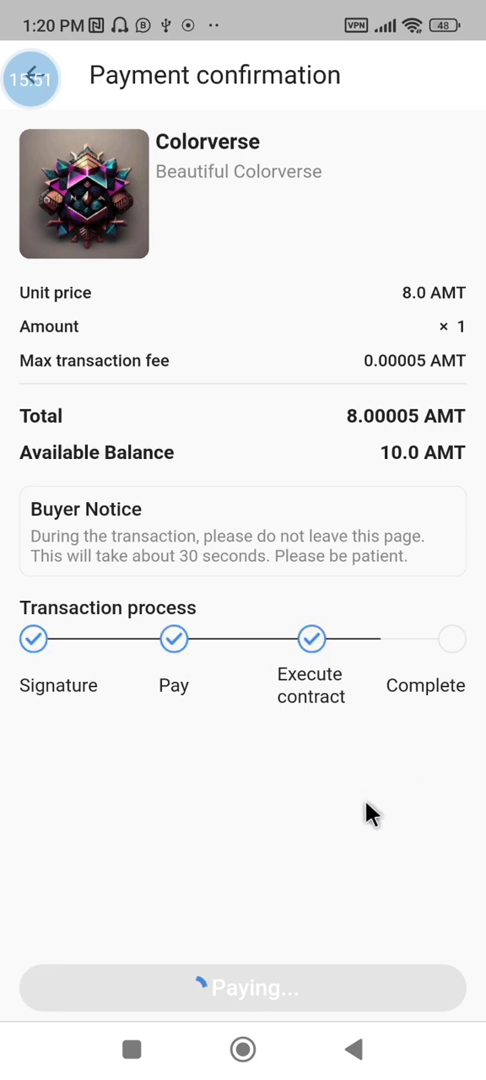
pyautogui.moveTo(224, 948)
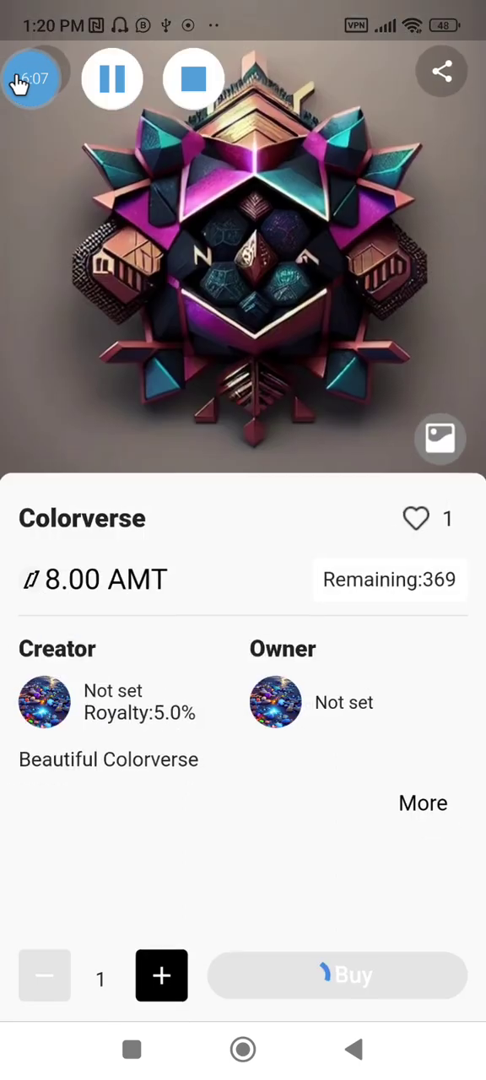
# Let the Colorverse payment finish and return to the Market listings, count now 368
pyautogui.click(337, 975)
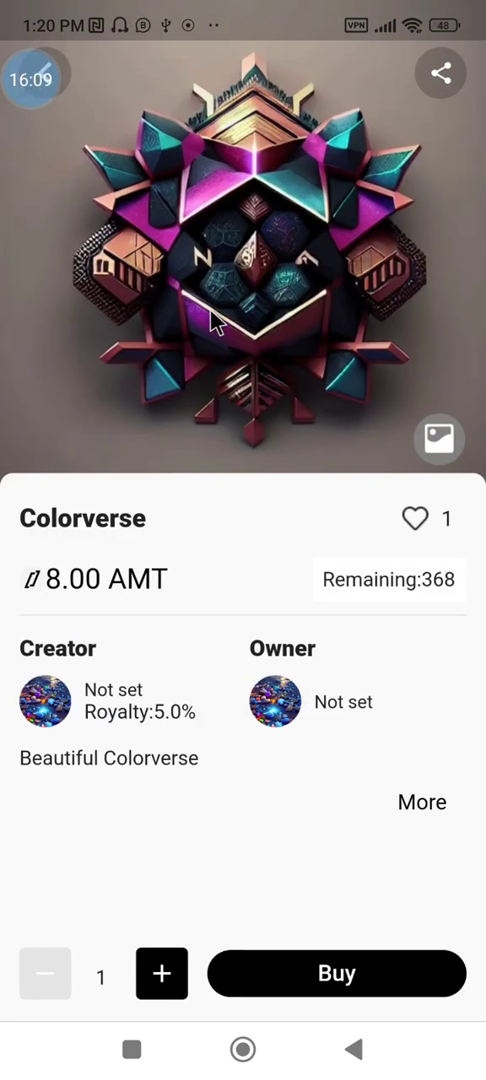
pyautogui.moveTo(277, 800)
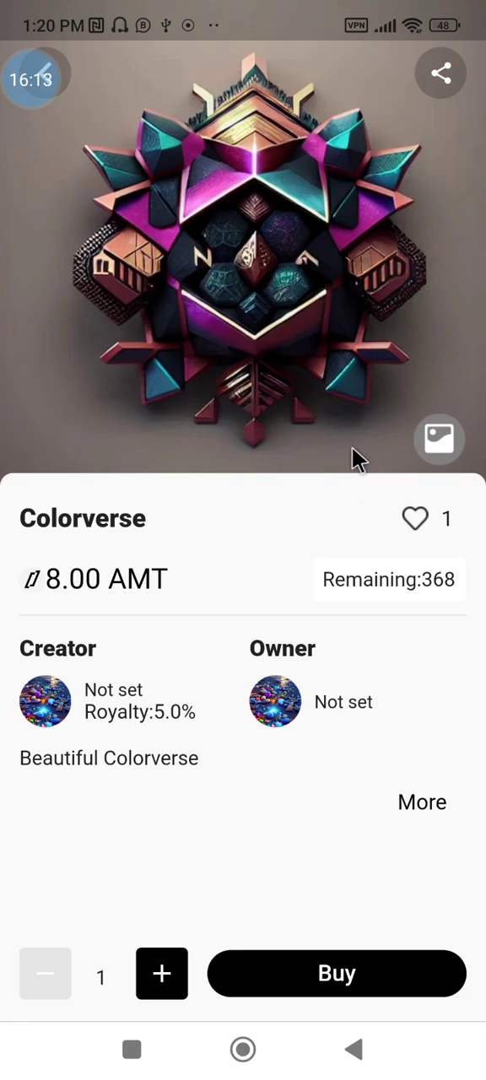
pyautogui.click(31, 74)
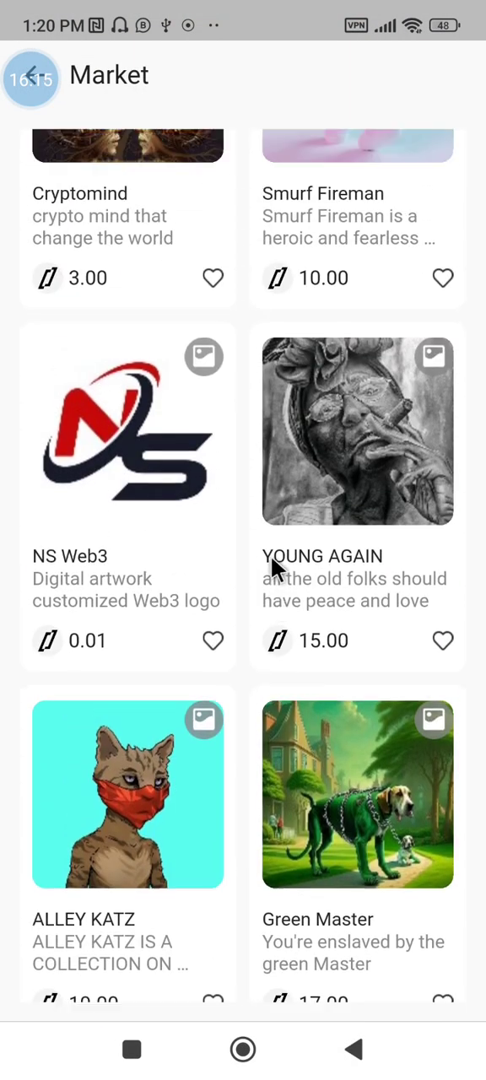
# Check the wallet balance, now $4.34 with about 2 AmazeToken, then return to the NFT home
pyautogui.scroll(3)
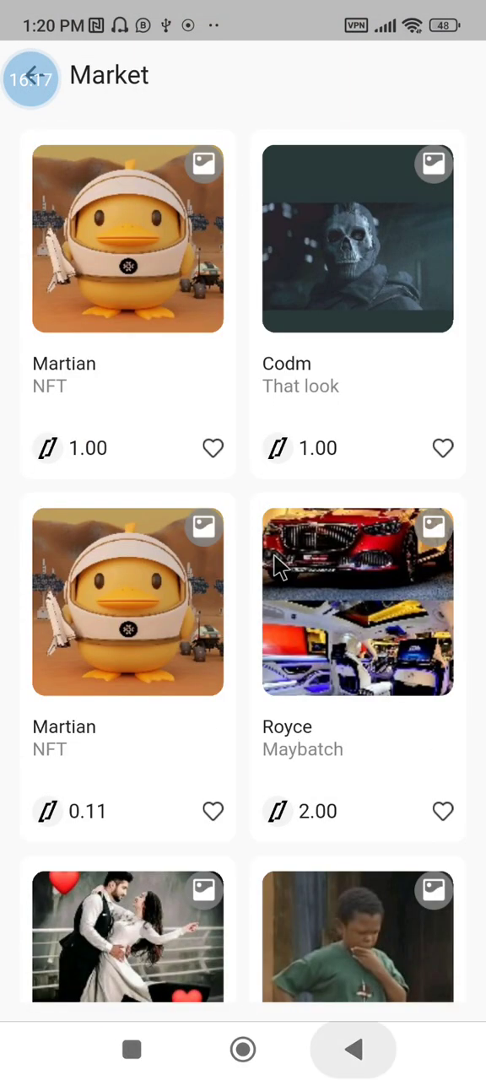
pyautogui.click(32, 74)
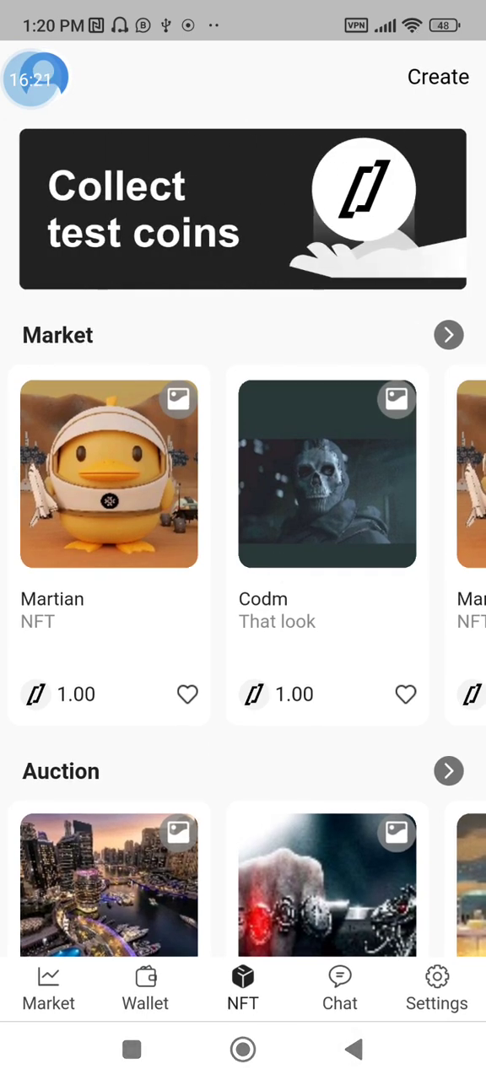
pyautogui.click(145, 987)
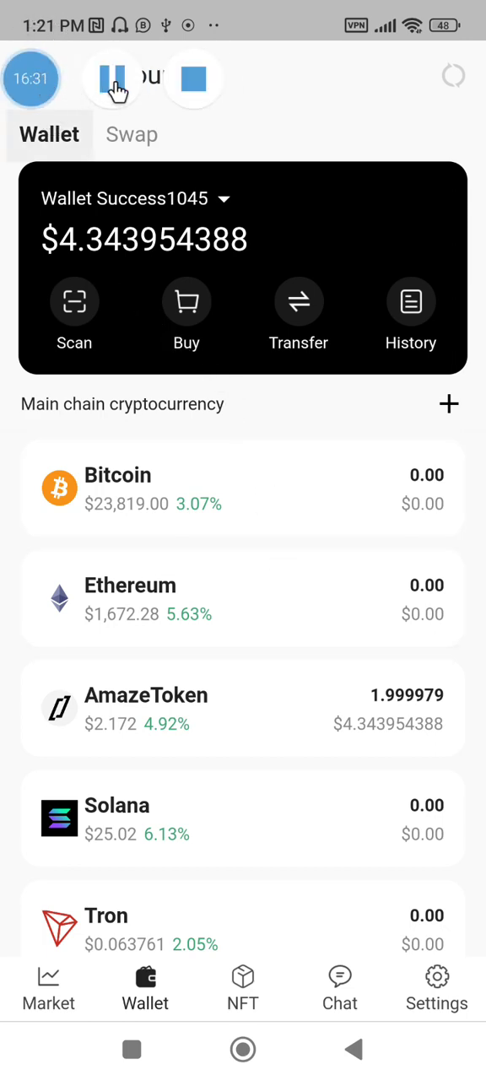
pyautogui.scroll(-3)
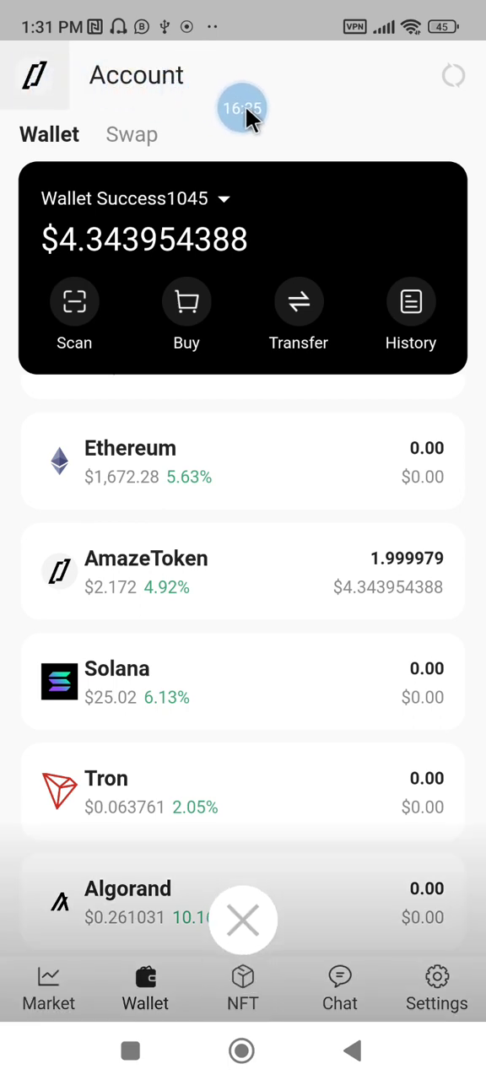
pyautogui.click(243, 919)
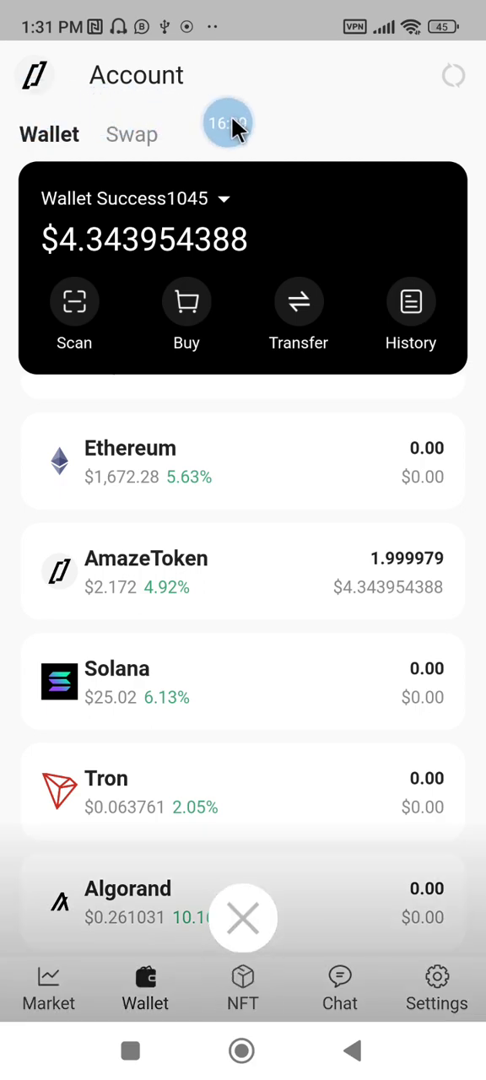
pyautogui.click(243, 918)
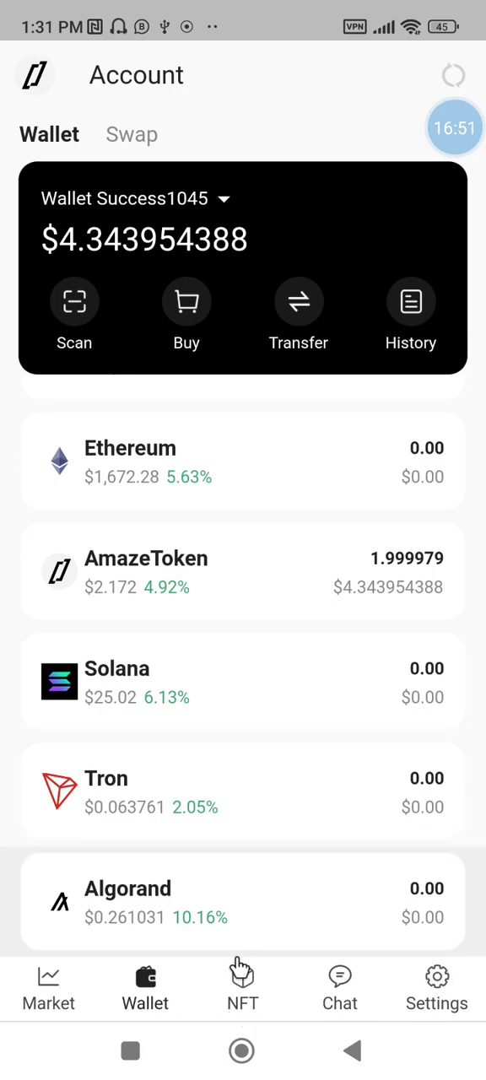
pyautogui.click(243, 987)
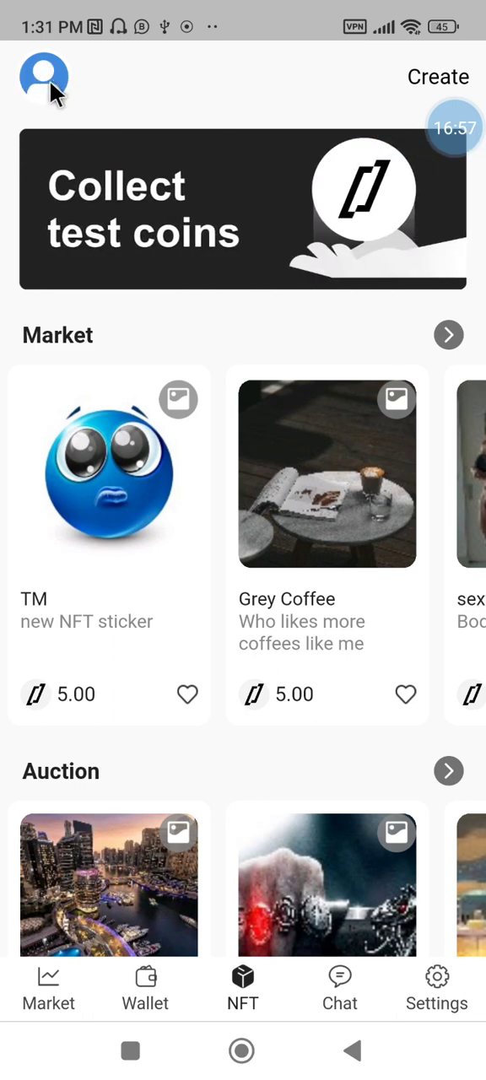
# Review the profile's My Like's and Buy History, showing Colorverse bought for 8.00 AMT
pyautogui.click(44, 77)
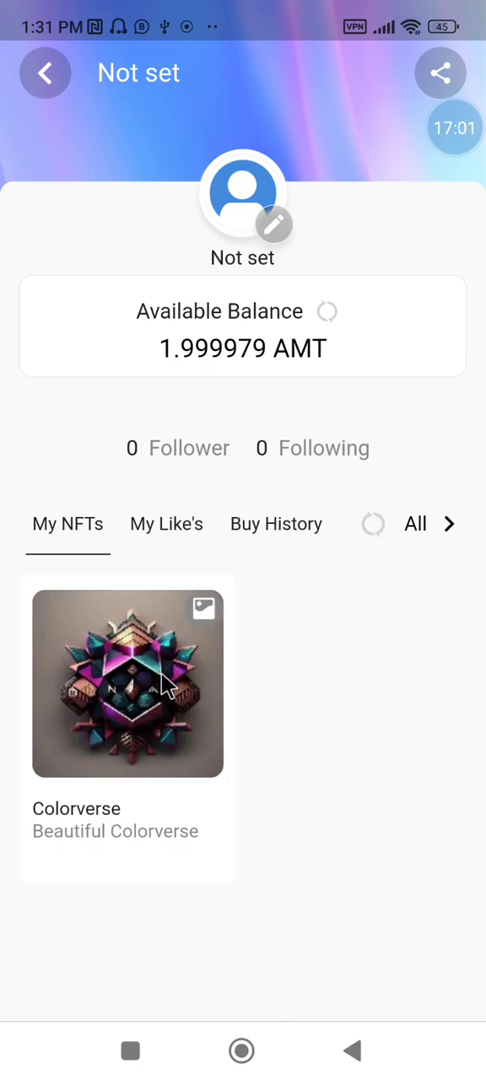
pyautogui.moveTo(159, 719)
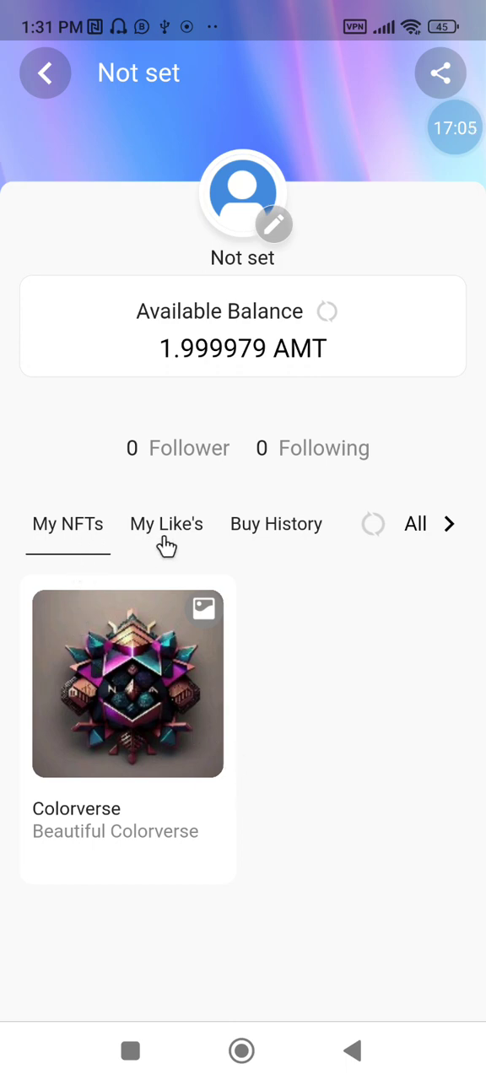
pyautogui.click(166, 523)
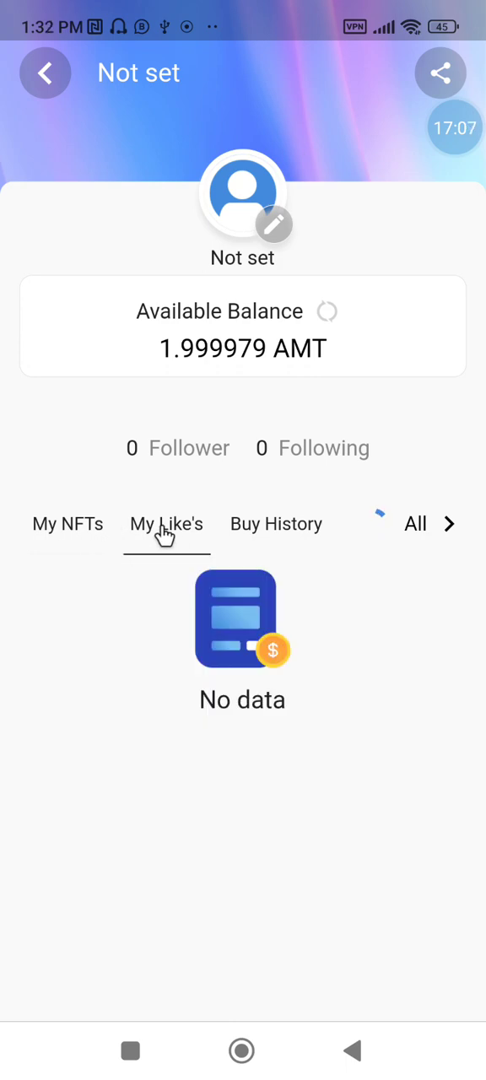
pyautogui.click(277, 523)
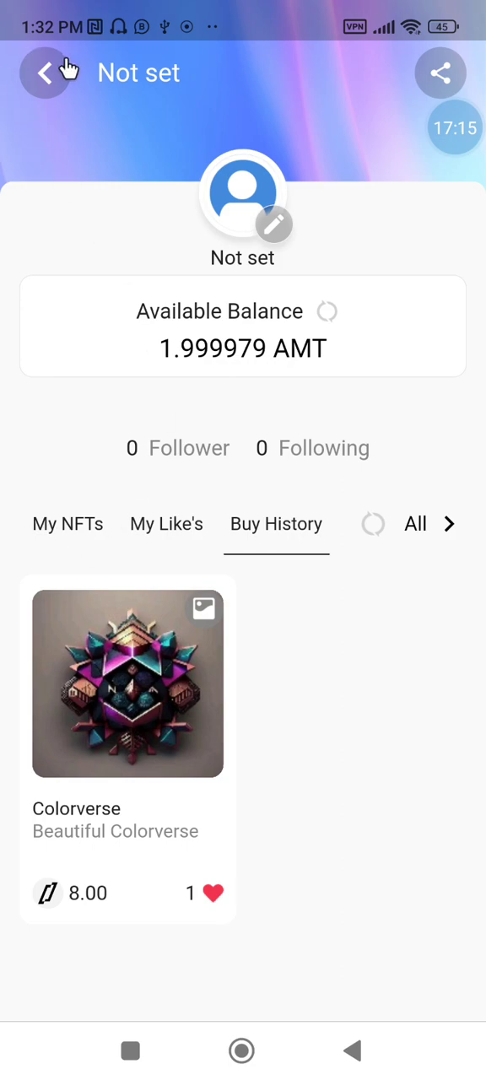
pyautogui.click(48, 72)
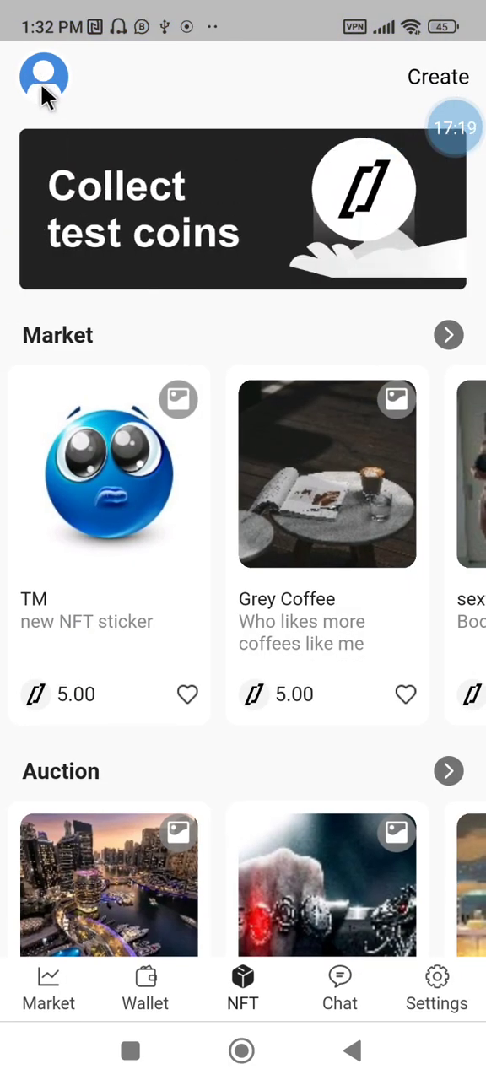
# Reopen the profile and go into the personal information editor
pyautogui.click(44, 76)
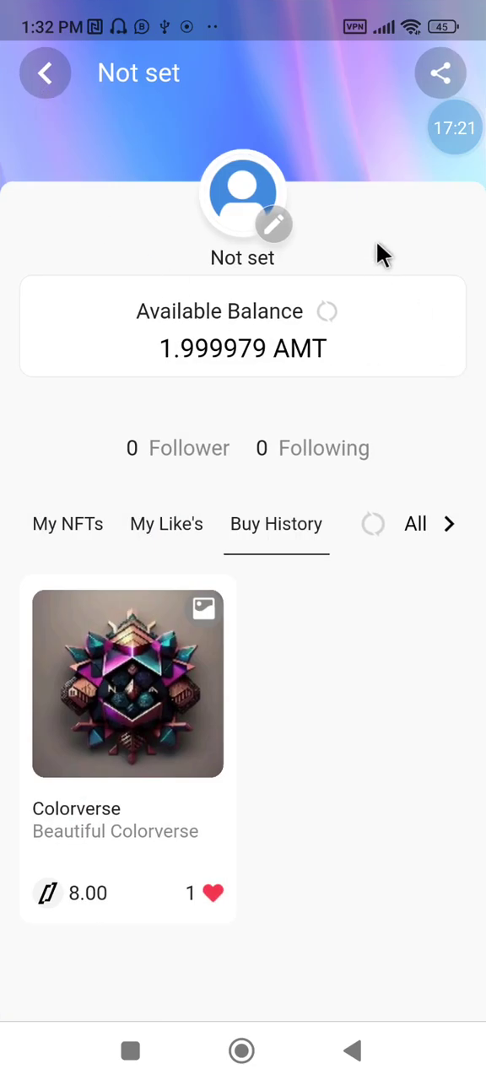
pyautogui.click(274, 225)
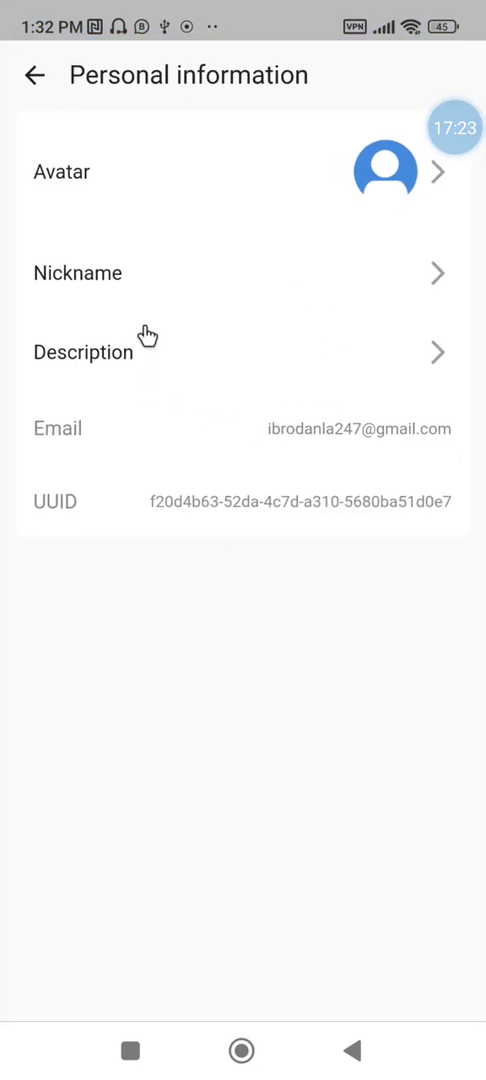
# Choose the straw-hat cartoon from the phone gallery as the avatar and apply the crop
pyautogui.click(385, 172)
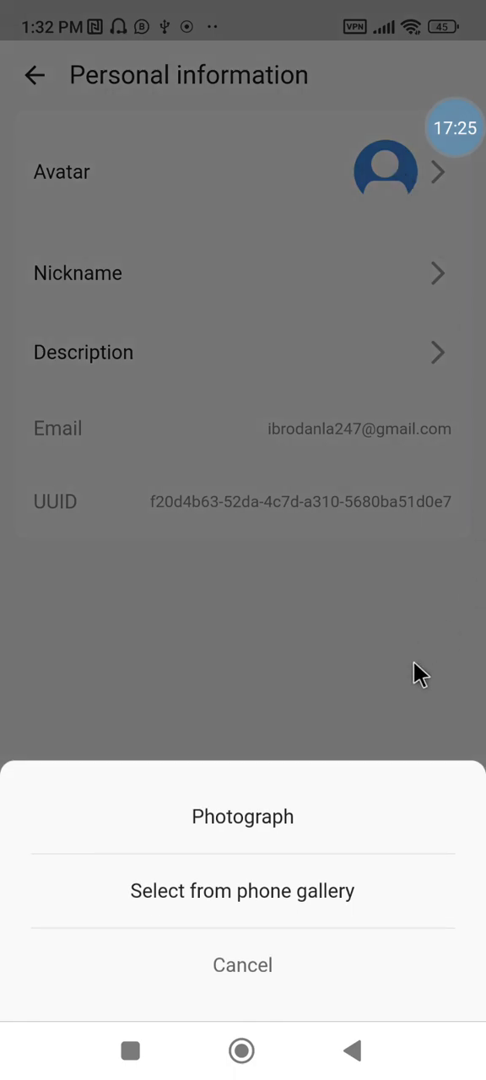
pyautogui.click(243, 891)
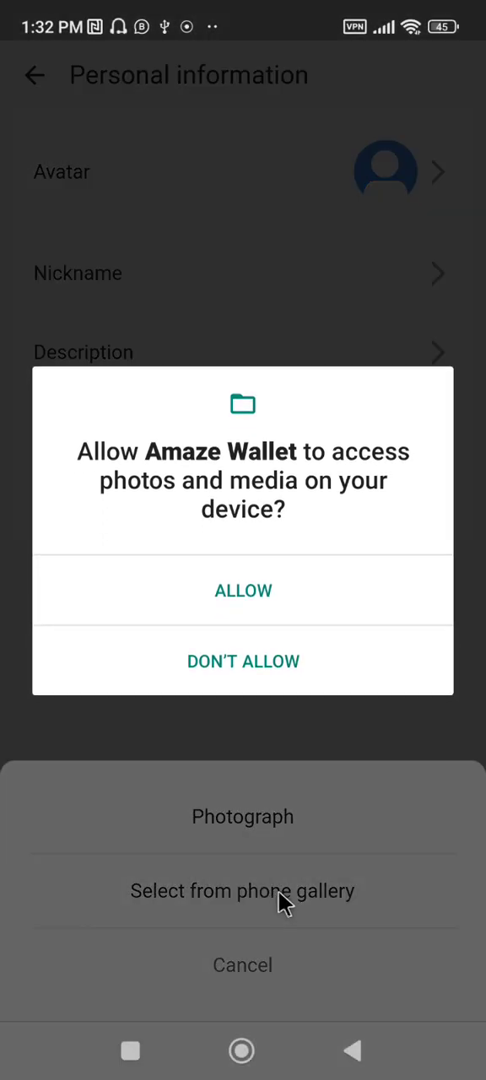
pyautogui.click(243, 591)
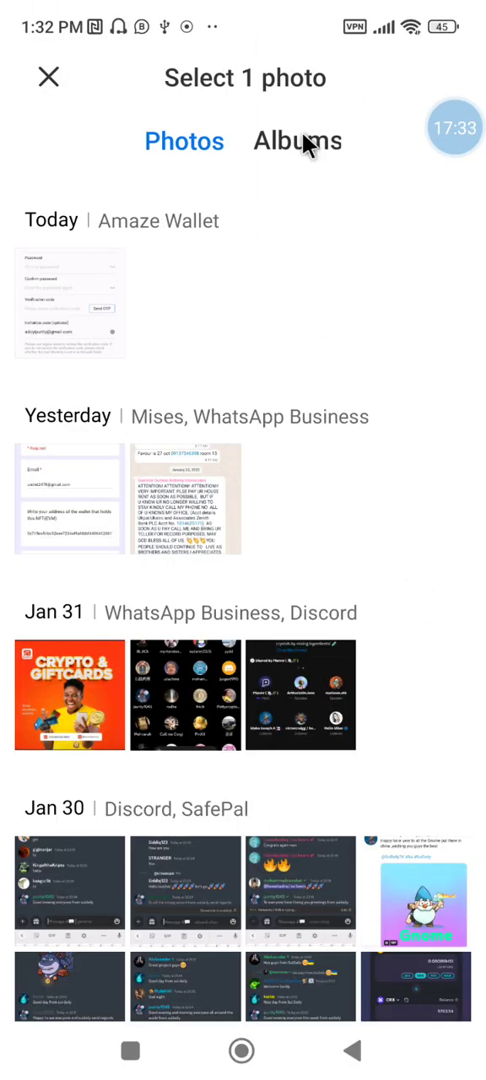
pyautogui.click(297, 142)
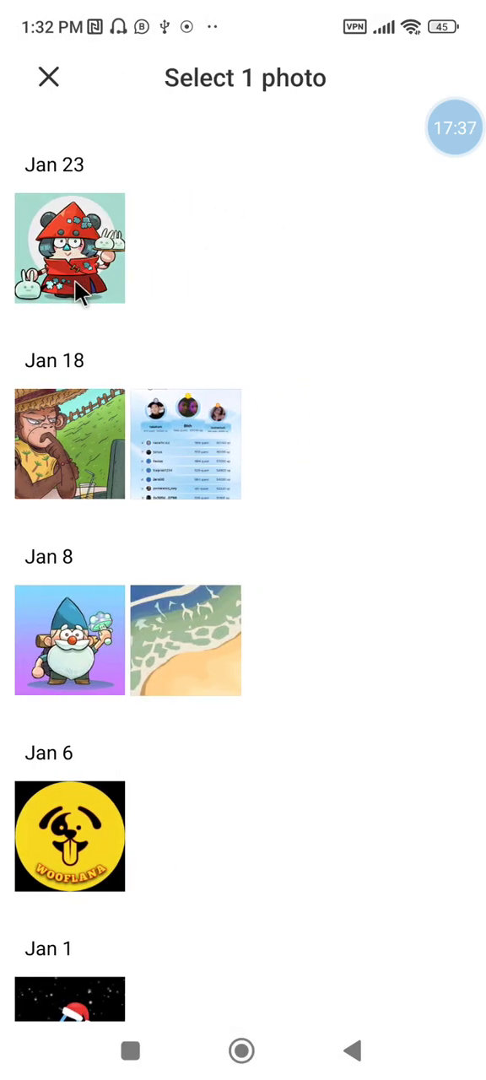
pyautogui.moveTo(162, 294)
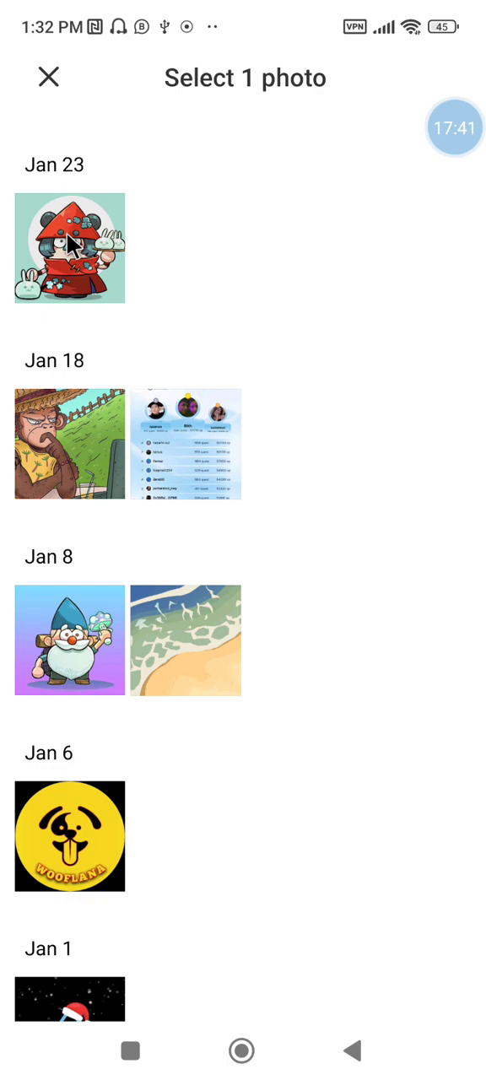
pyautogui.click(69, 443)
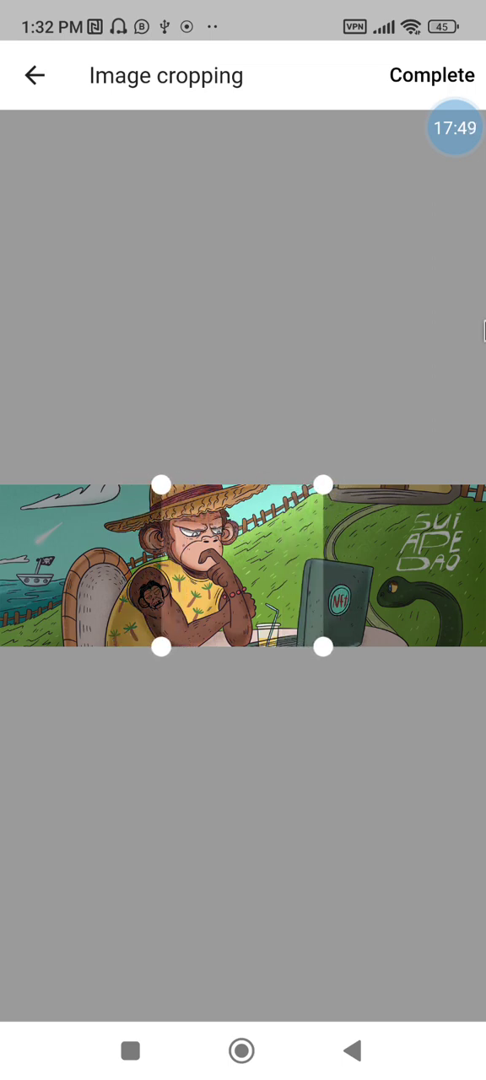
pyautogui.click(432, 74)
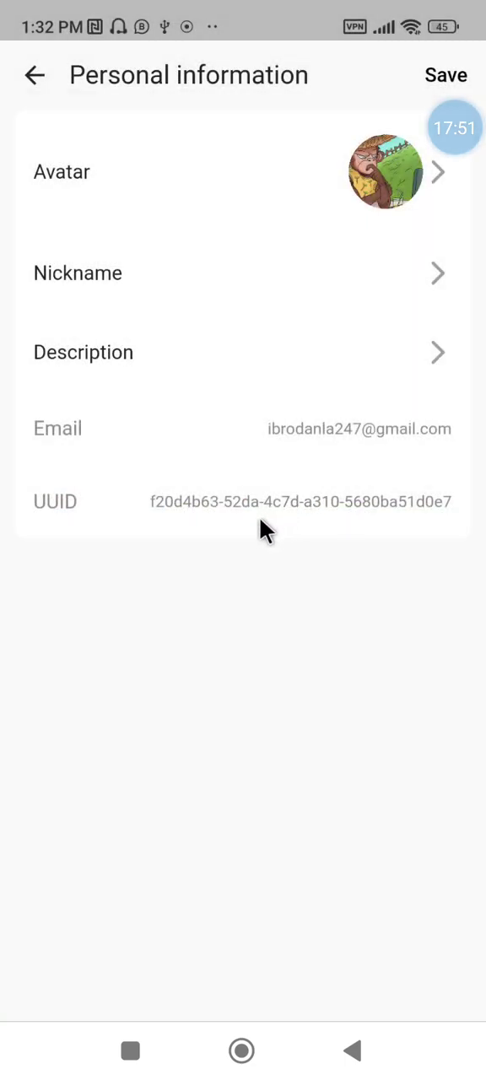
# Attempt to save the new avatar; the upload fails
pyautogui.click(446, 74)
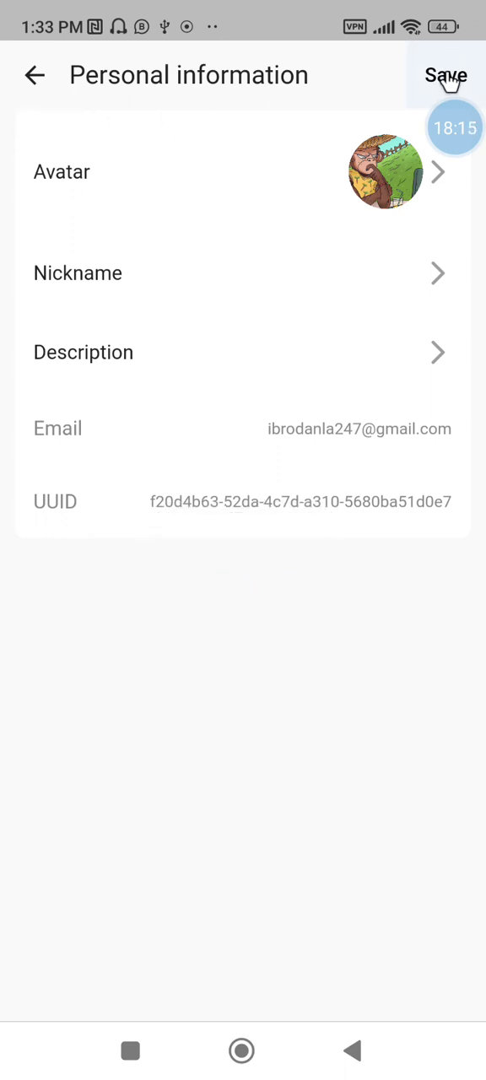
pyautogui.click(445, 74)
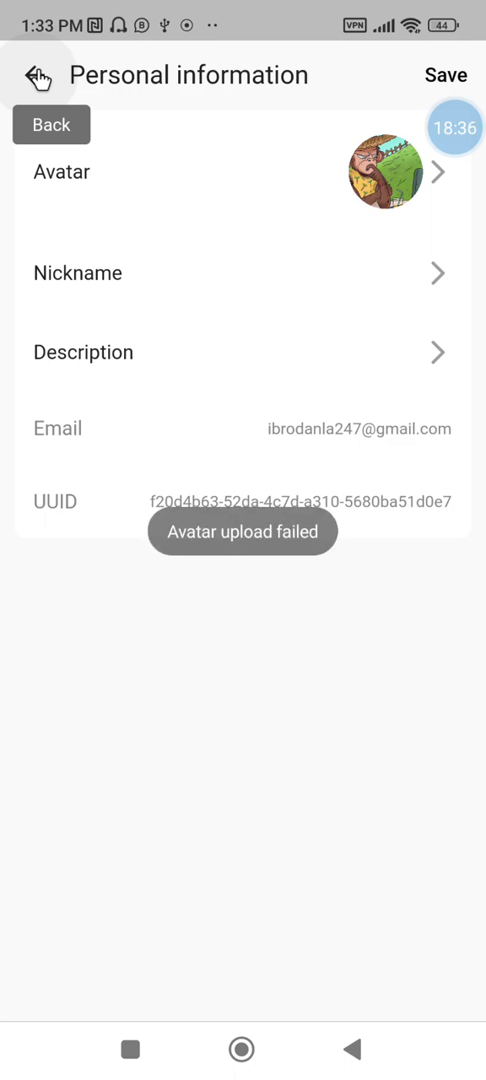
# Return through the profile, still on its default avatar, to the NFT home screen
pyautogui.click(33, 74)
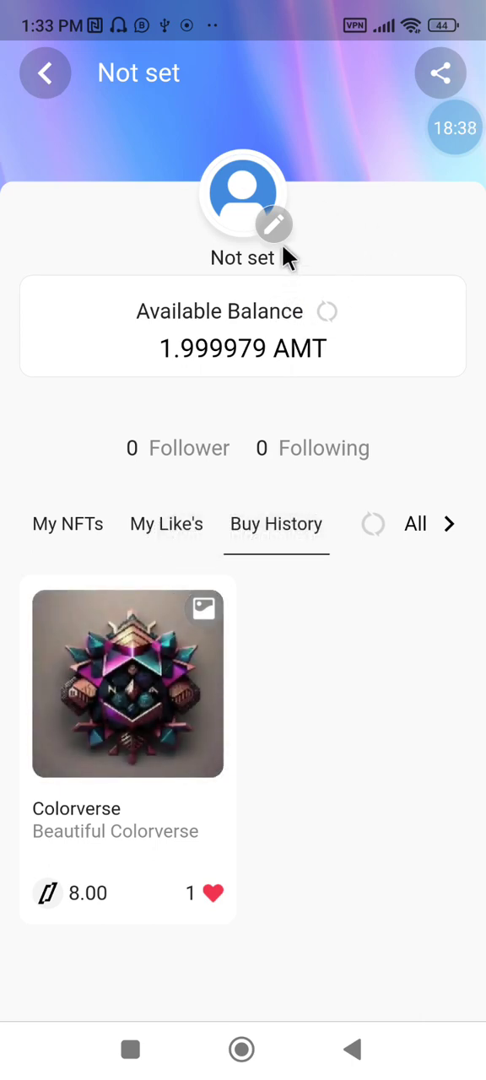
pyautogui.moveTo(9, 37)
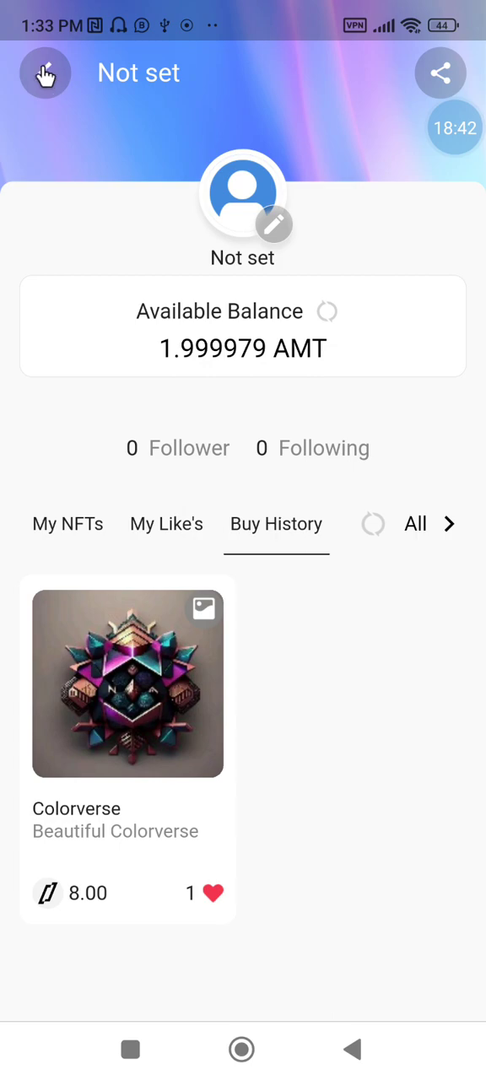
pyautogui.click(44, 74)
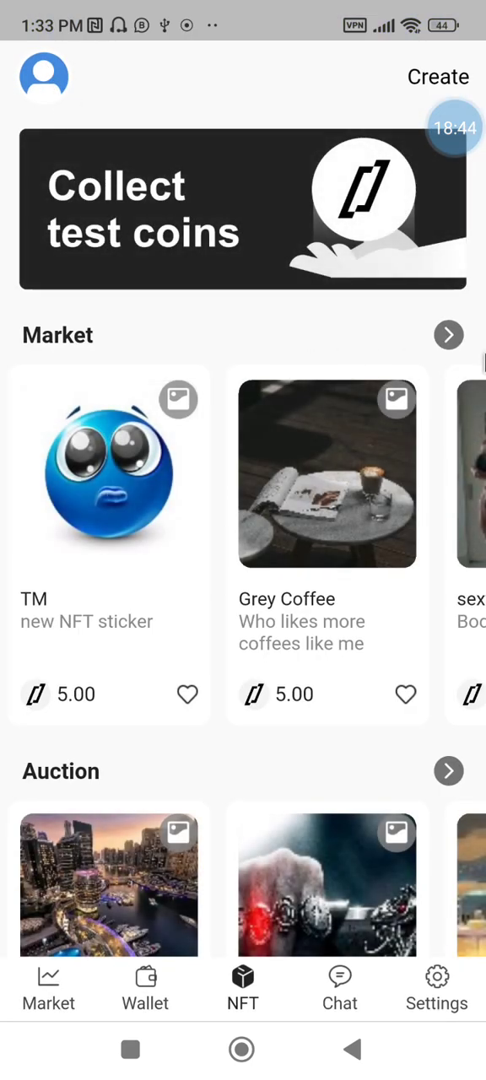
pyautogui.moveTo(445, 138)
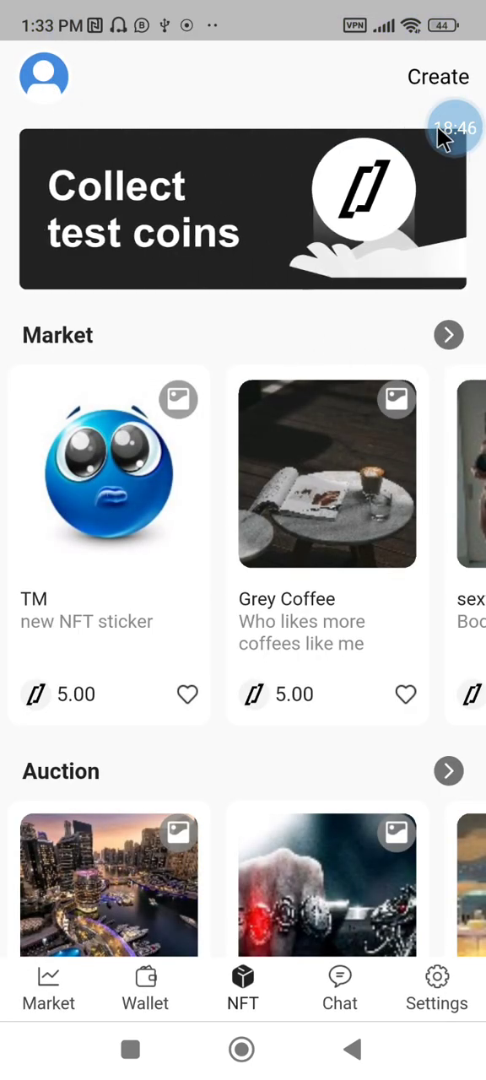